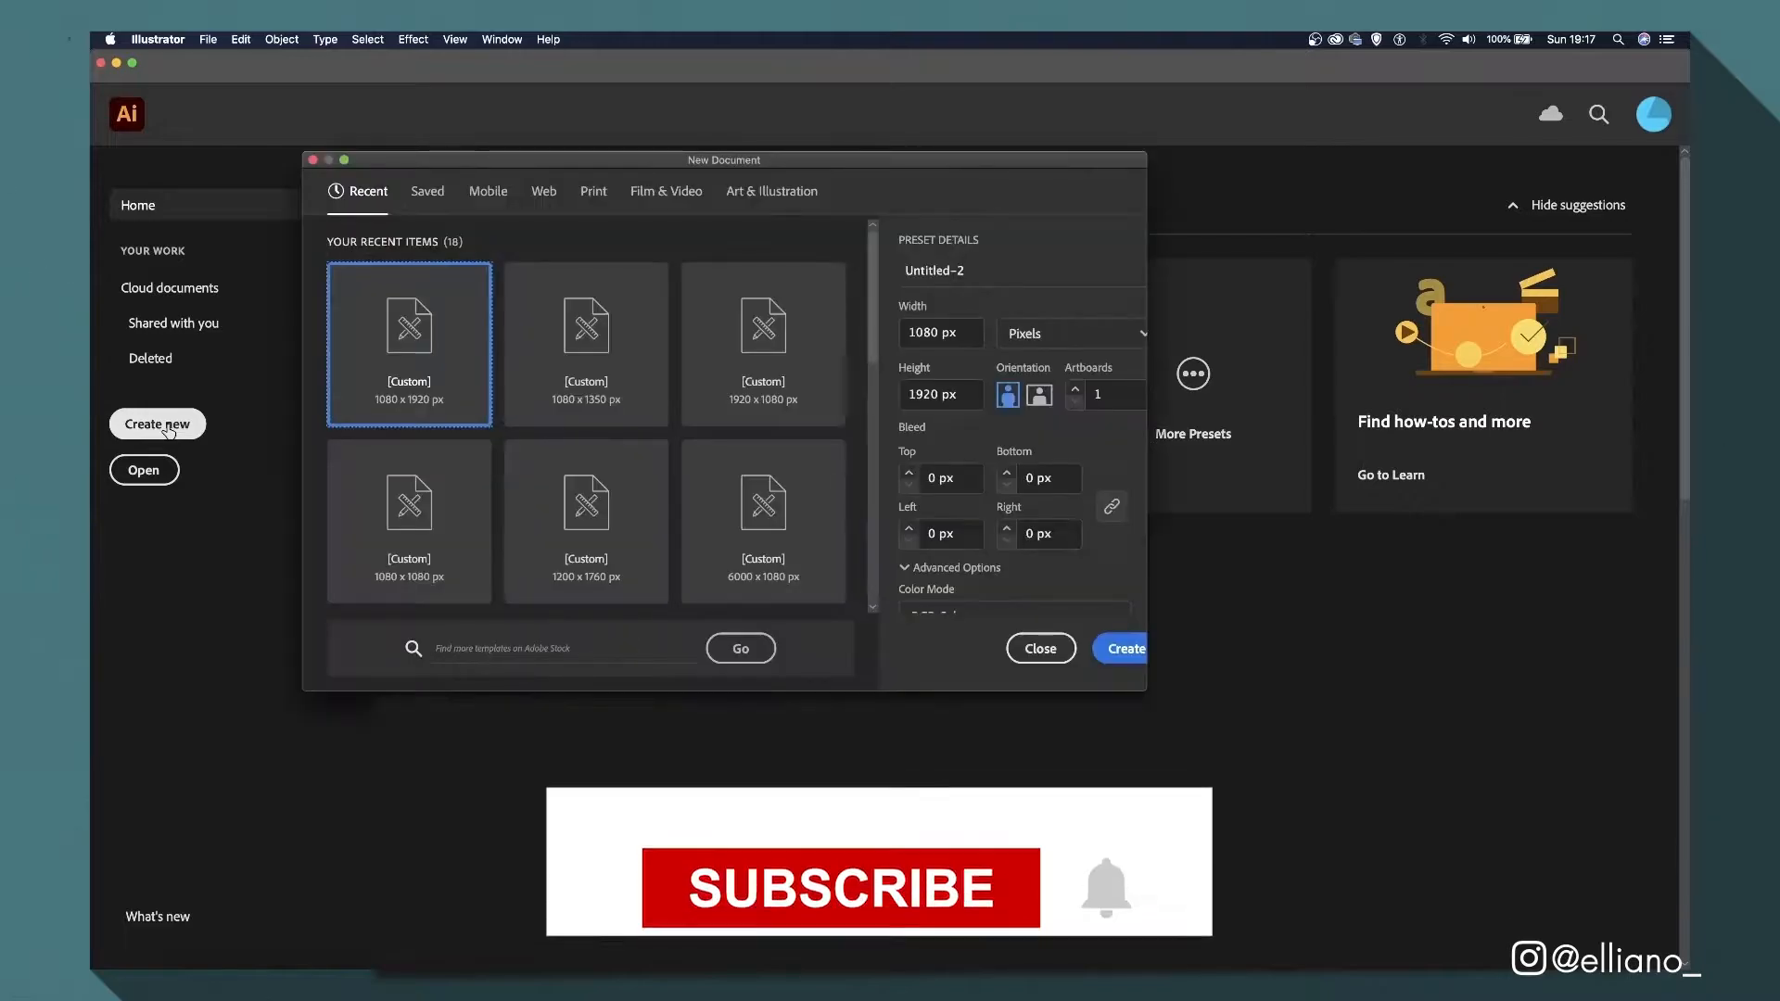
Create a new square Illustrator document sized 1080 × 1080 px.
left_click(939, 333)
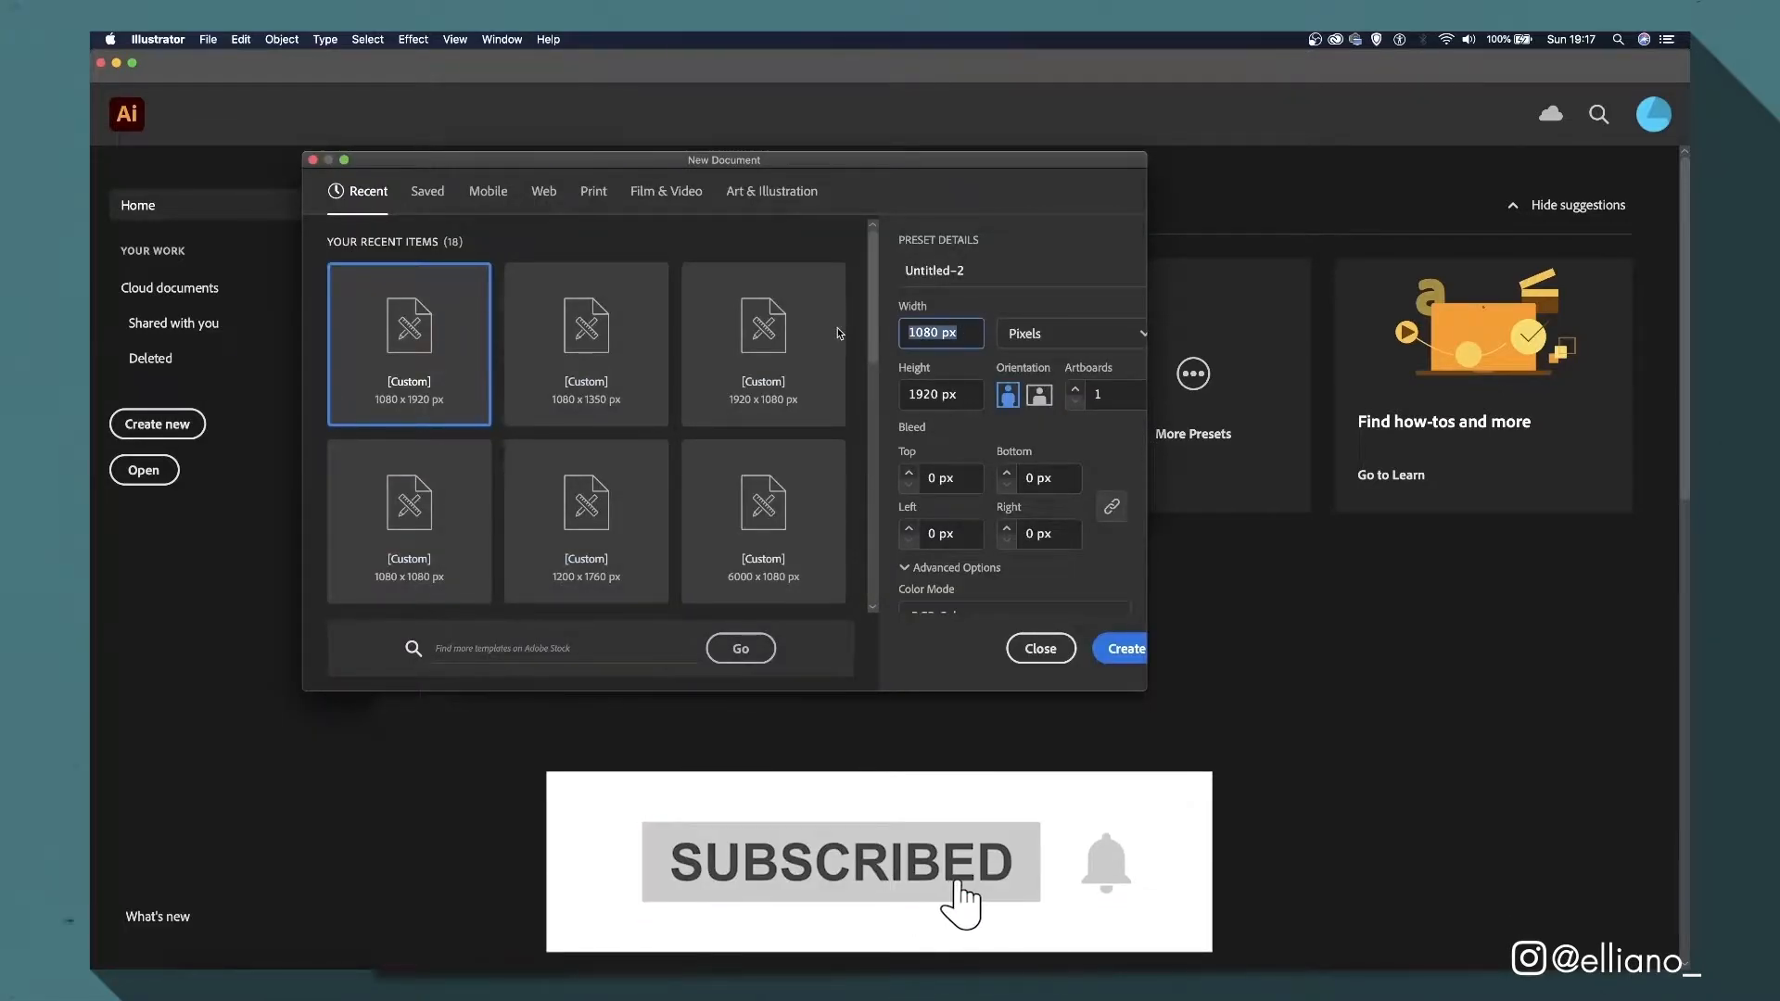
type("10")
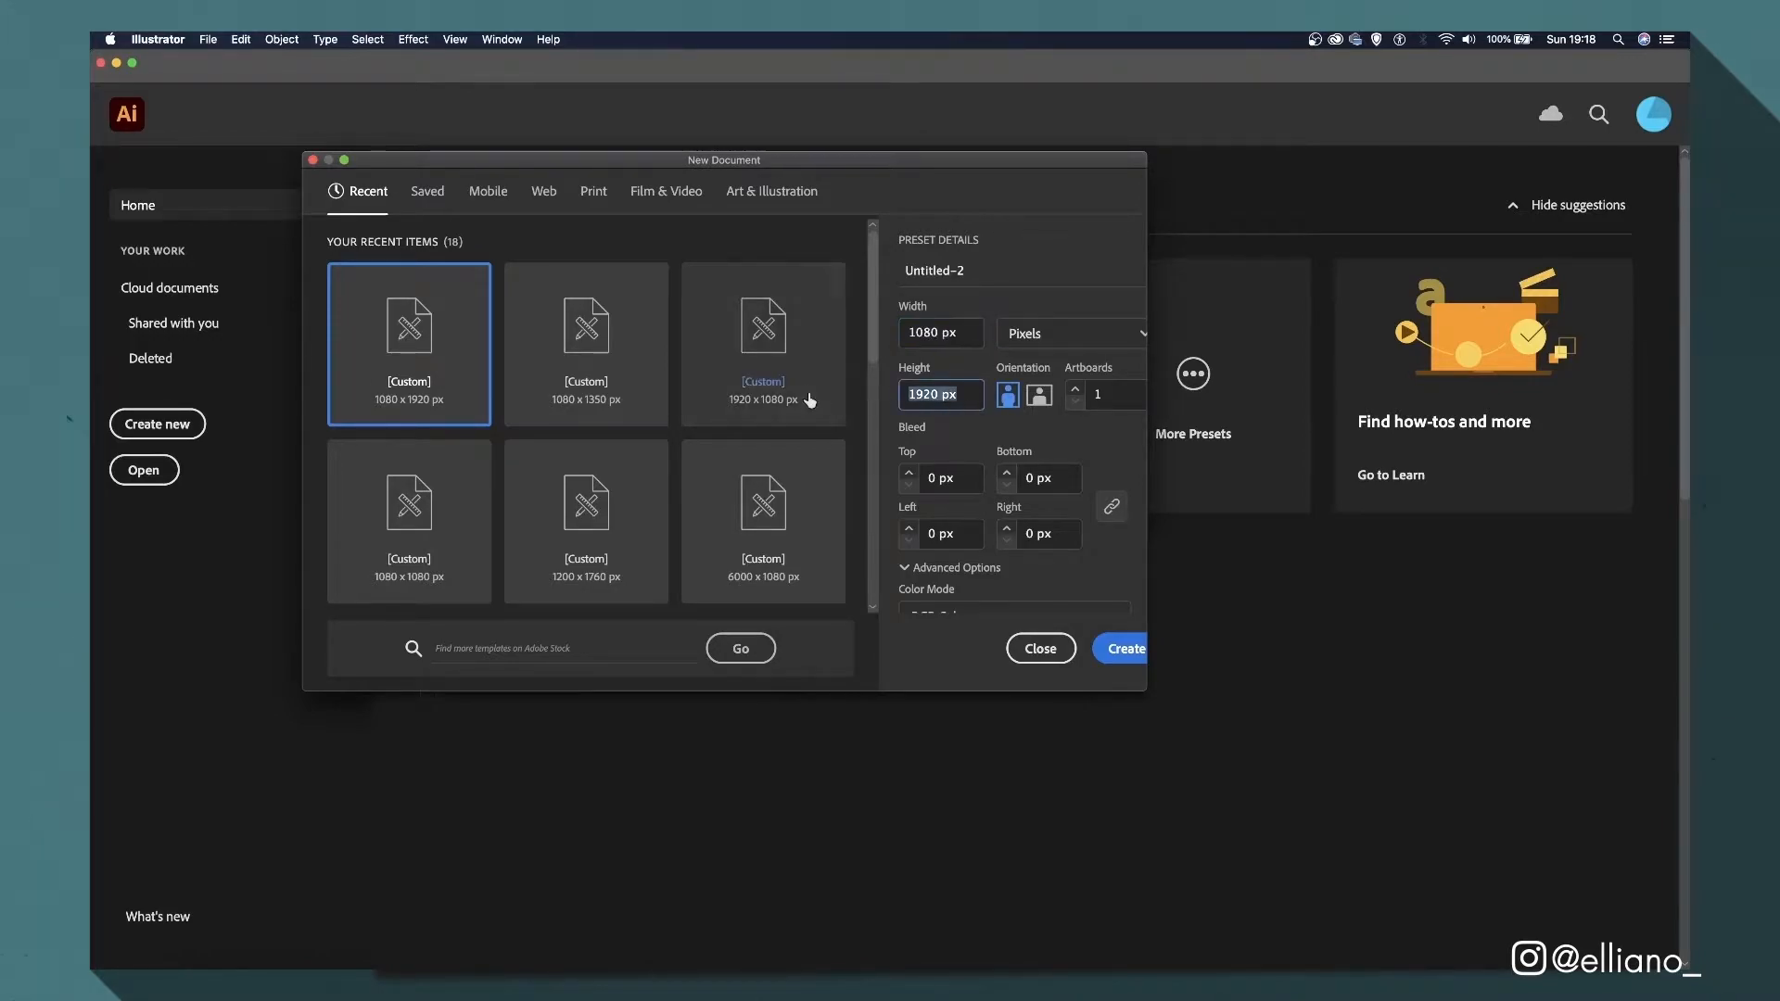
type("10")
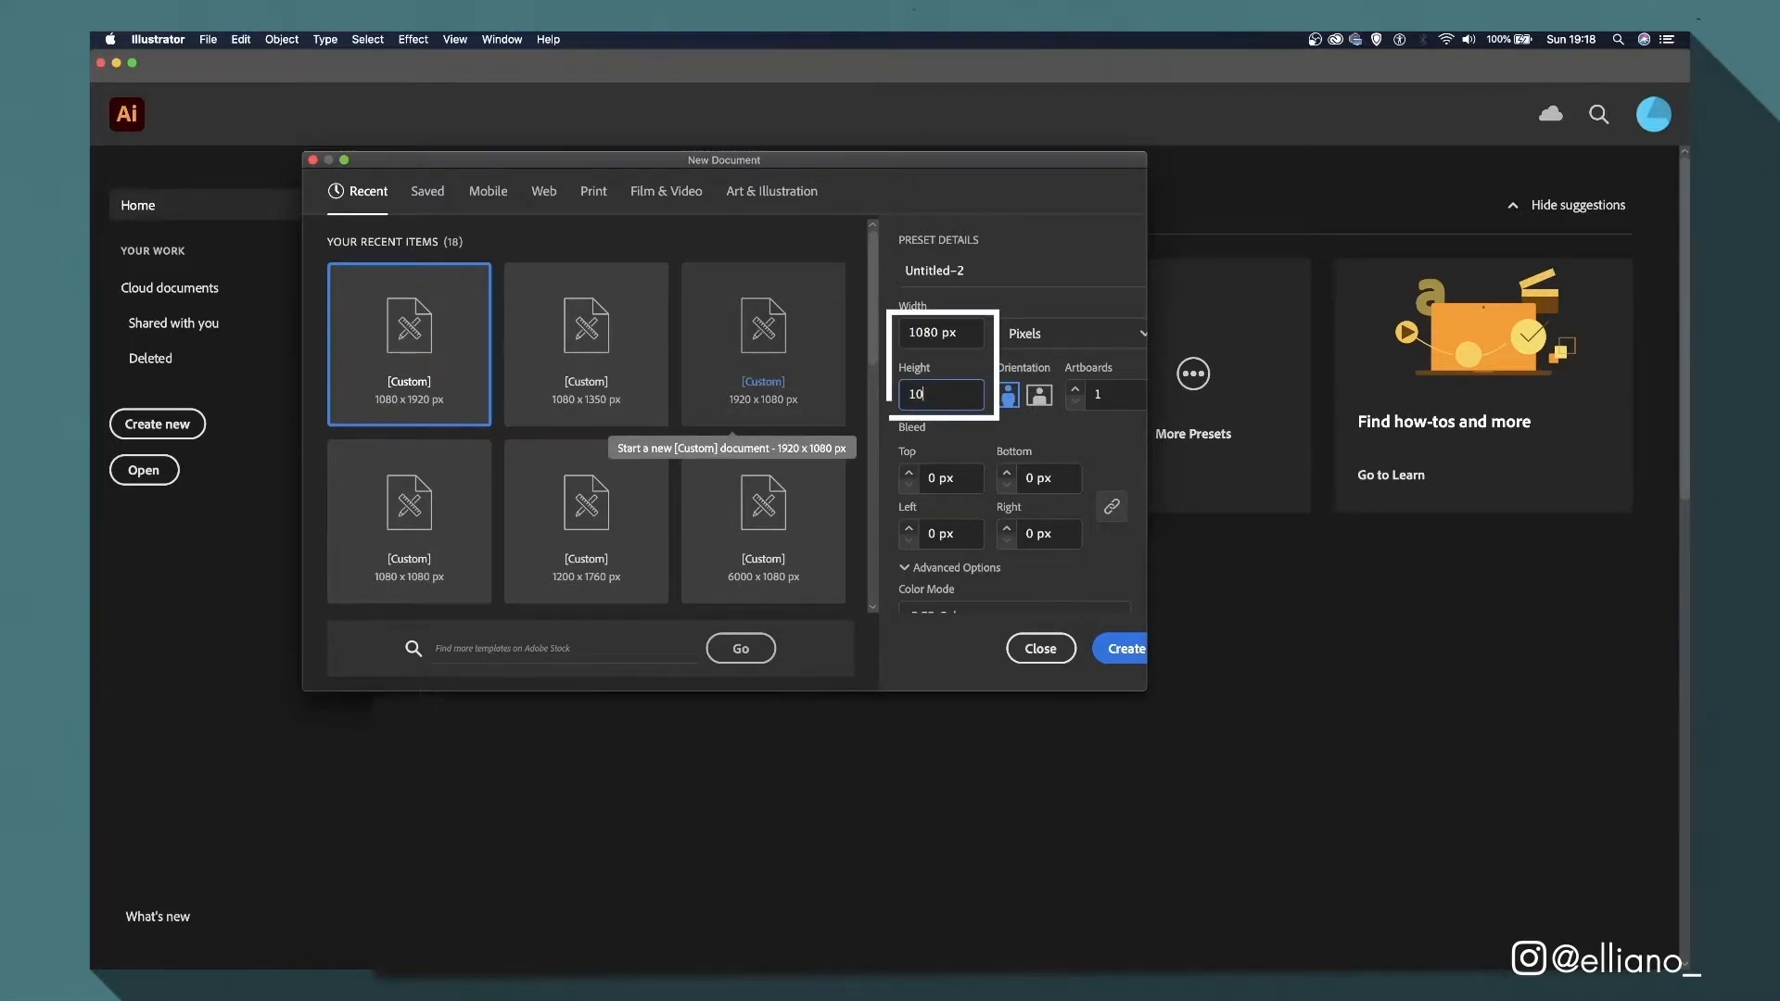
left_click(1121, 648)
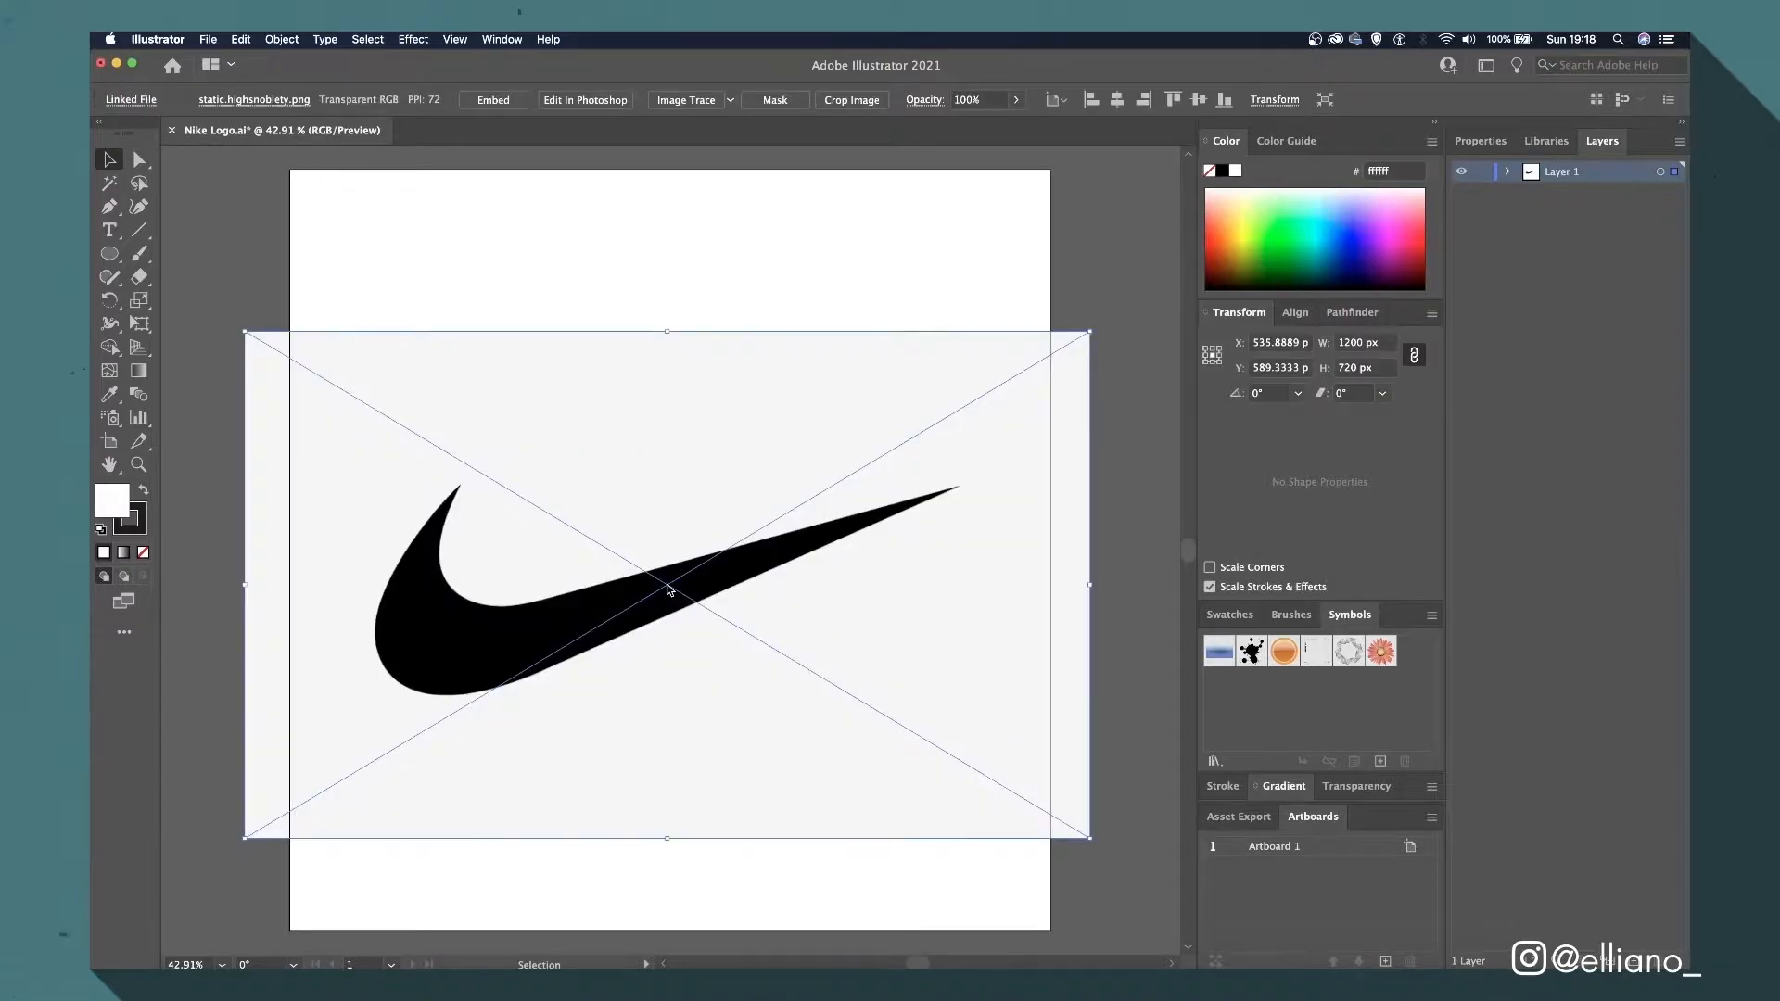
Select the placed Nike swoosh image and centre it at X 540, Y 540.
left_click(1144, 99)
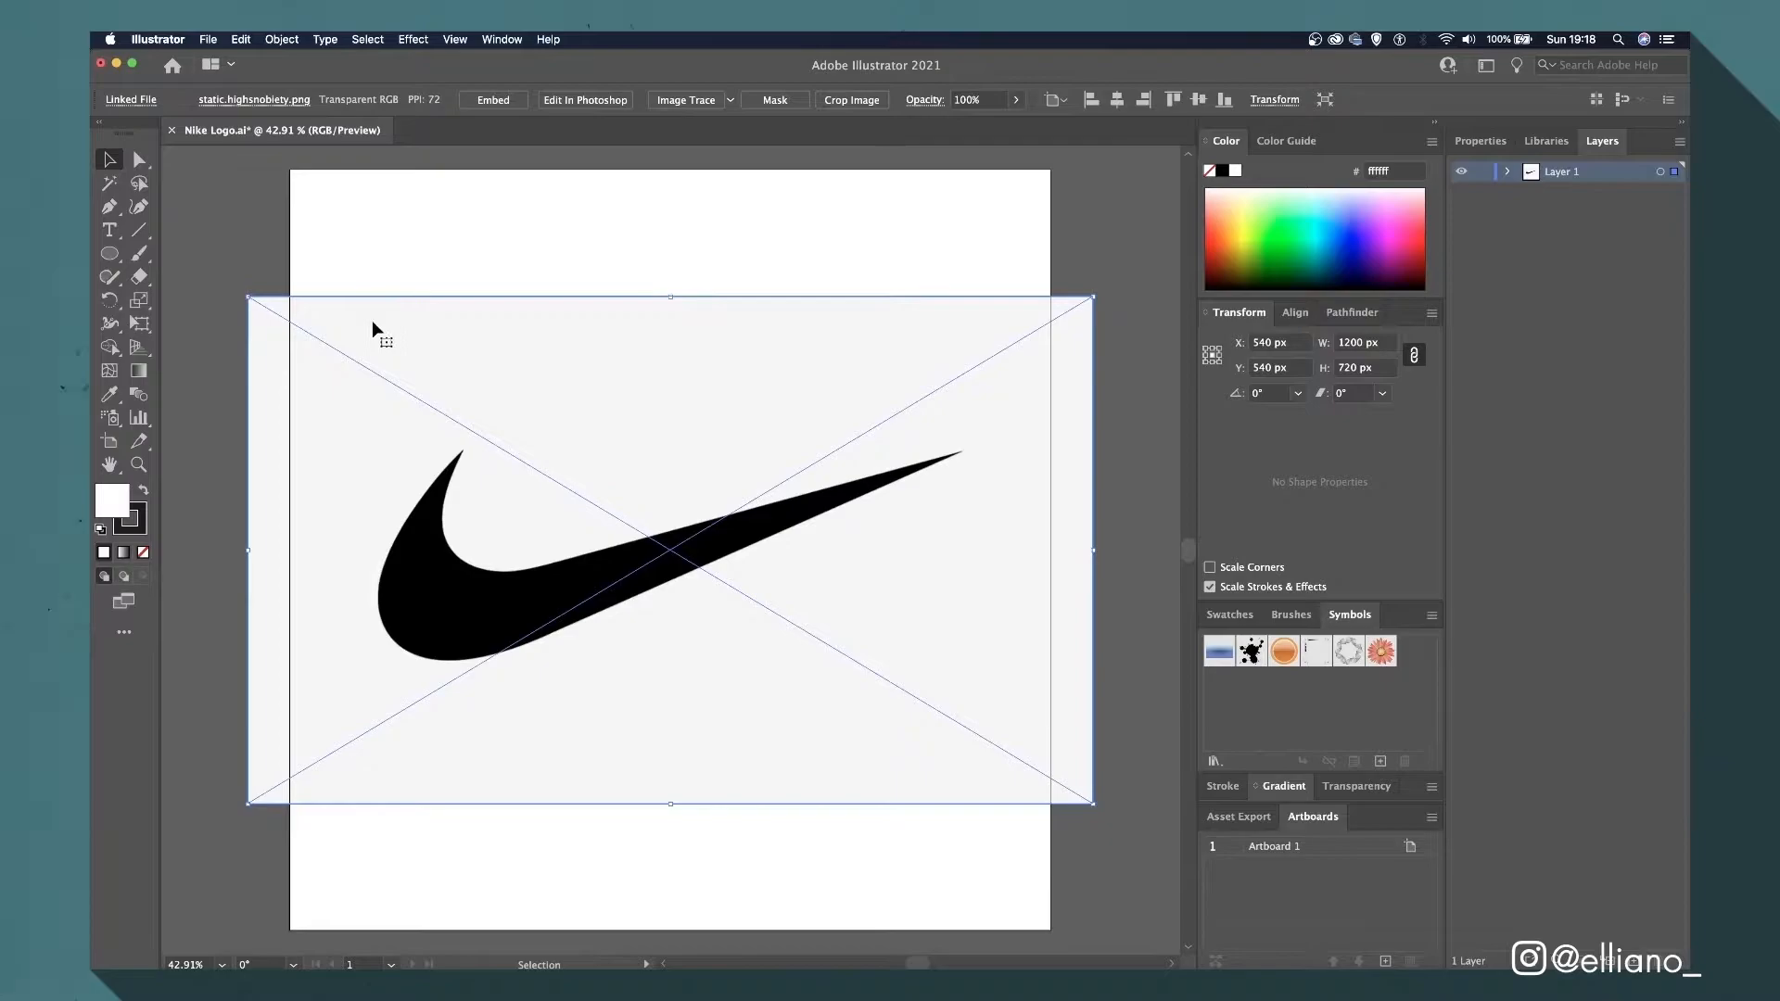
mouse_move(770, 206)
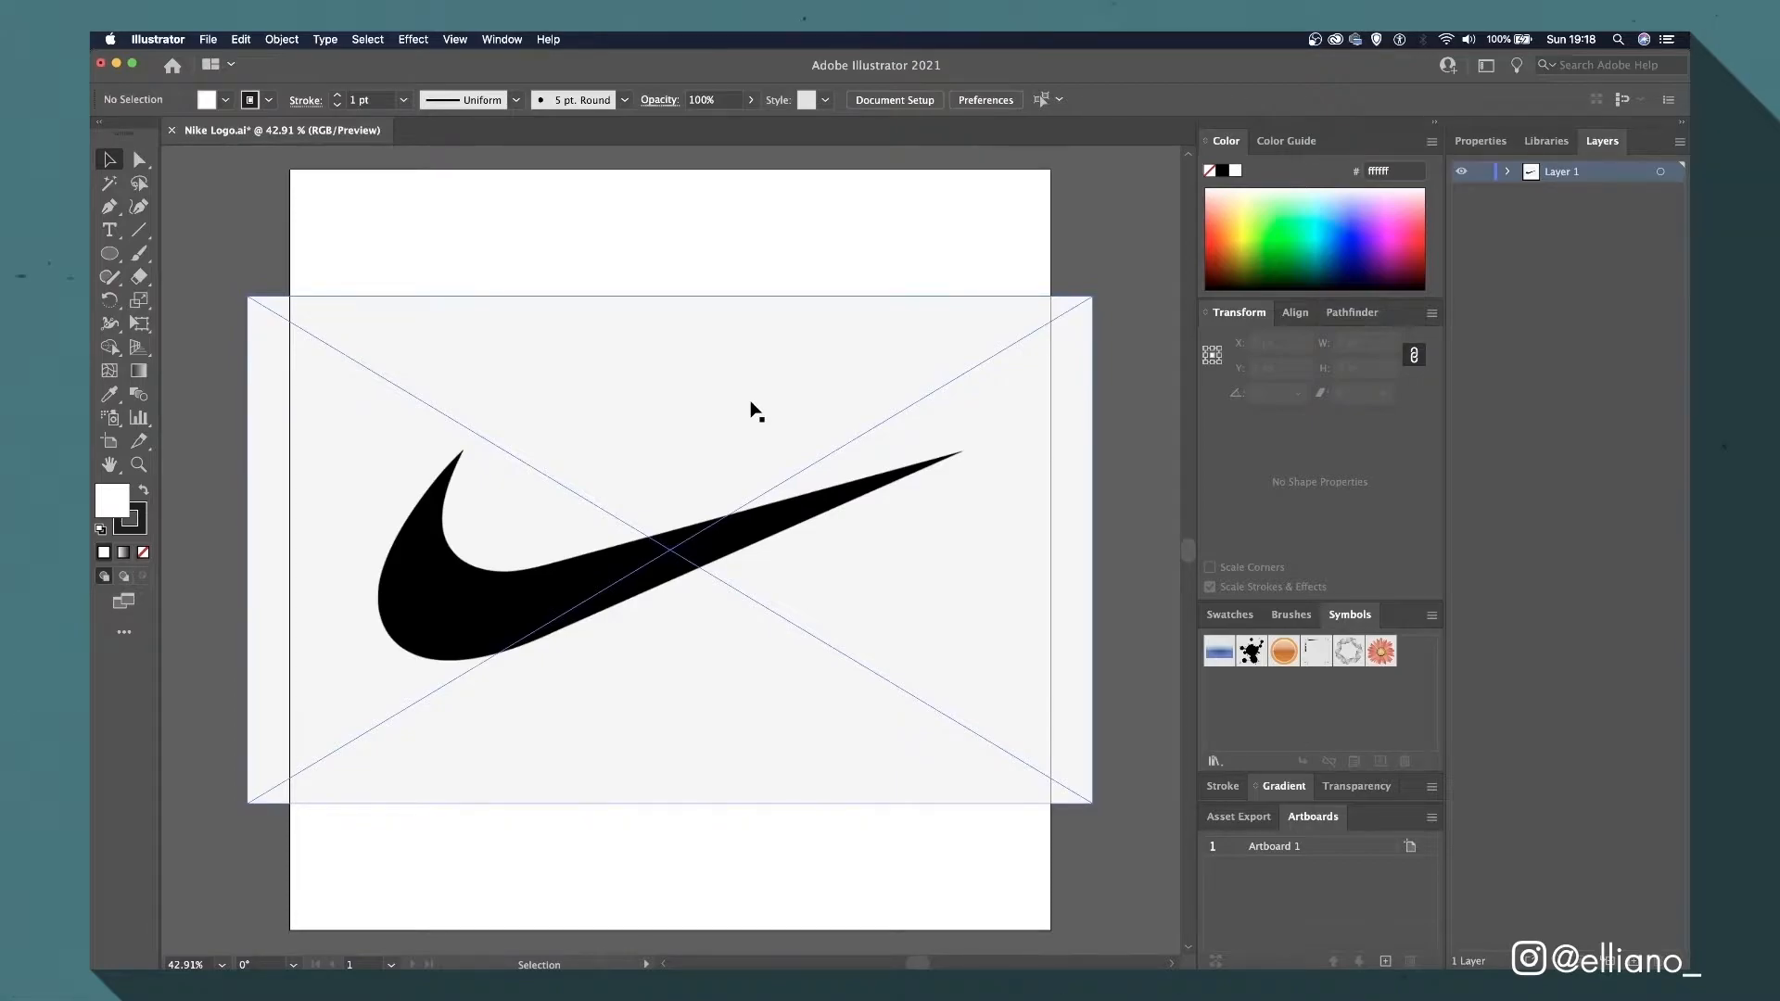
left_click(669, 551)
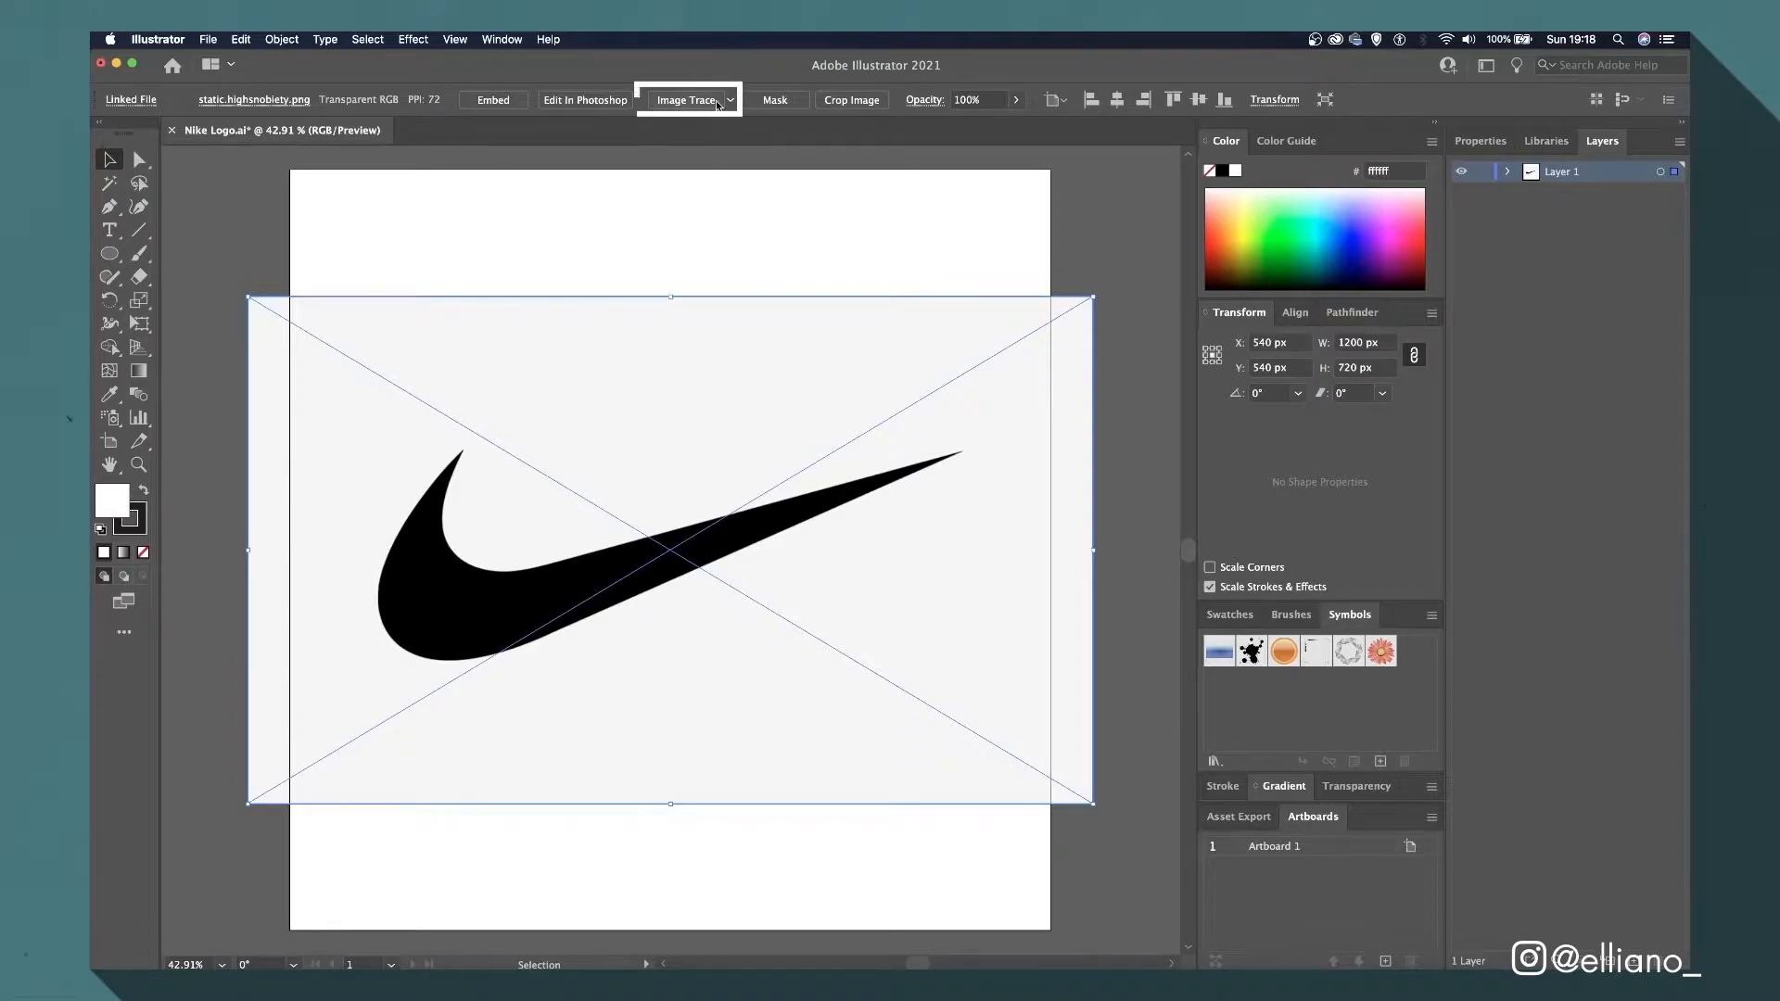
Trace the swoosh with the Black and White Logo preset and expand it.
left_click(727, 101)
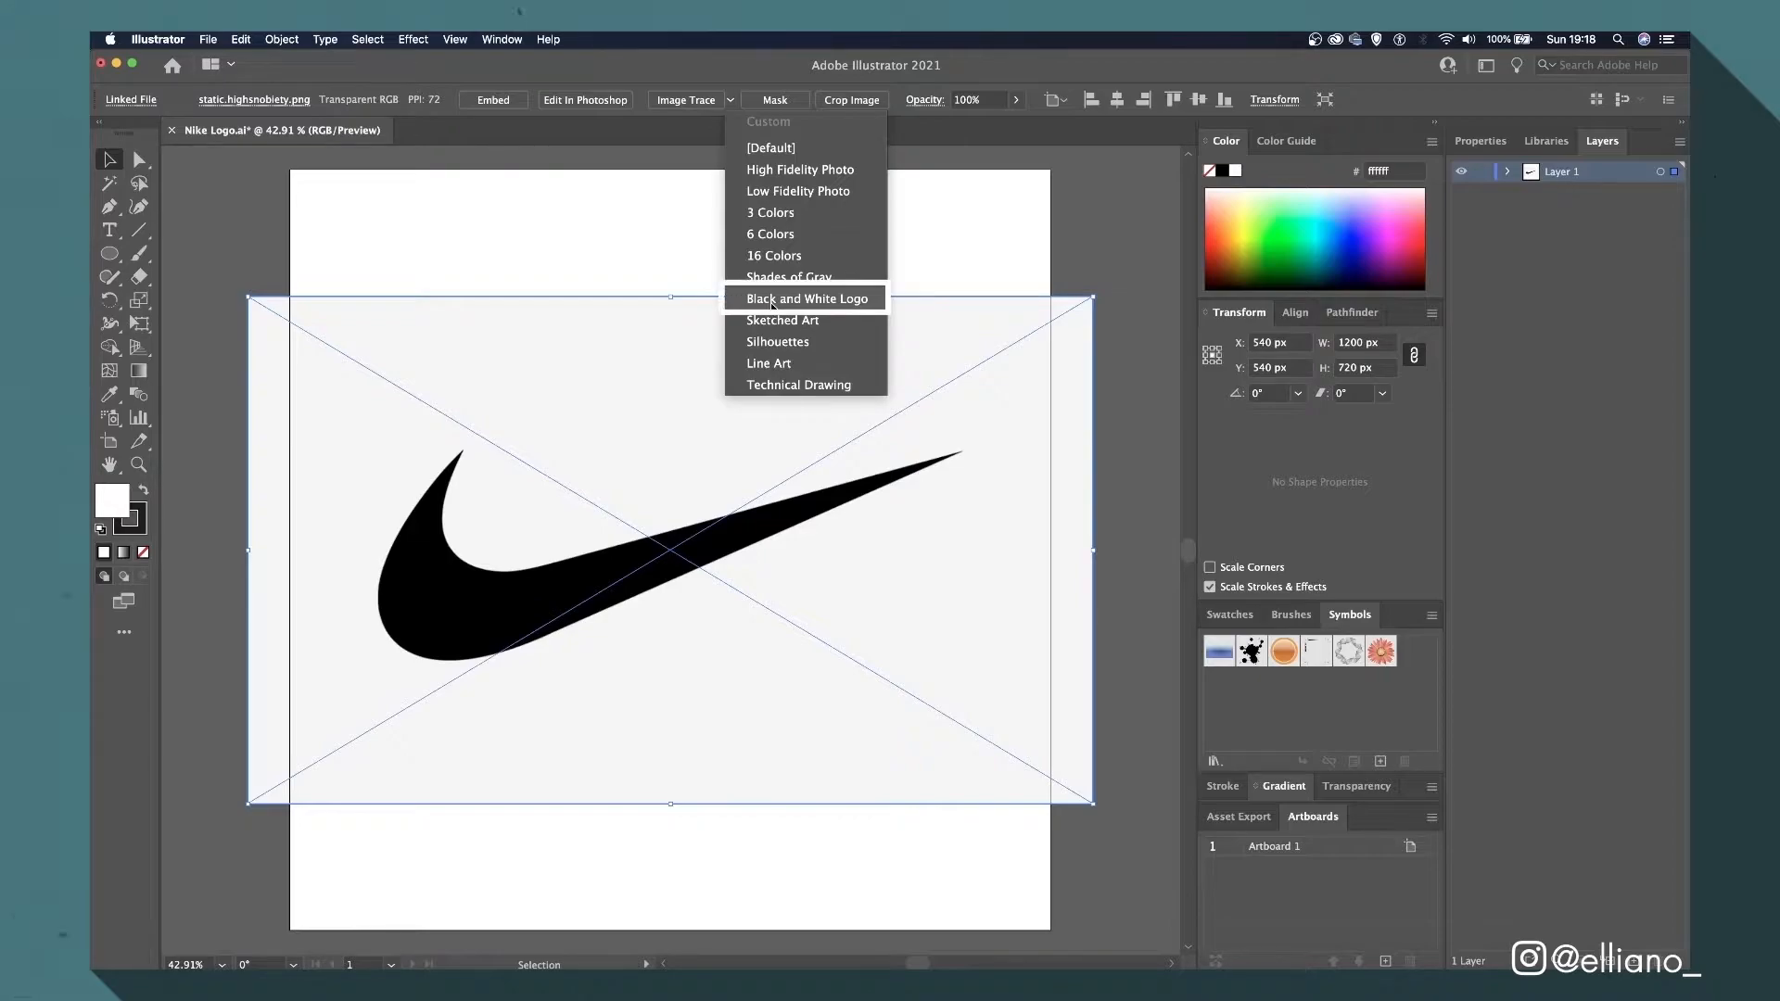
left_click(805, 297)
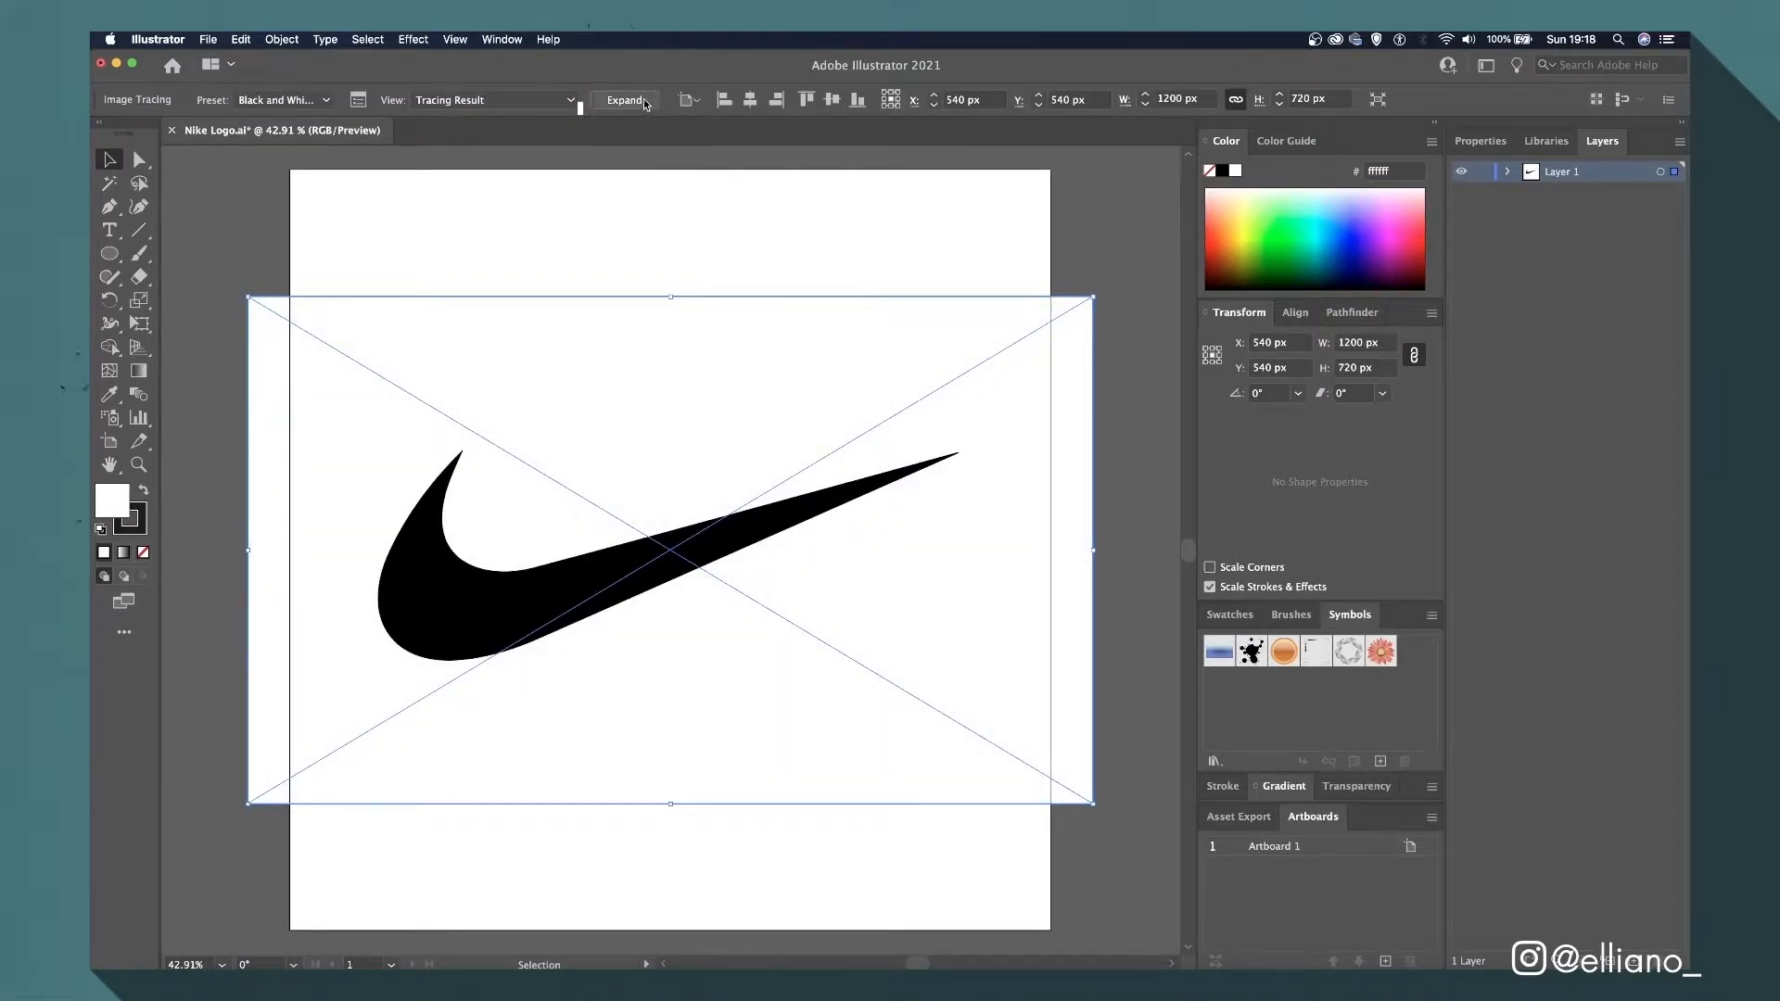
left_click(623, 100)
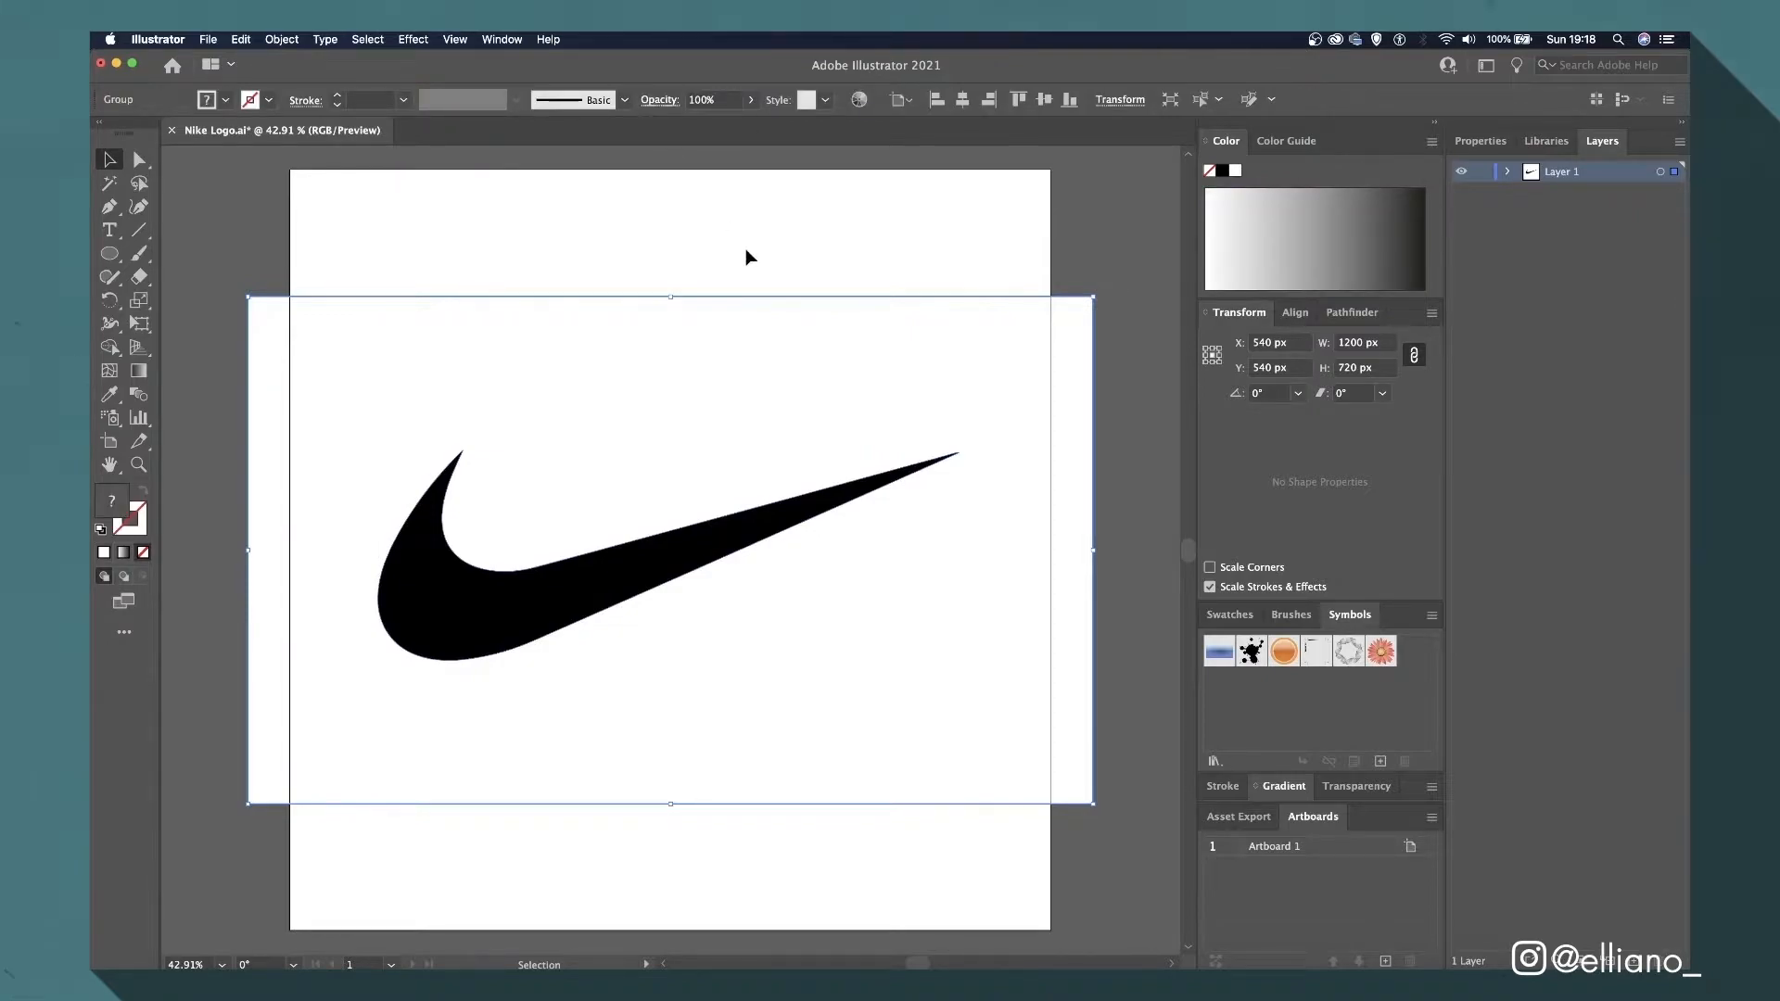
Remove the traced group's white background shape and rename Layer 1 to 'Nike Logo'.
double_click(624, 534)
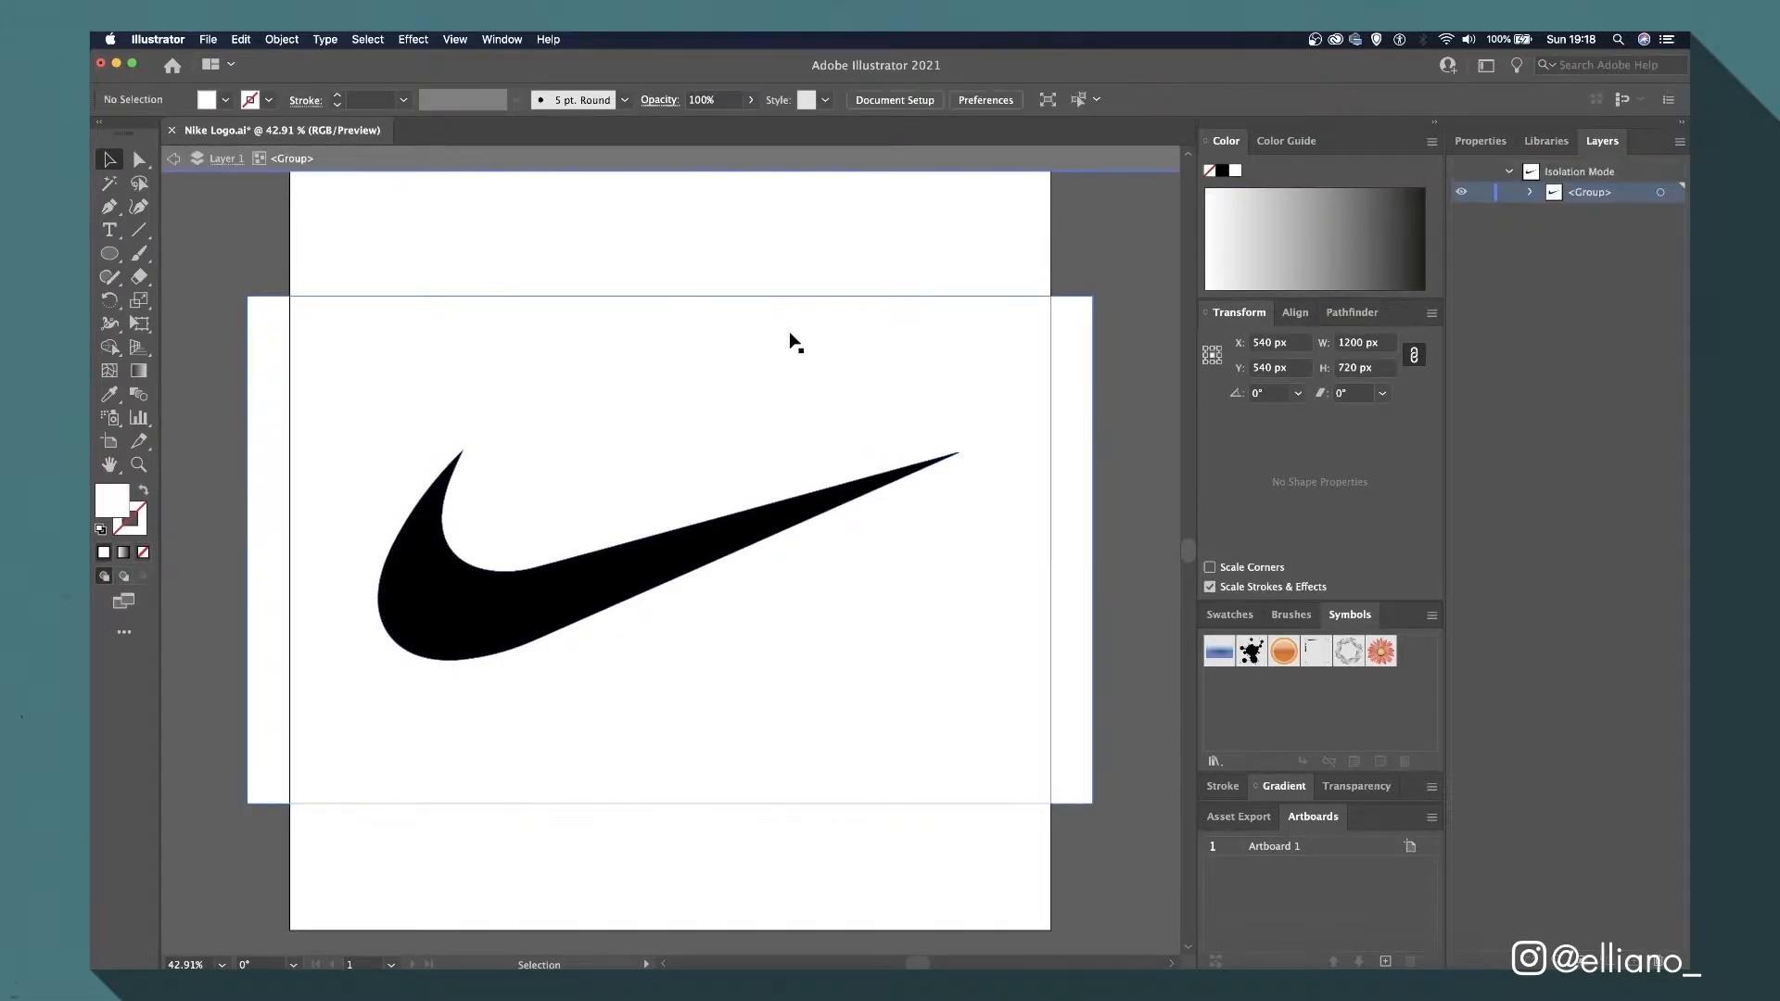
left_click(579, 590)
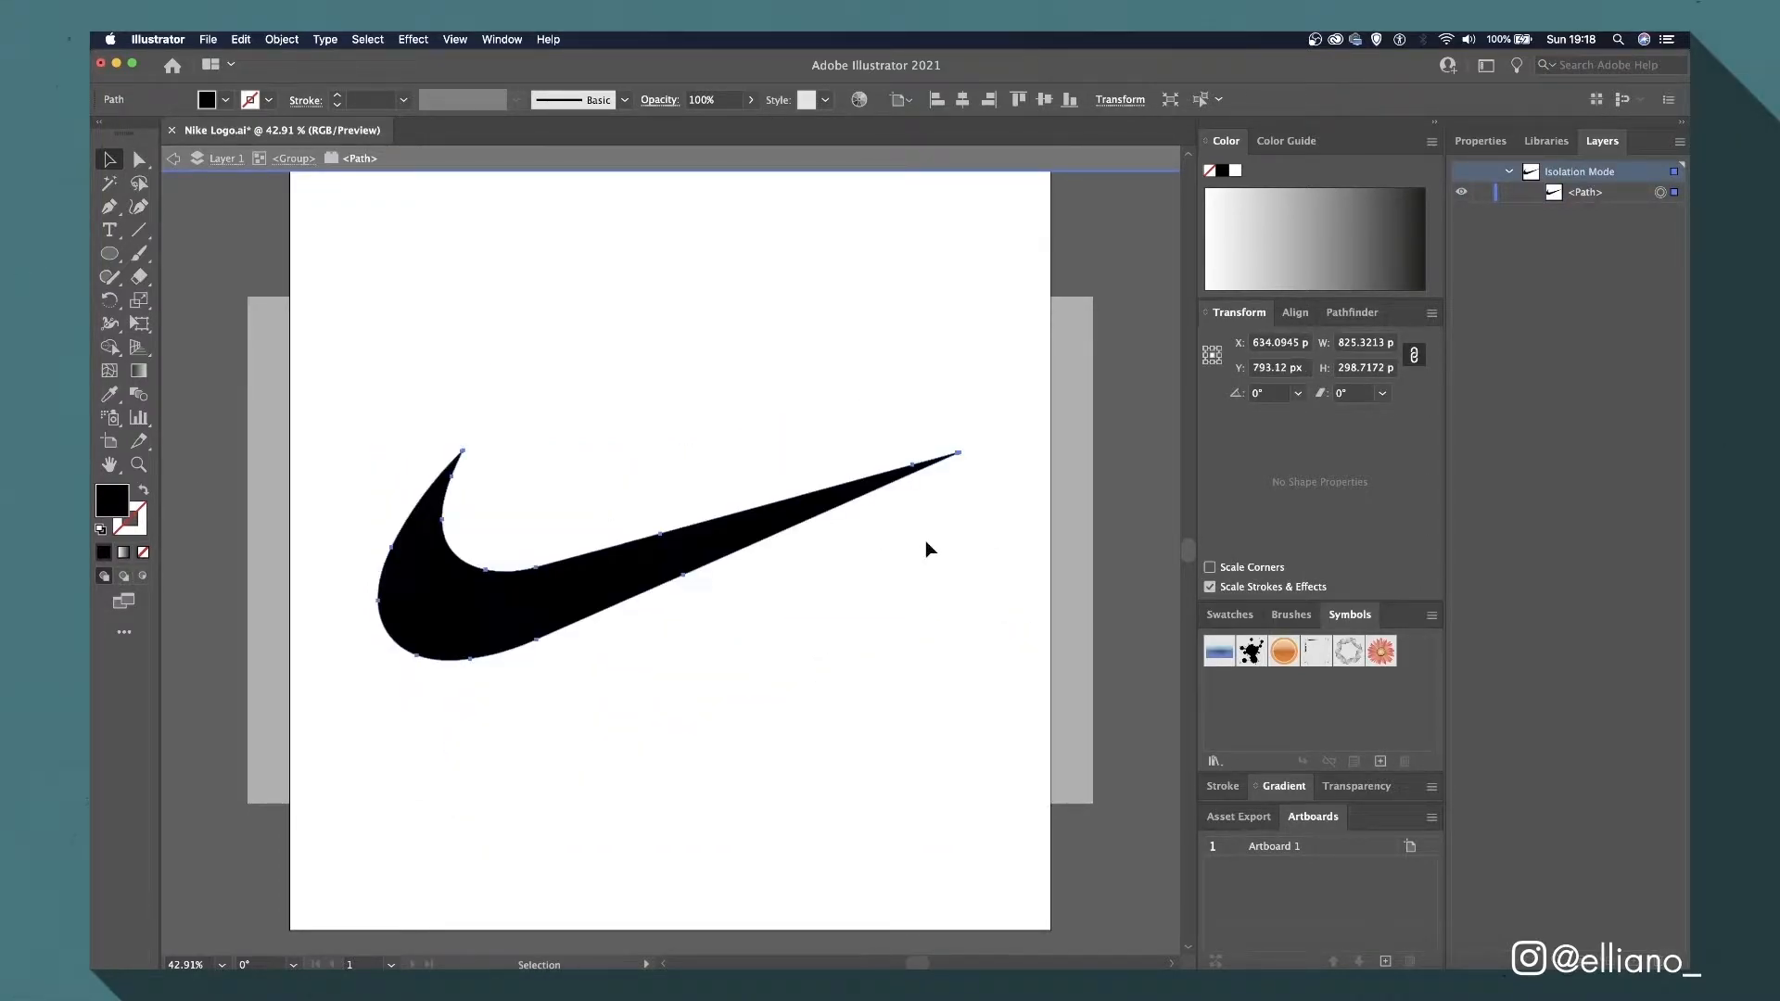
left_click(929, 550)
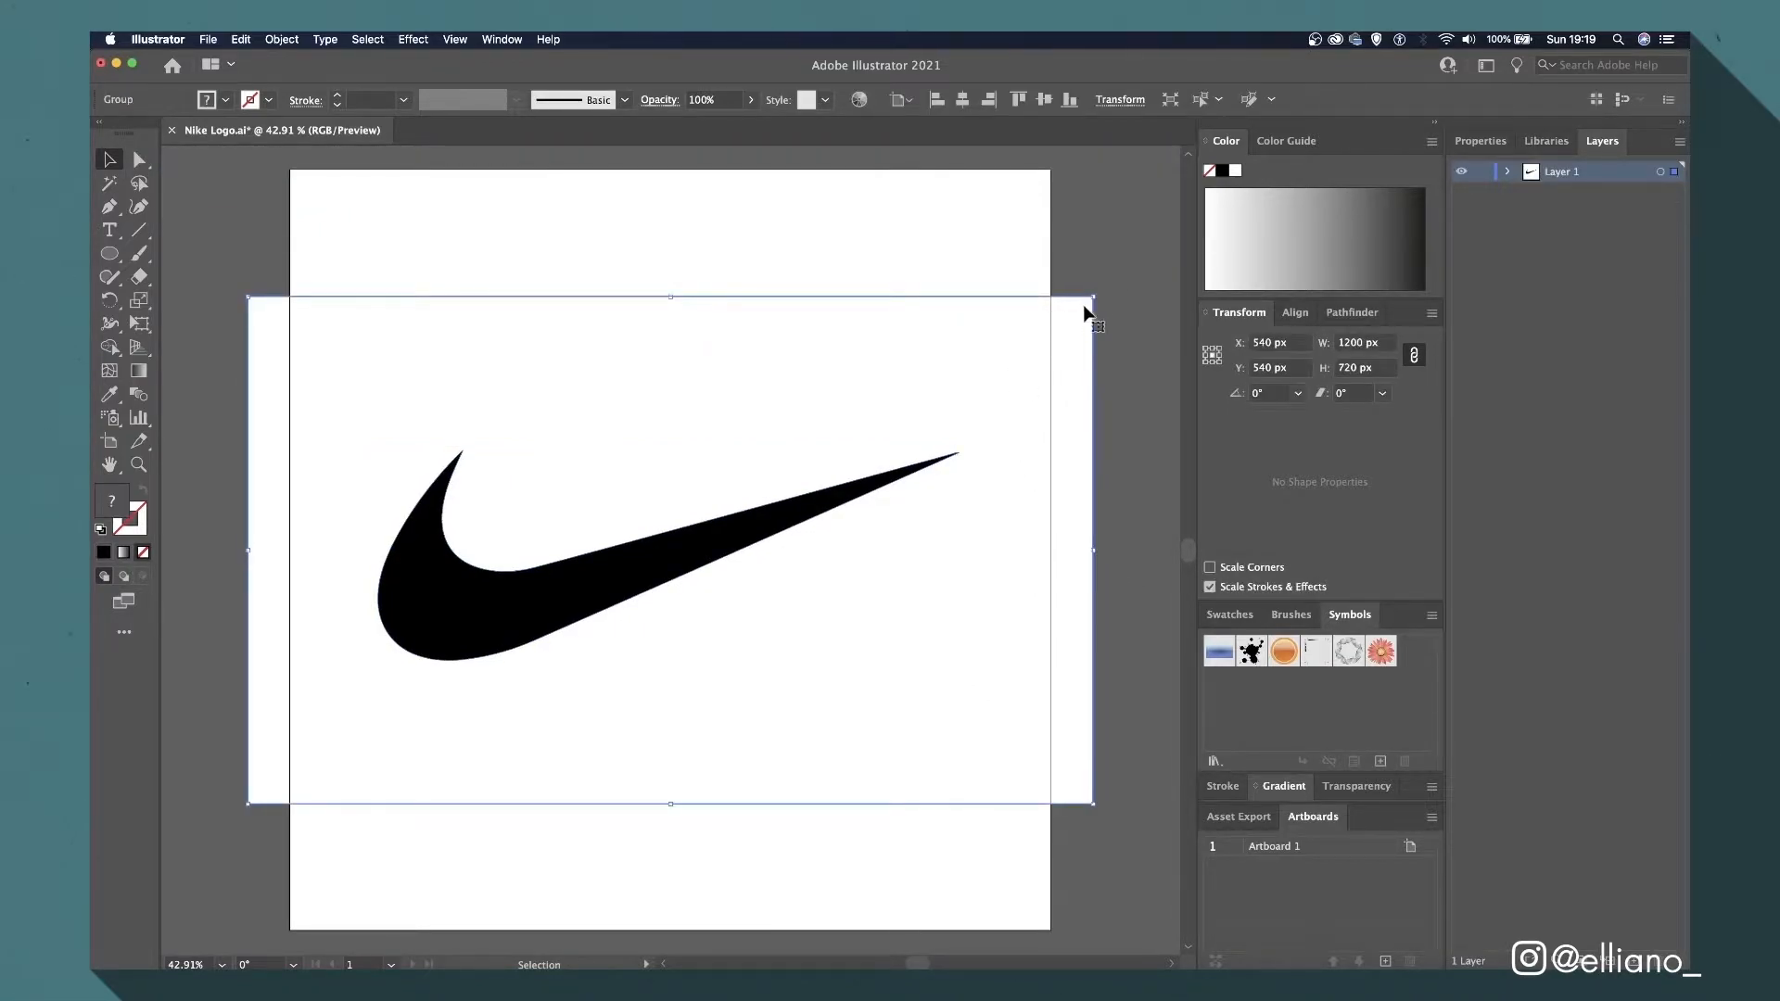
double_click(669, 545)
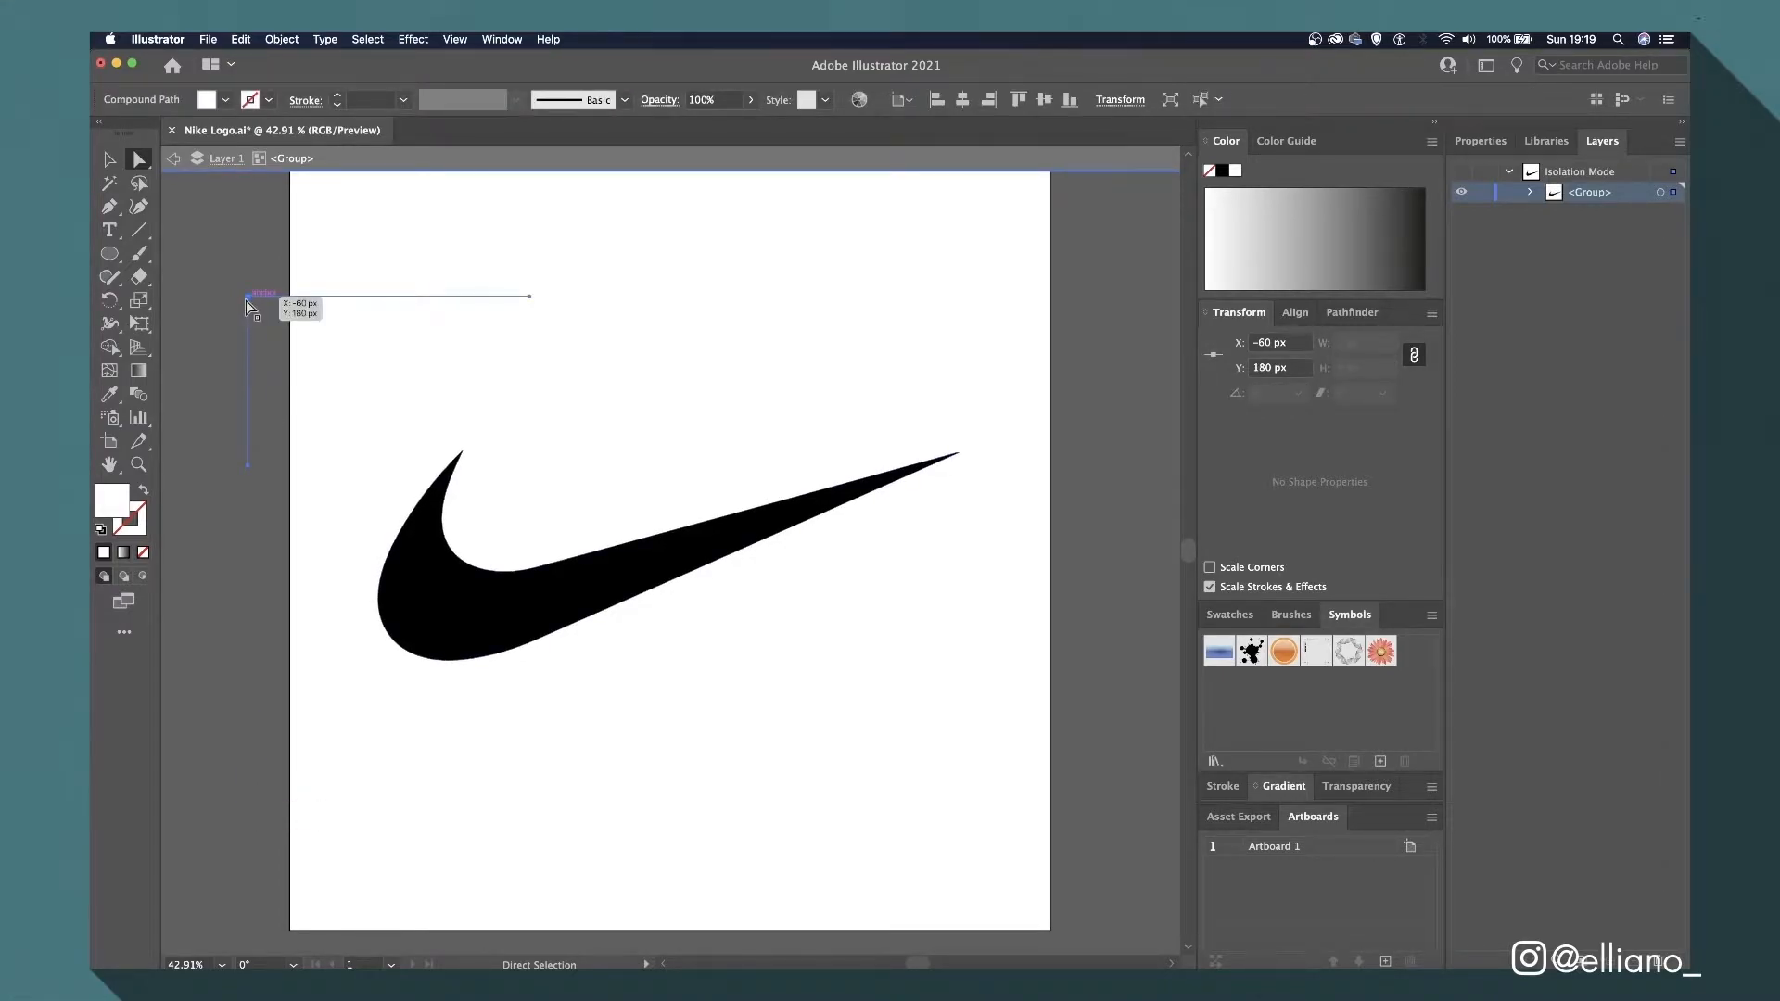
left_click(250, 375)
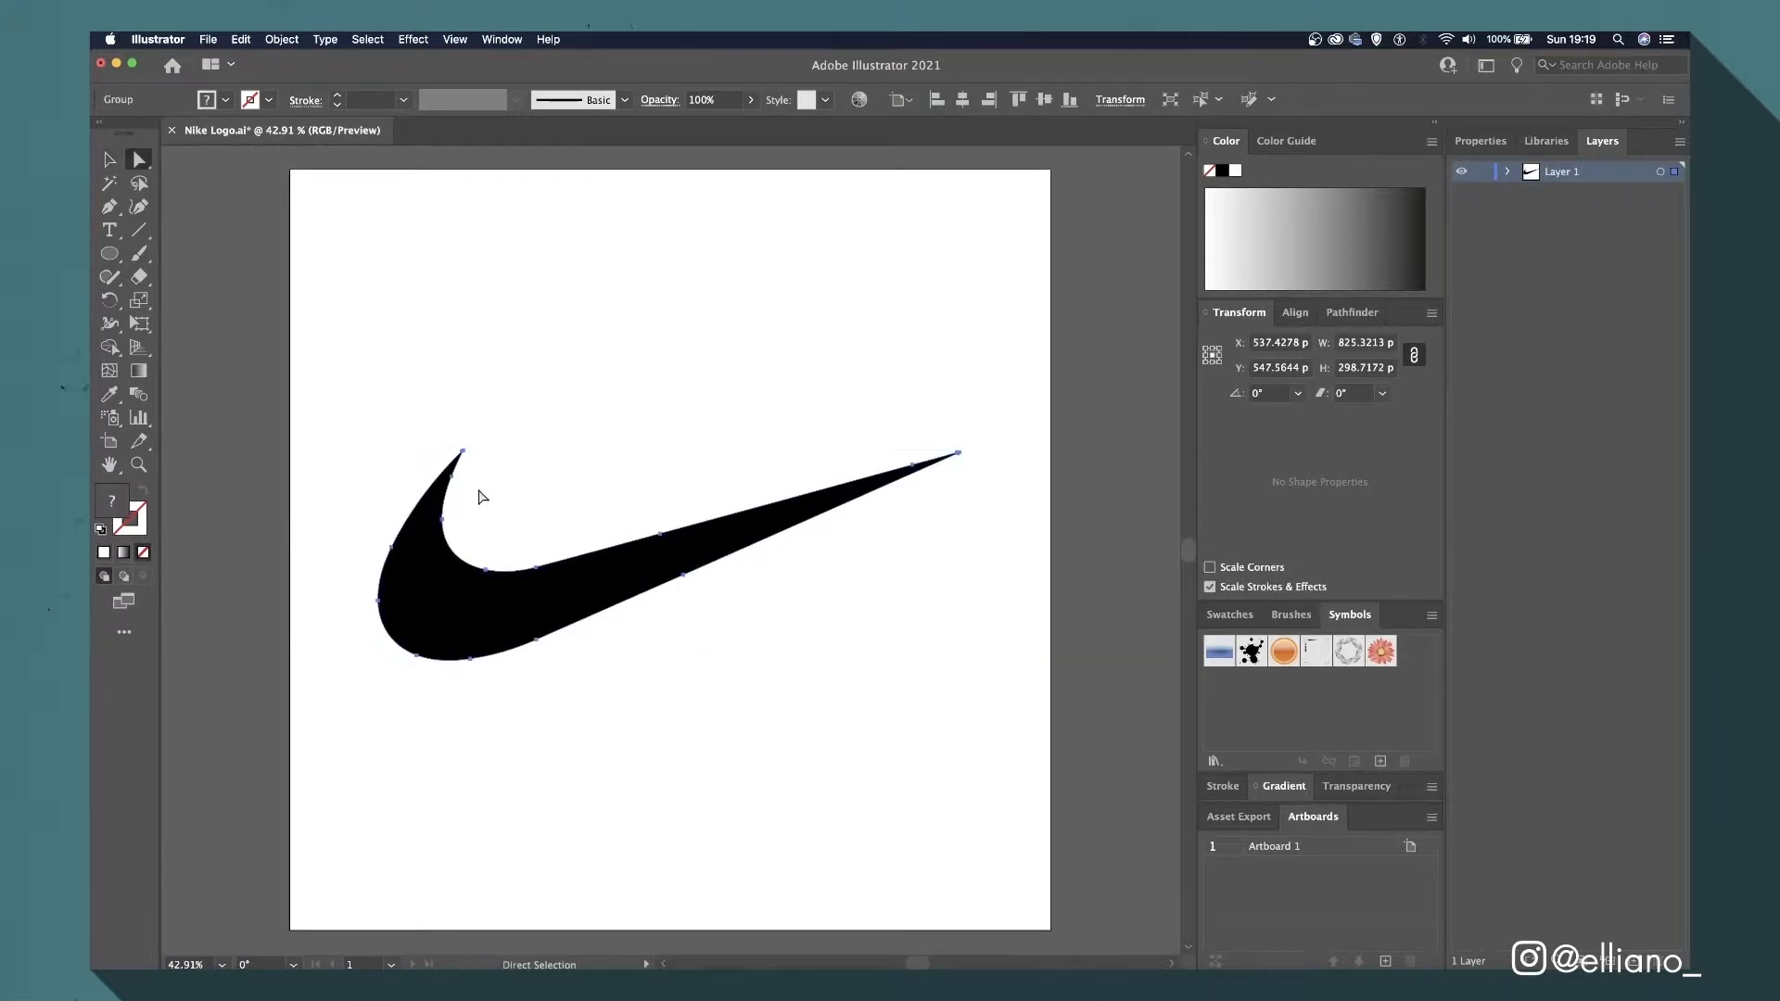
double_click(1564, 171)
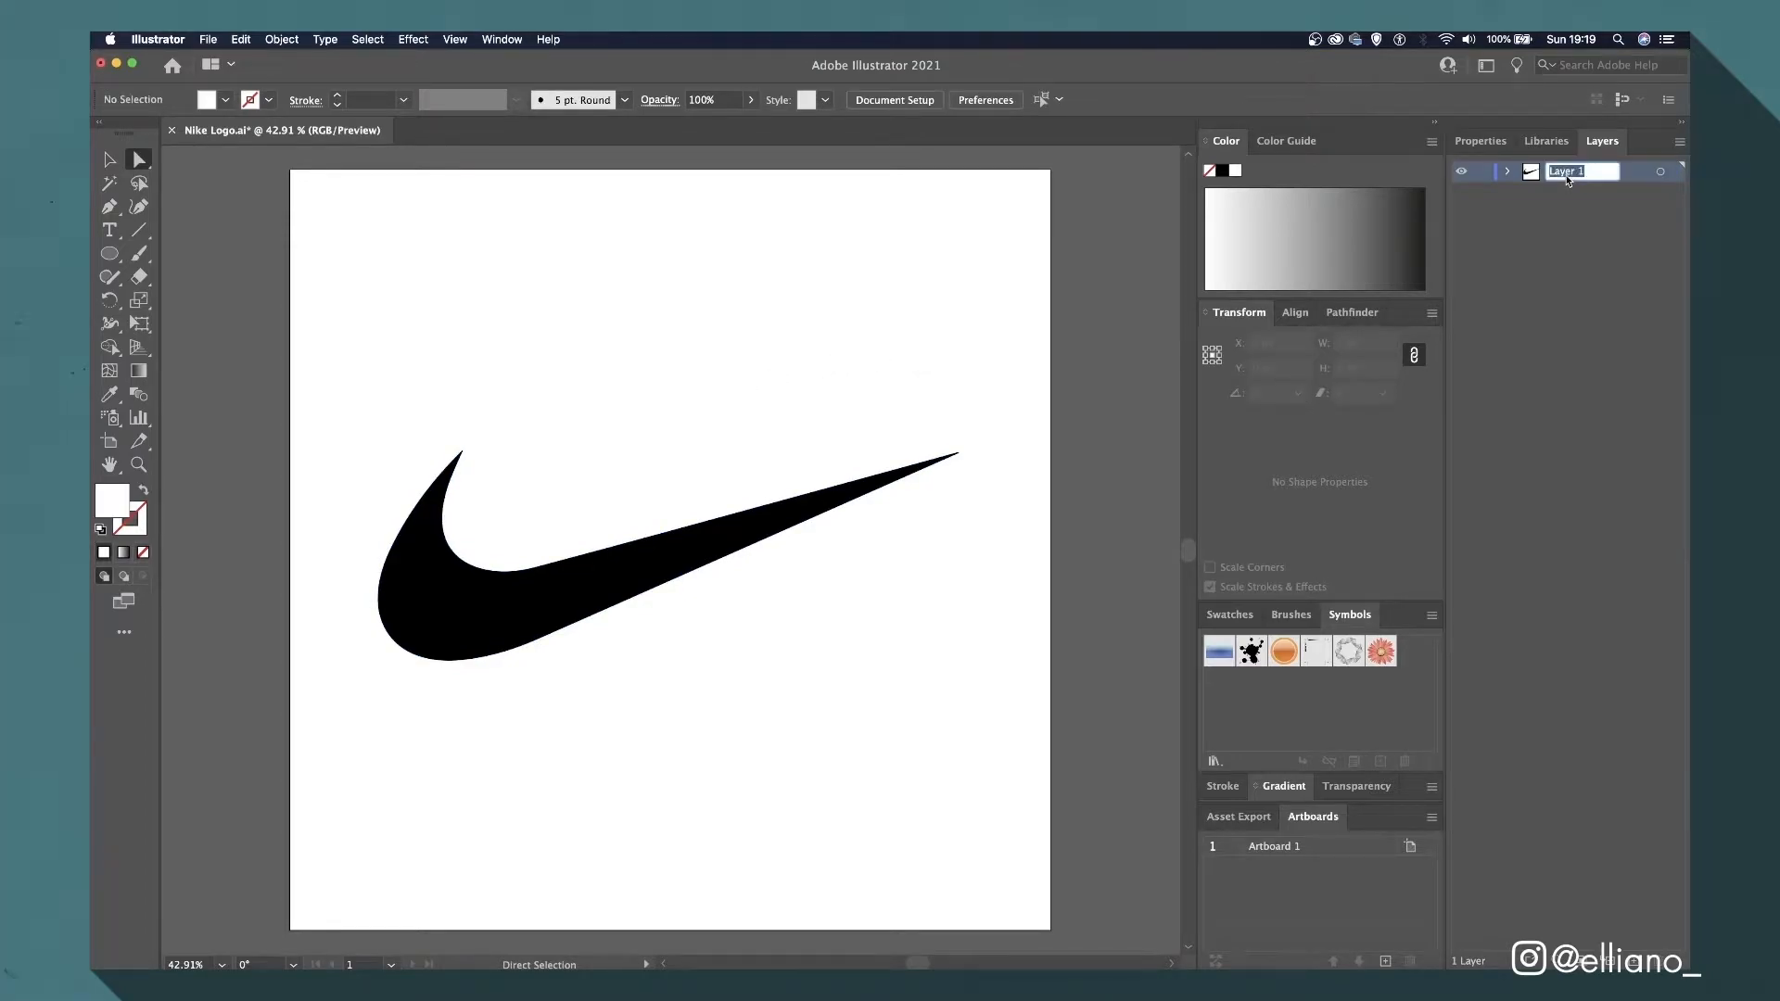
type("Nike L")
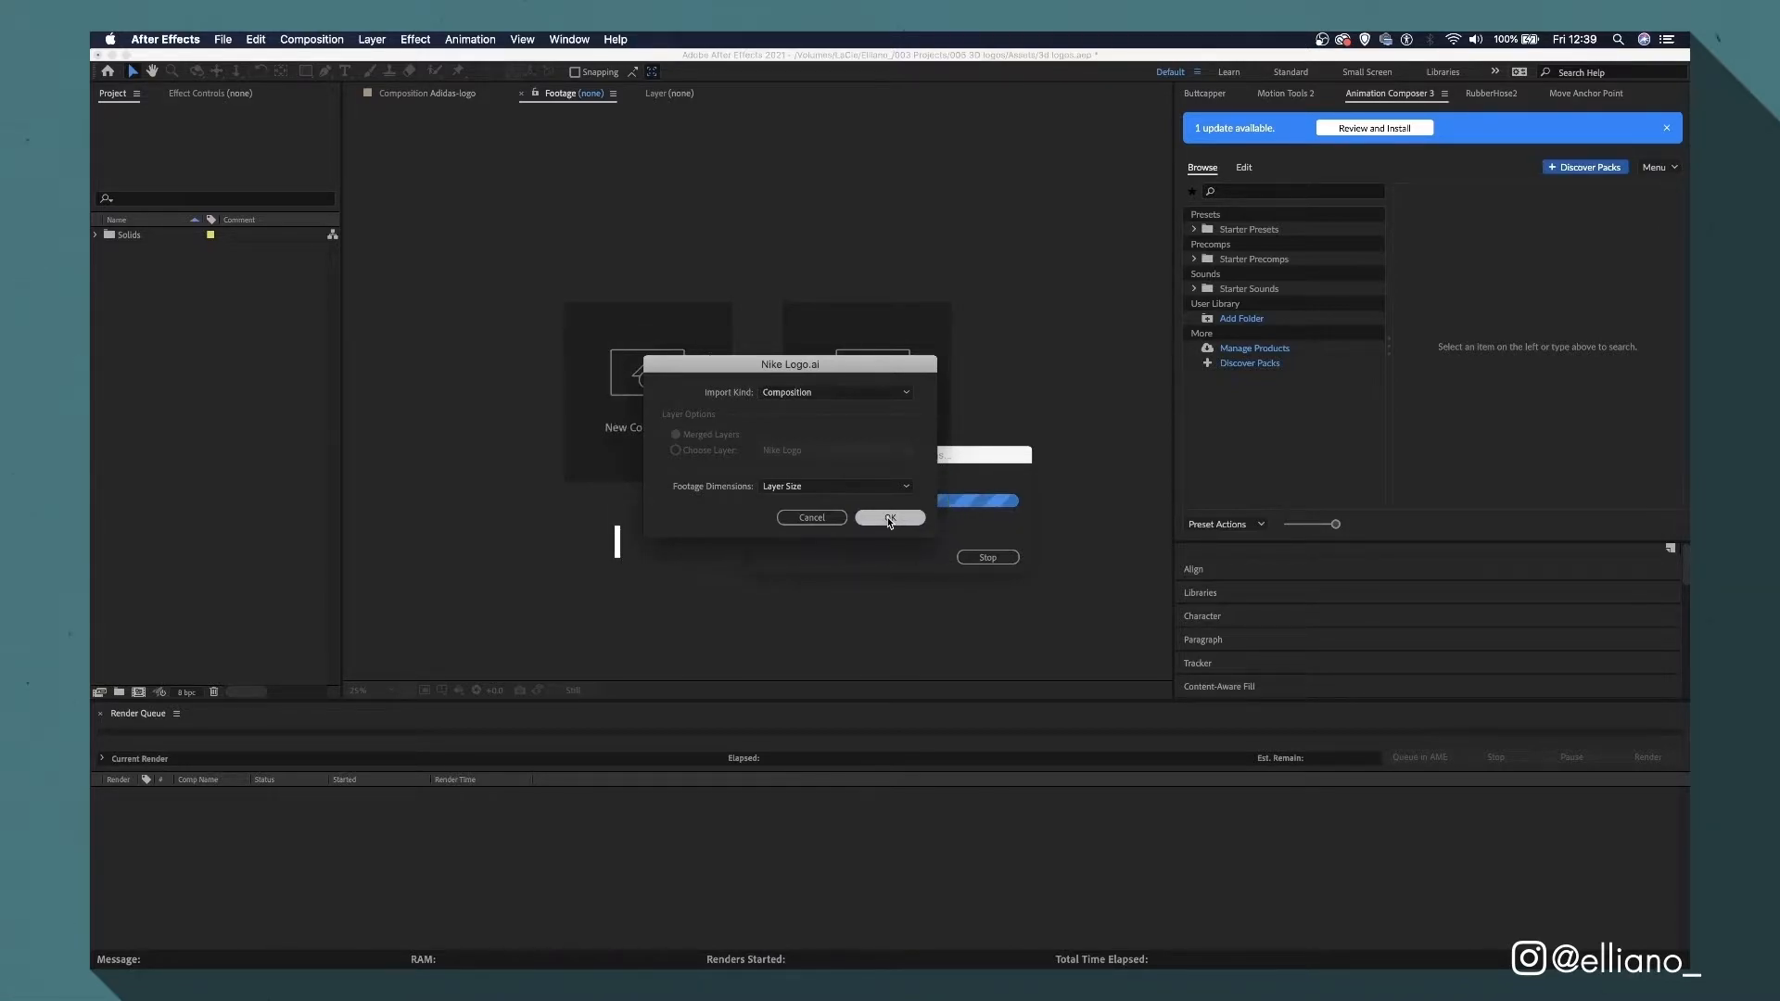
Confirm importing Nike Logo.ai as a composition.
left_click(890, 517)
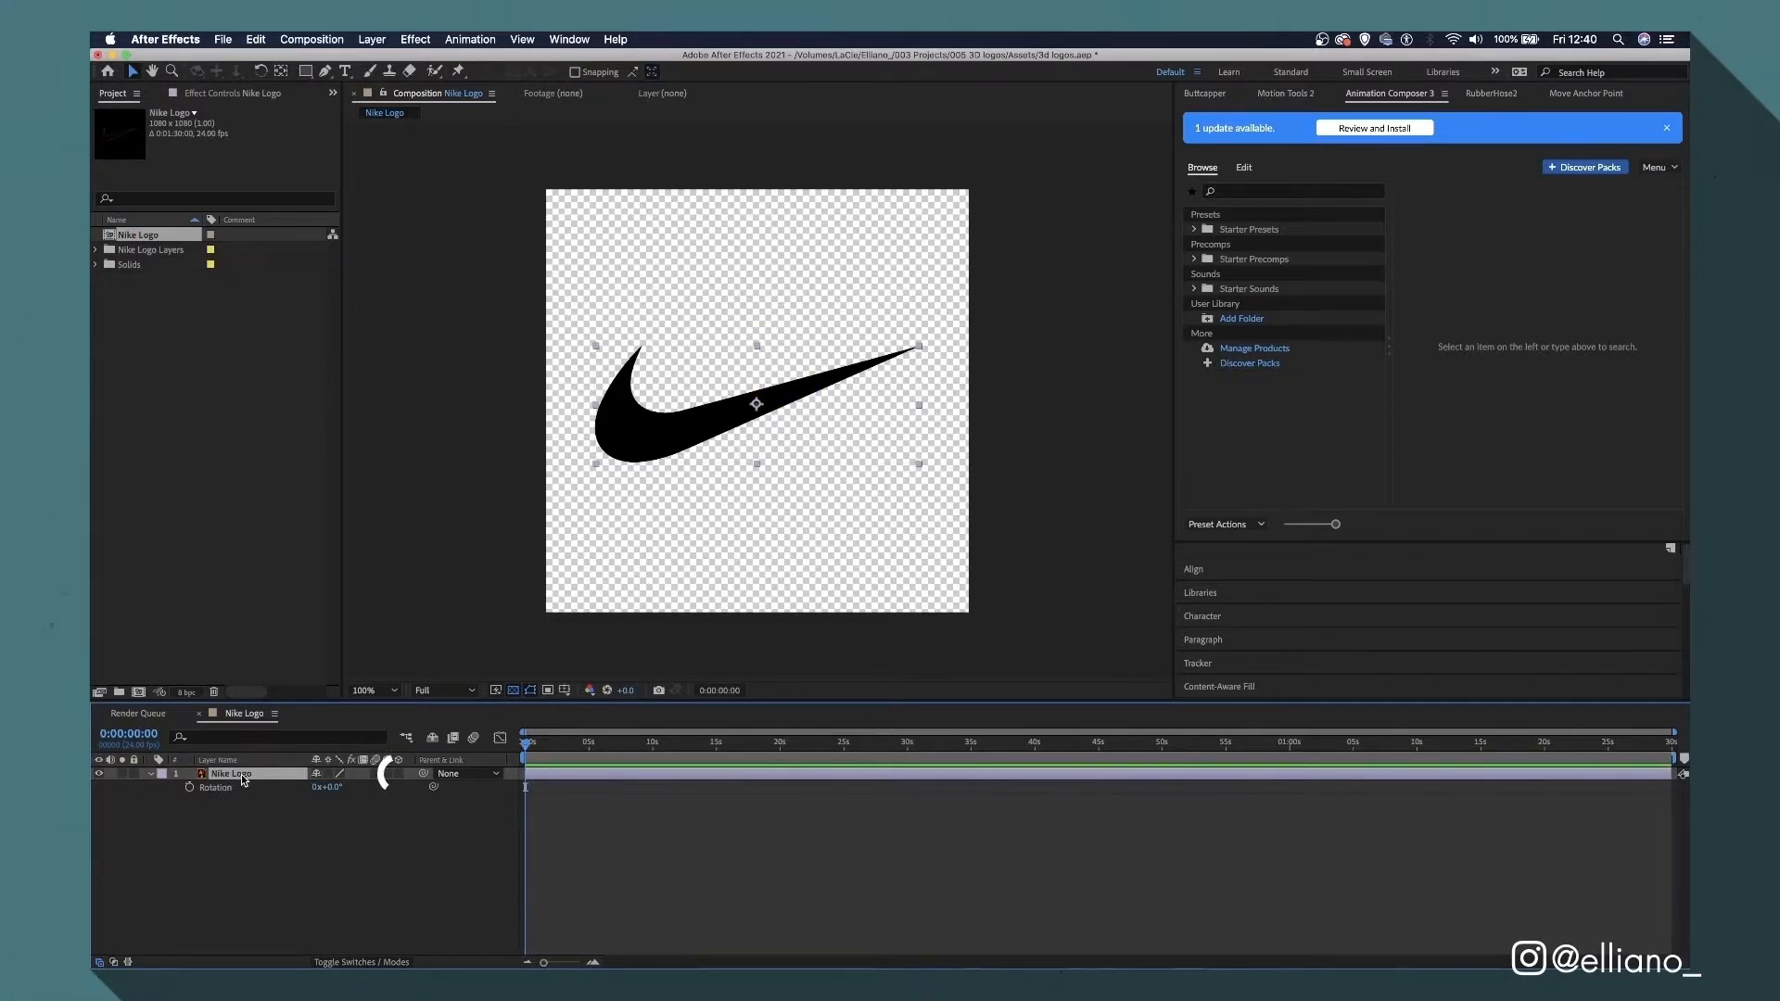
Create shapes from the Nike Logo vector layer and fill the swoosh white.
right_click(232, 773)
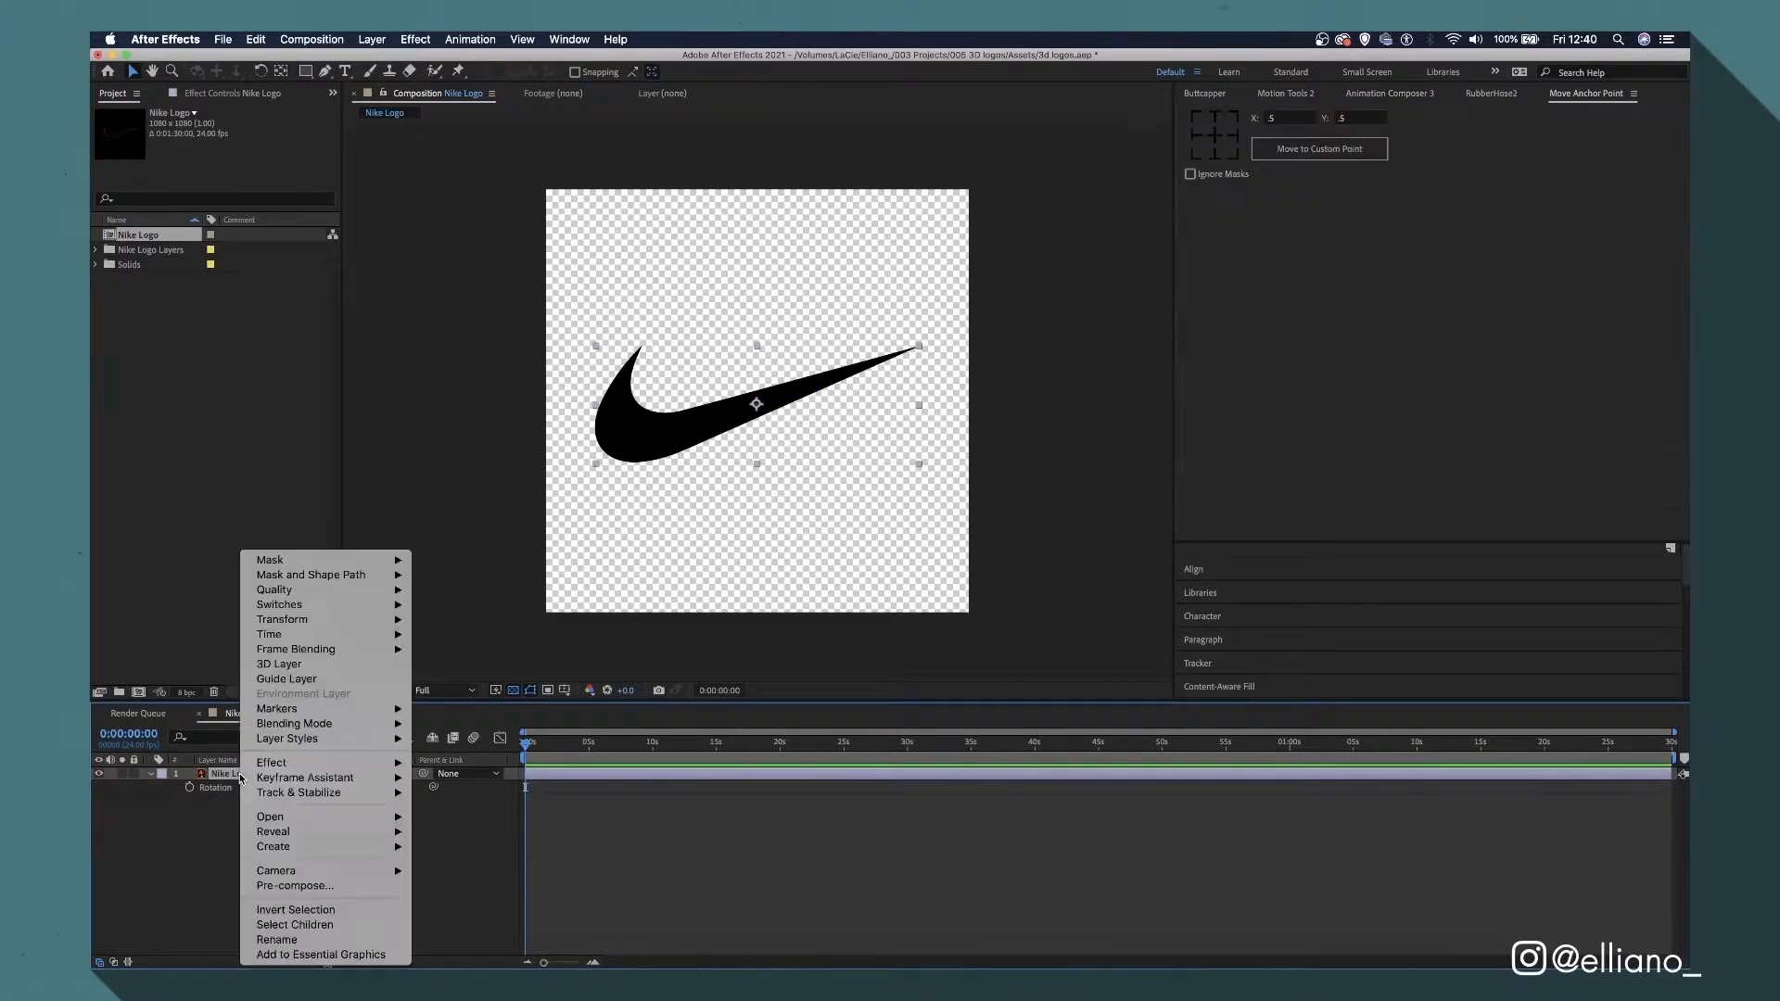
mouse_move(272, 846)
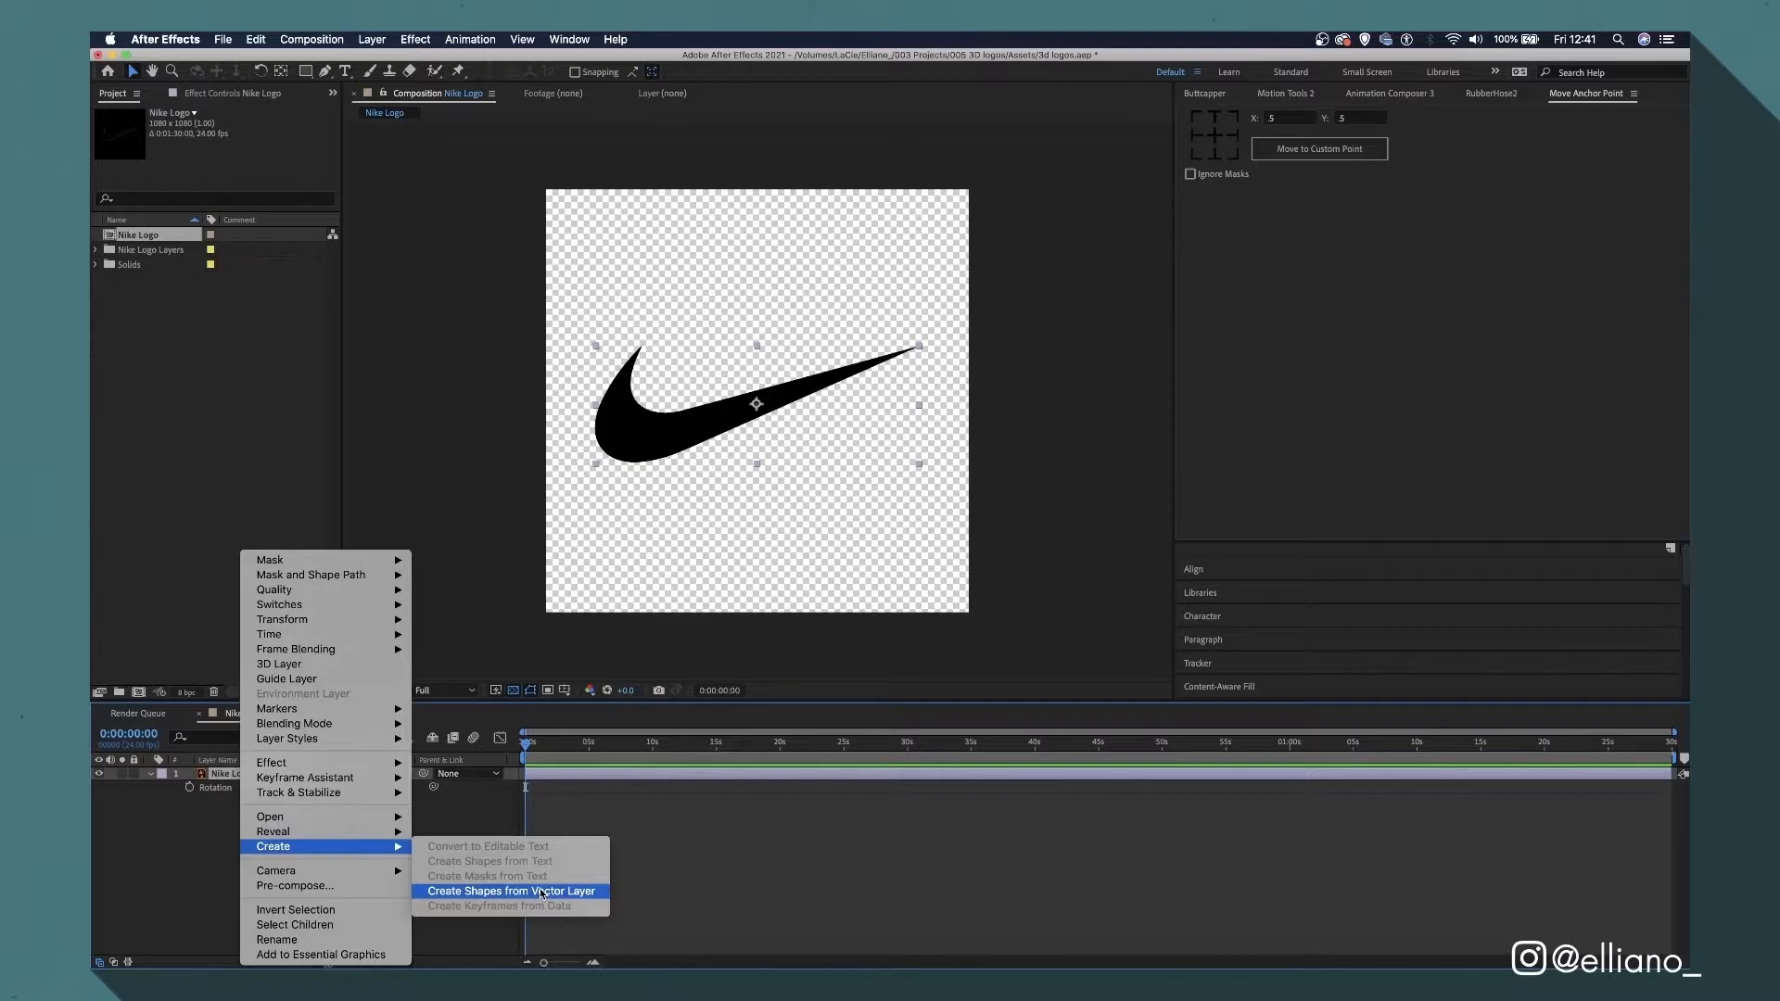
left_click(510, 890)
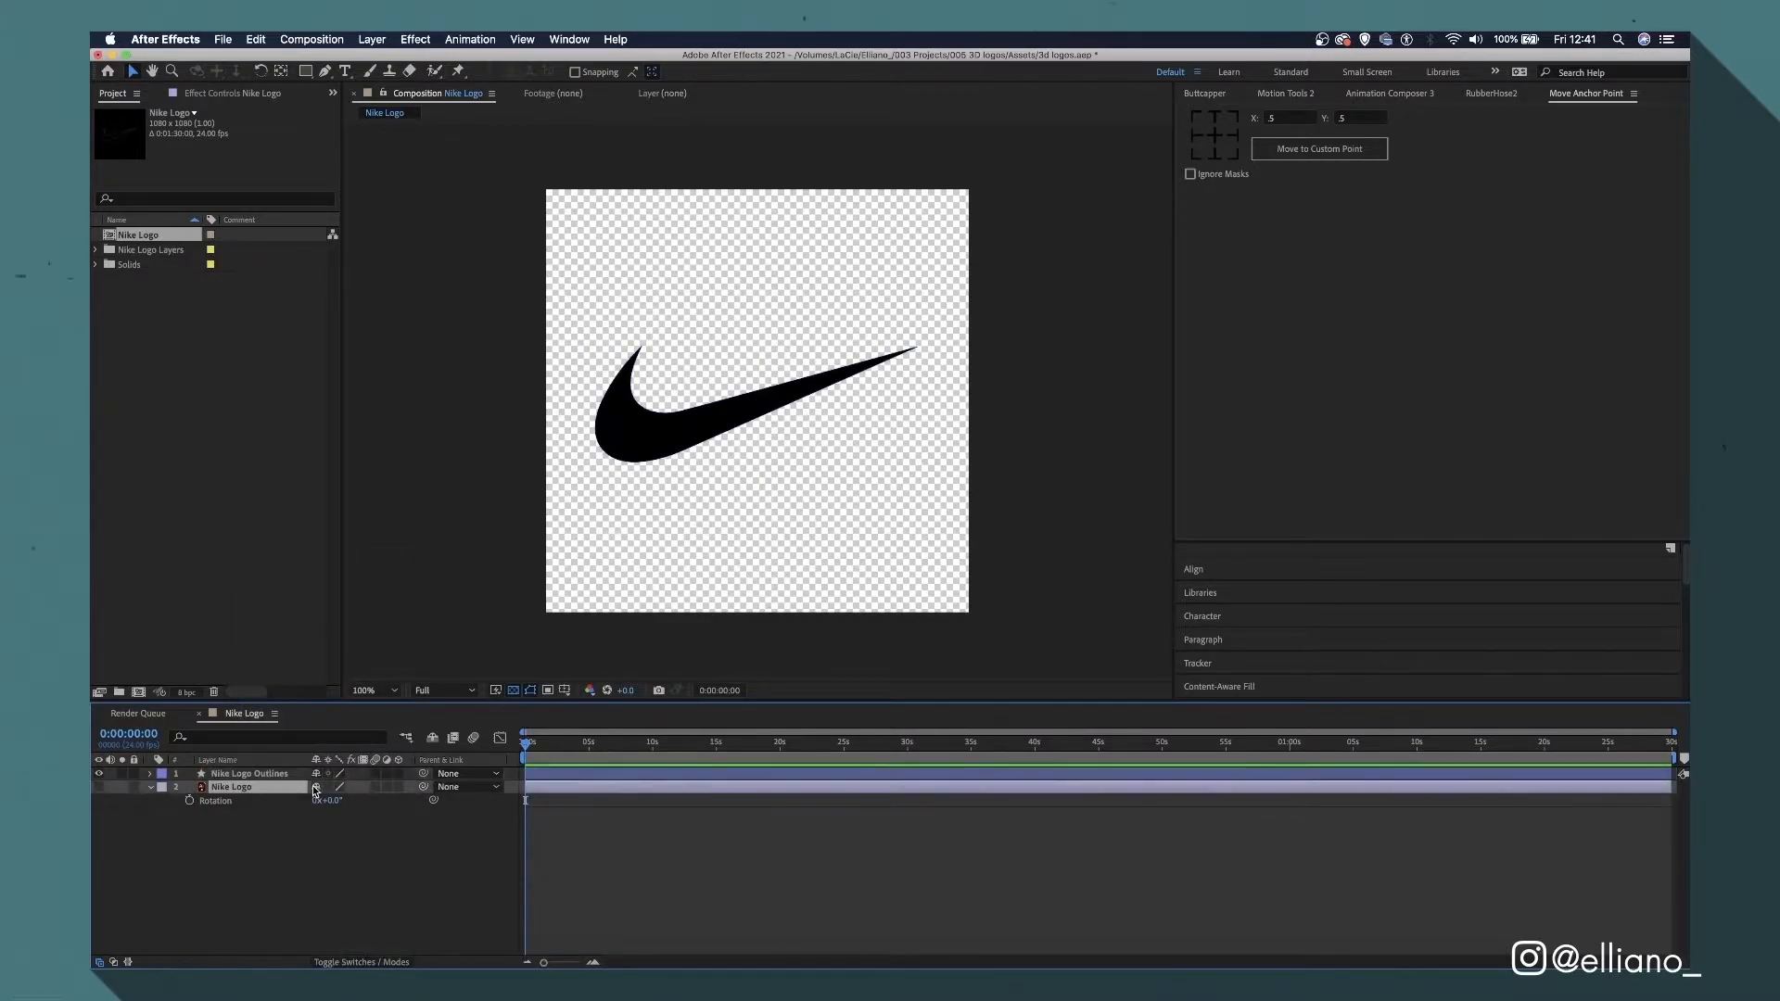
left_click(431, 739)
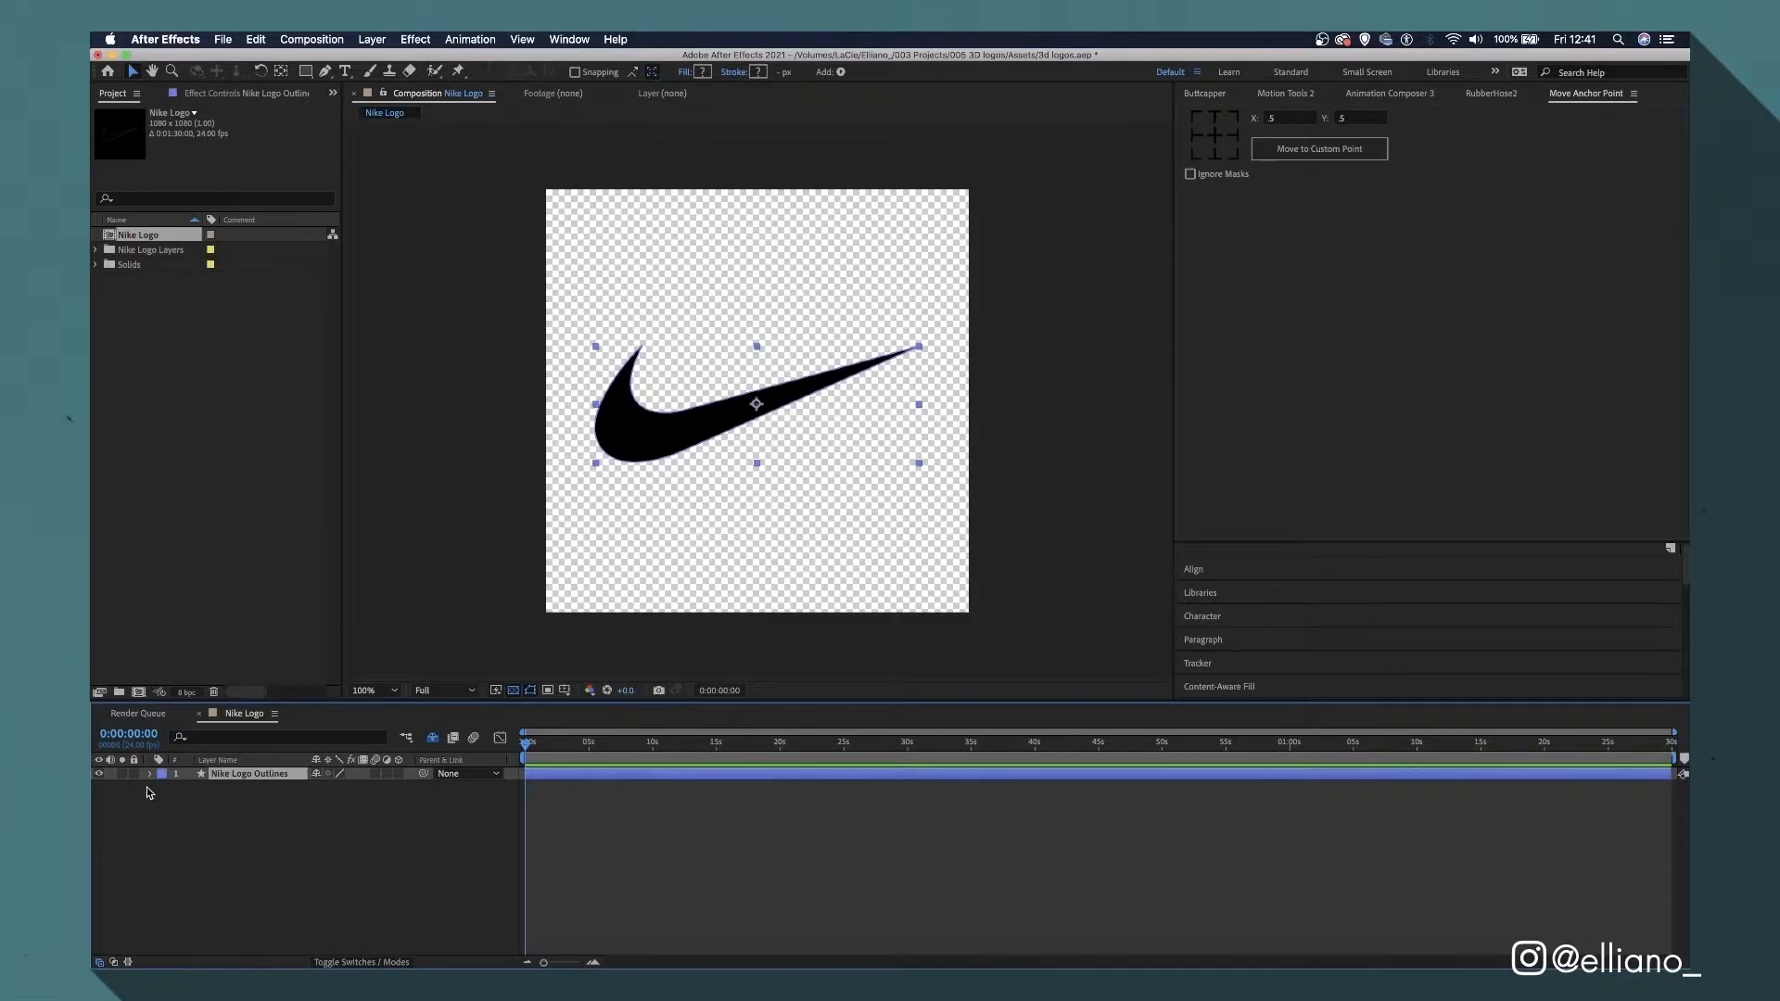
left_click(148, 773)
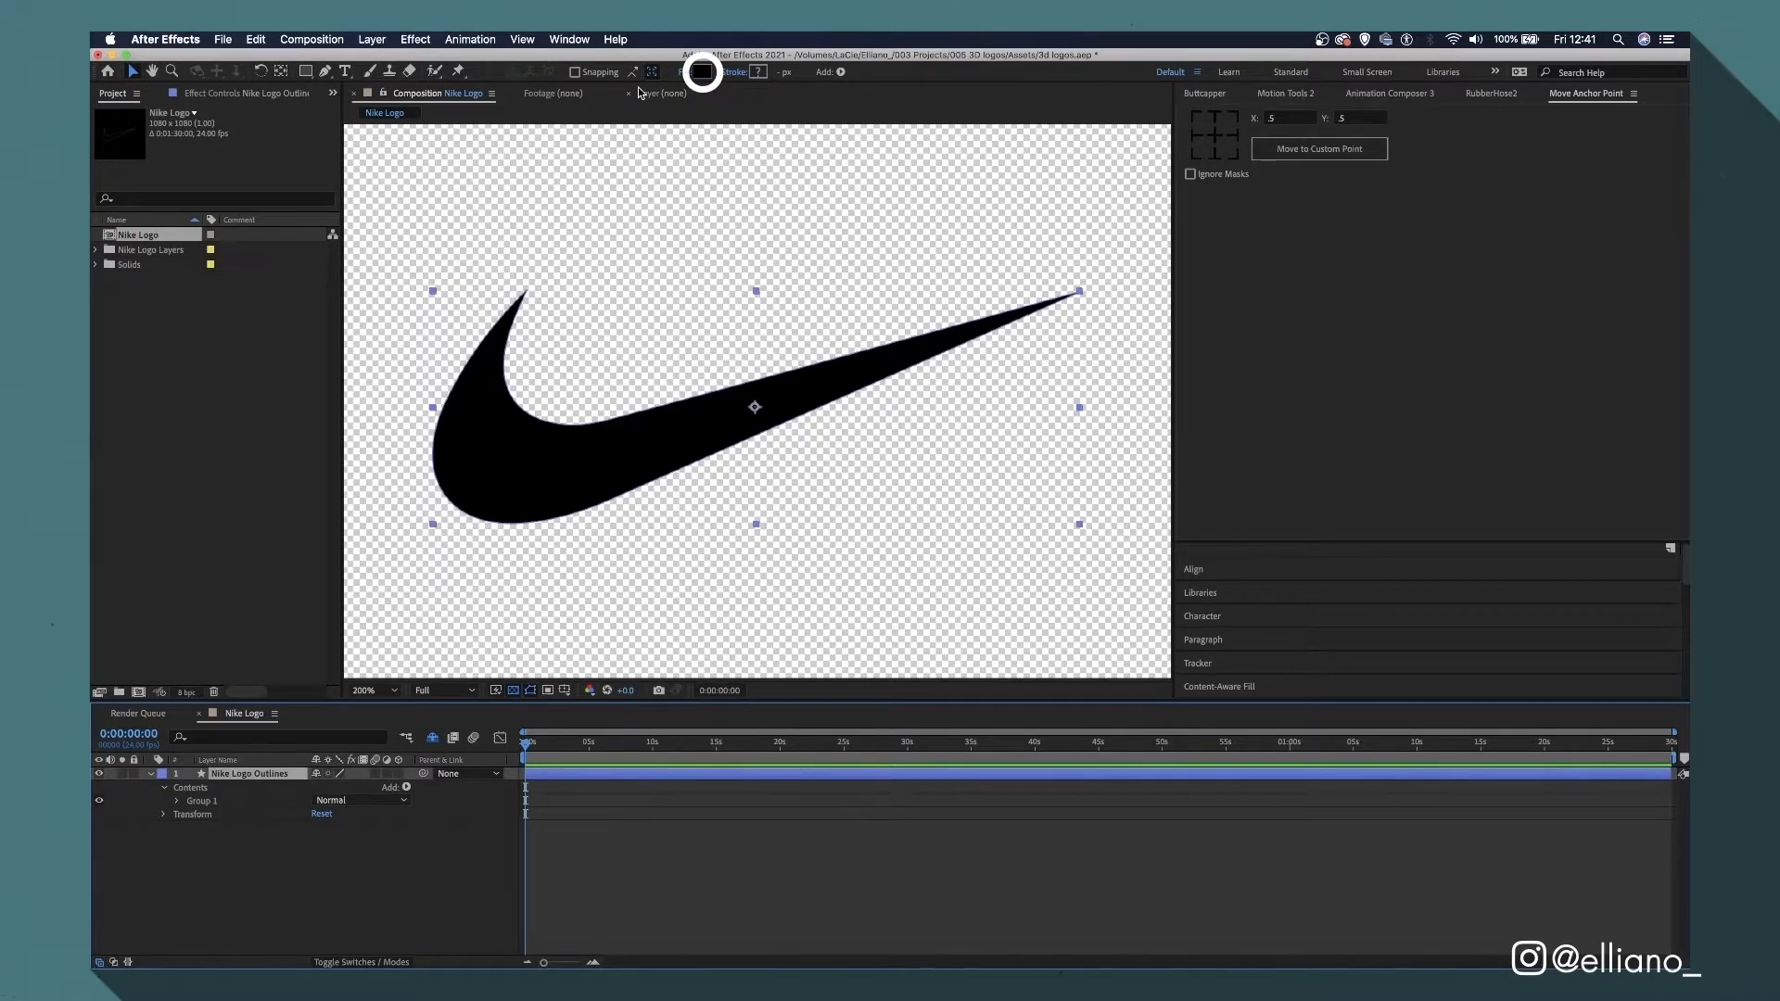
left_click(704, 72)
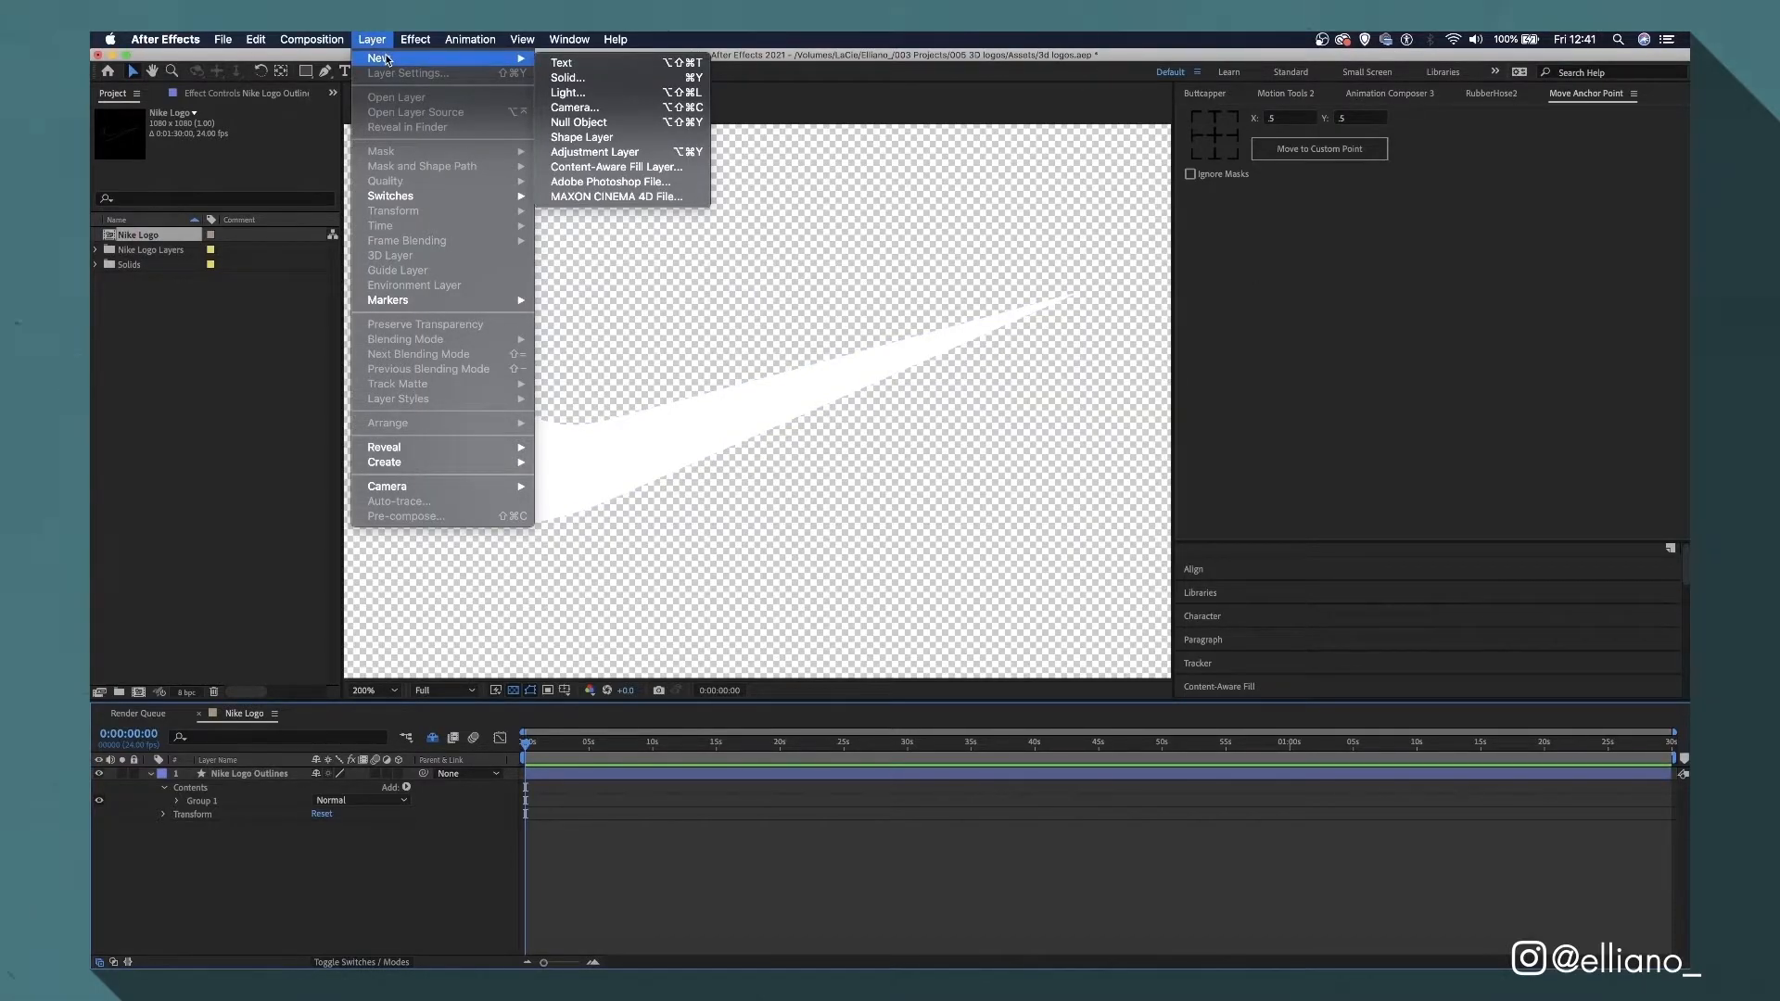
Add a new black solid layer behind the swoosh.
left_click(567, 77)
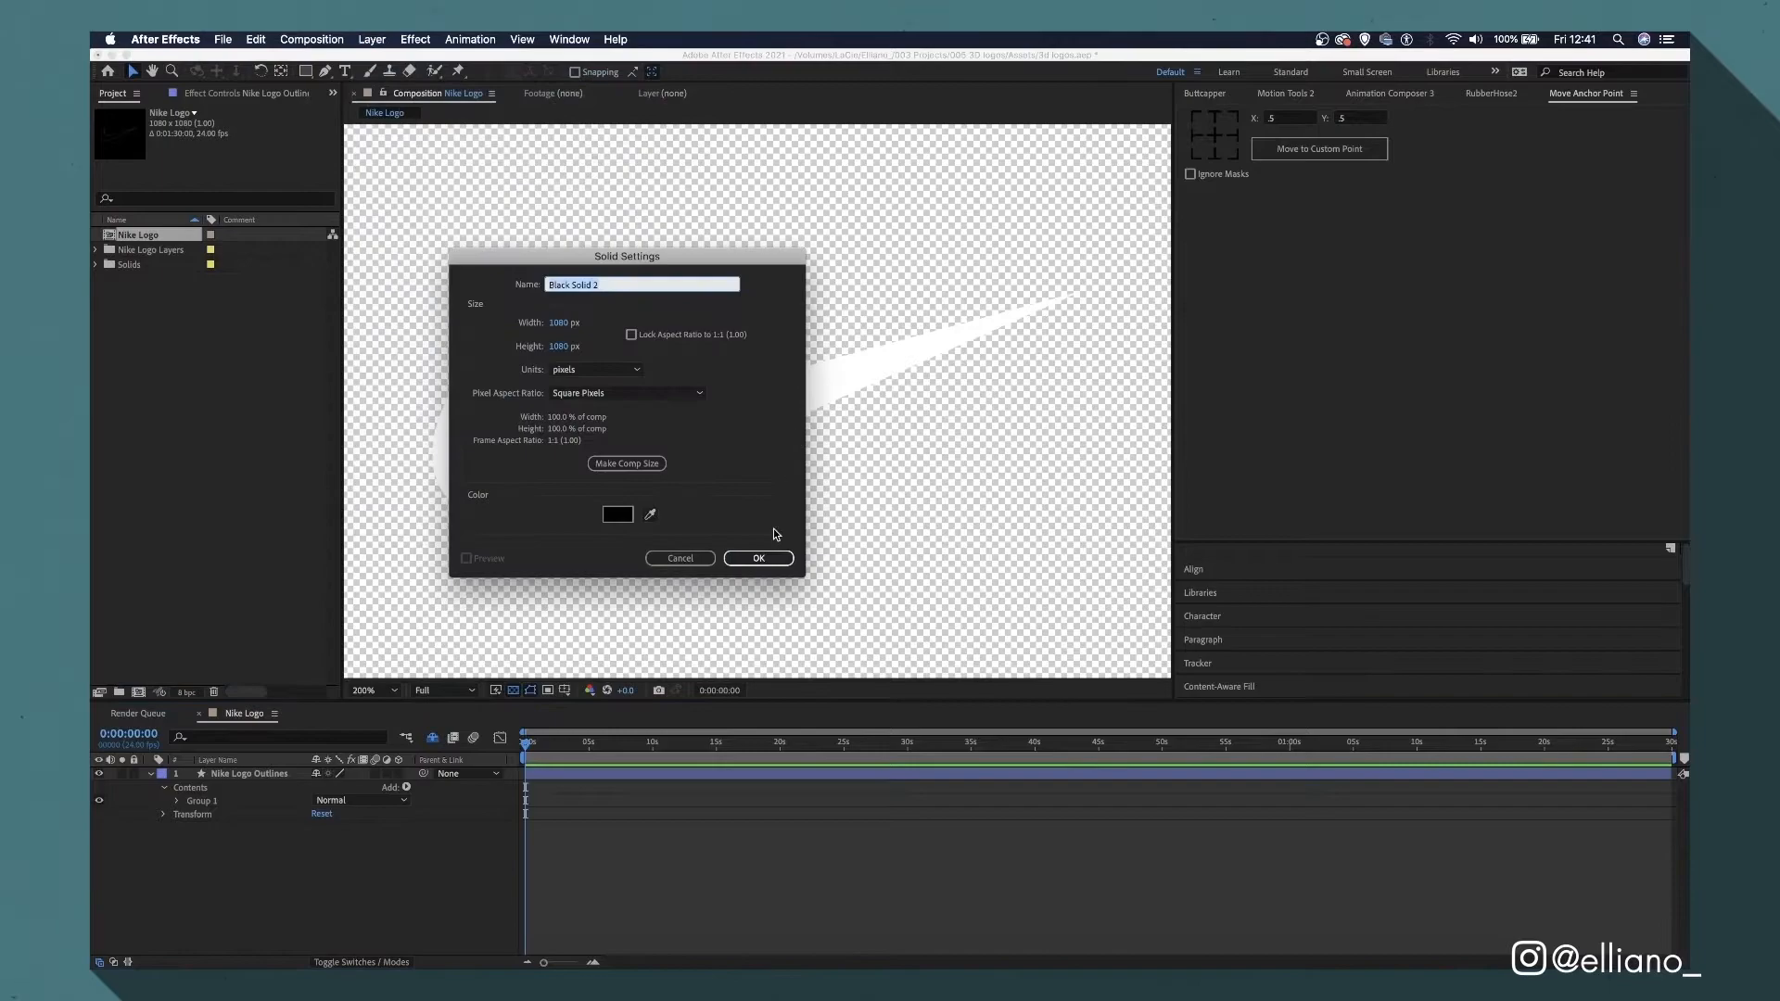
left_click(758, 557)
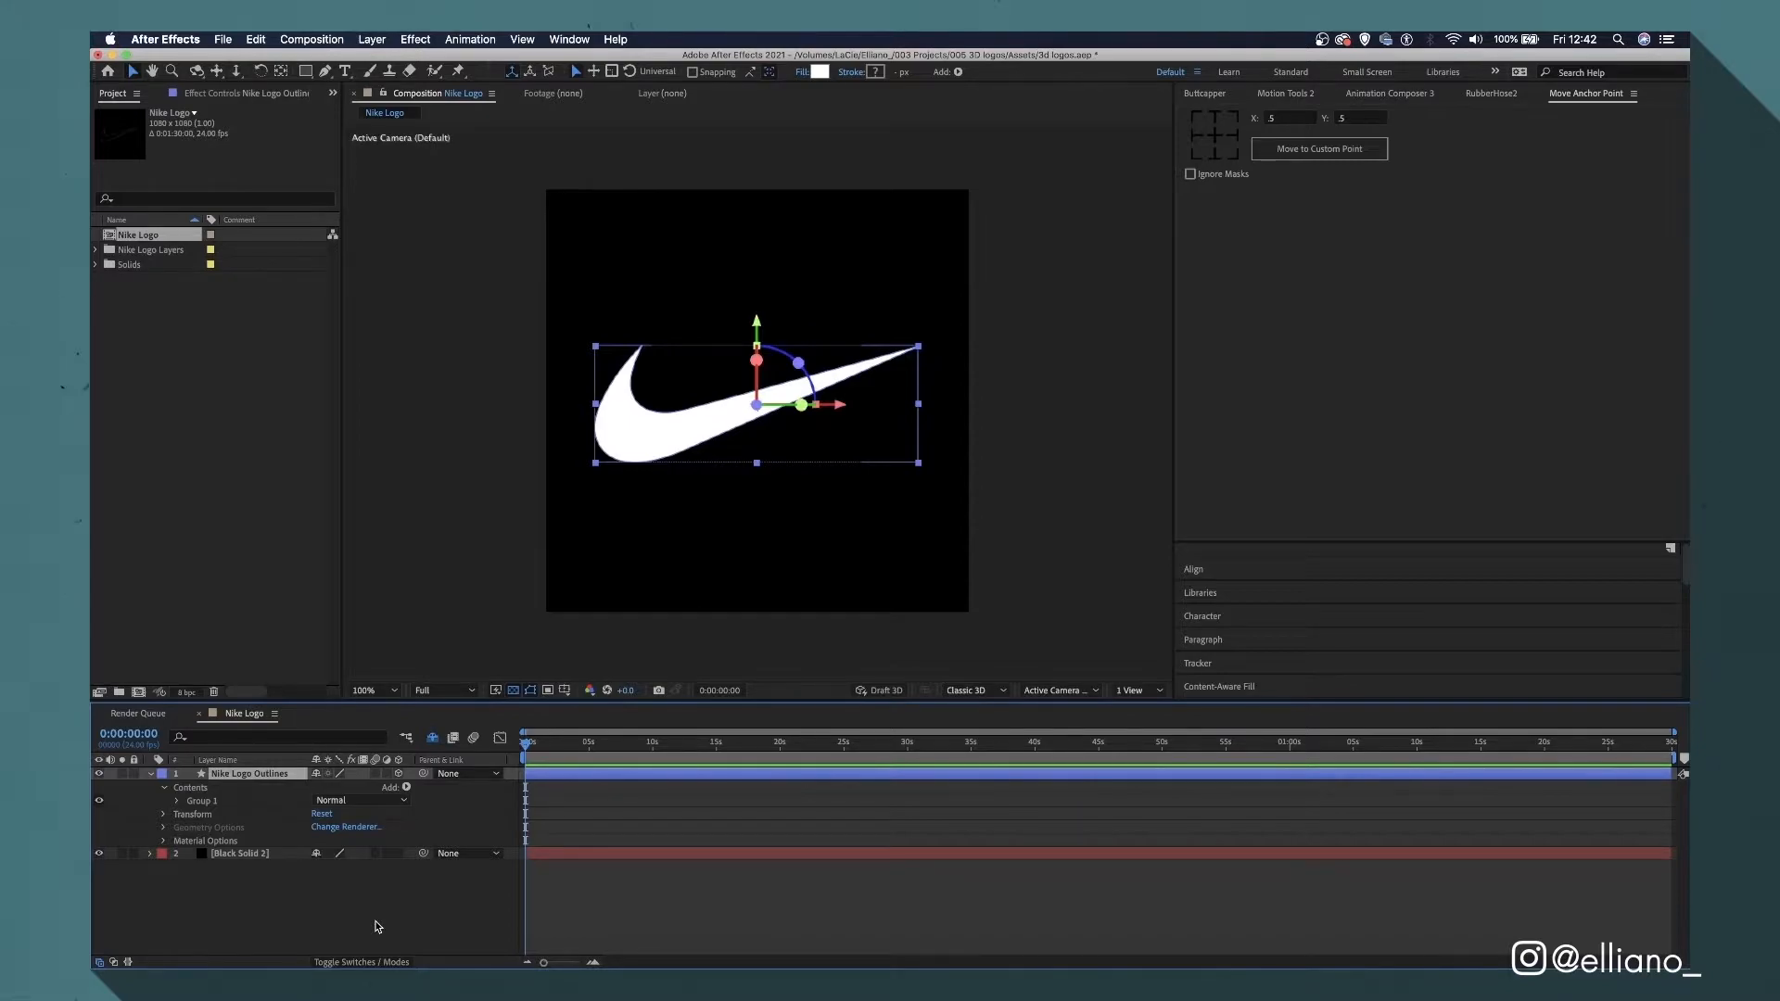
Switch the composition's 3D renderer to CINEMA 4D.
left_click(346, 826)
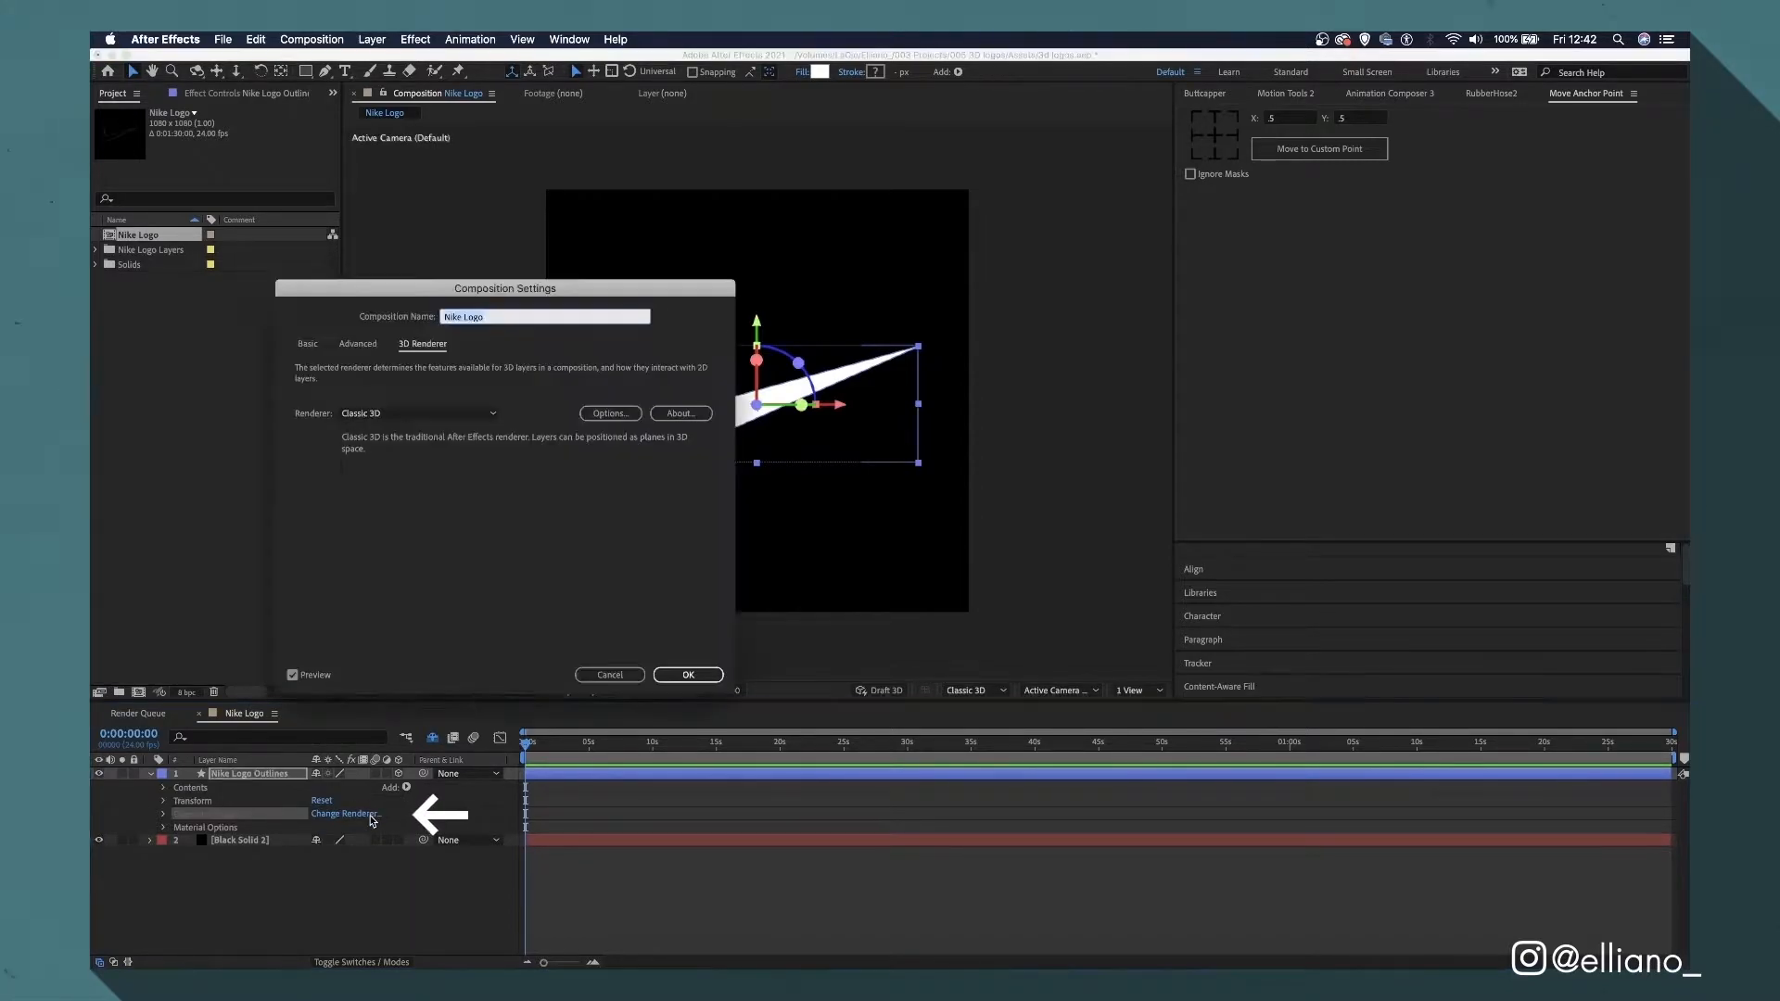
left_click(418, 411)
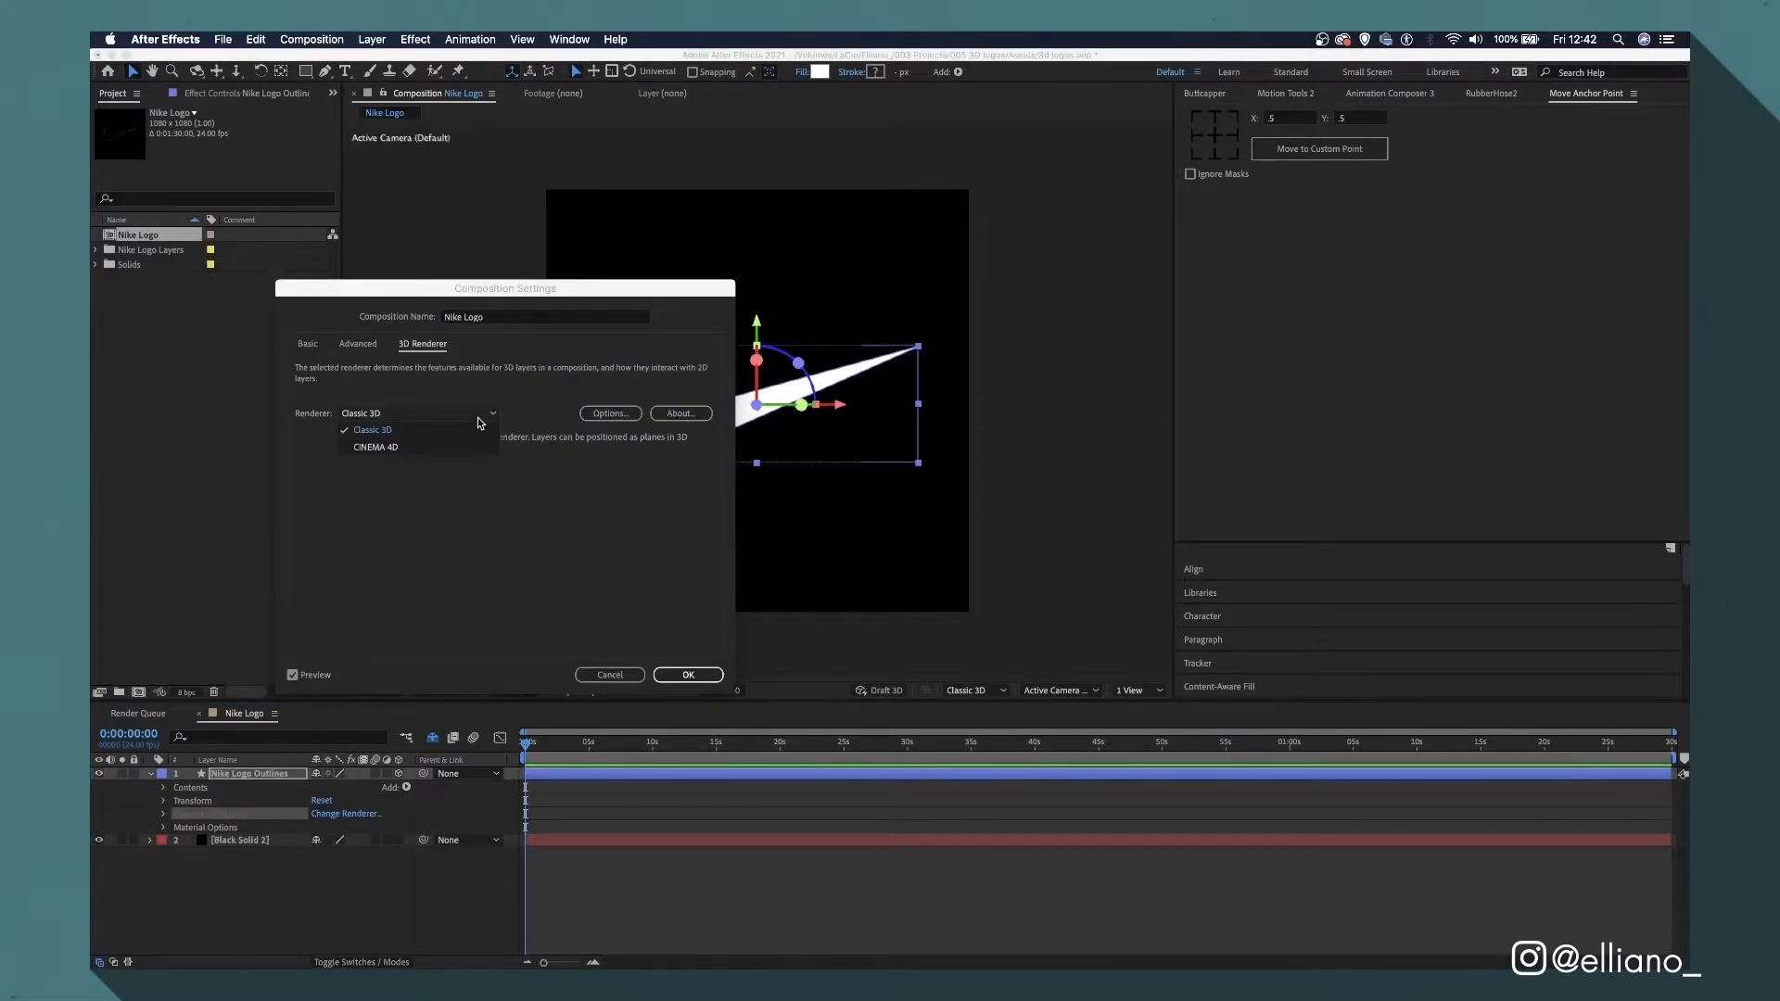
left_click(375, 446)
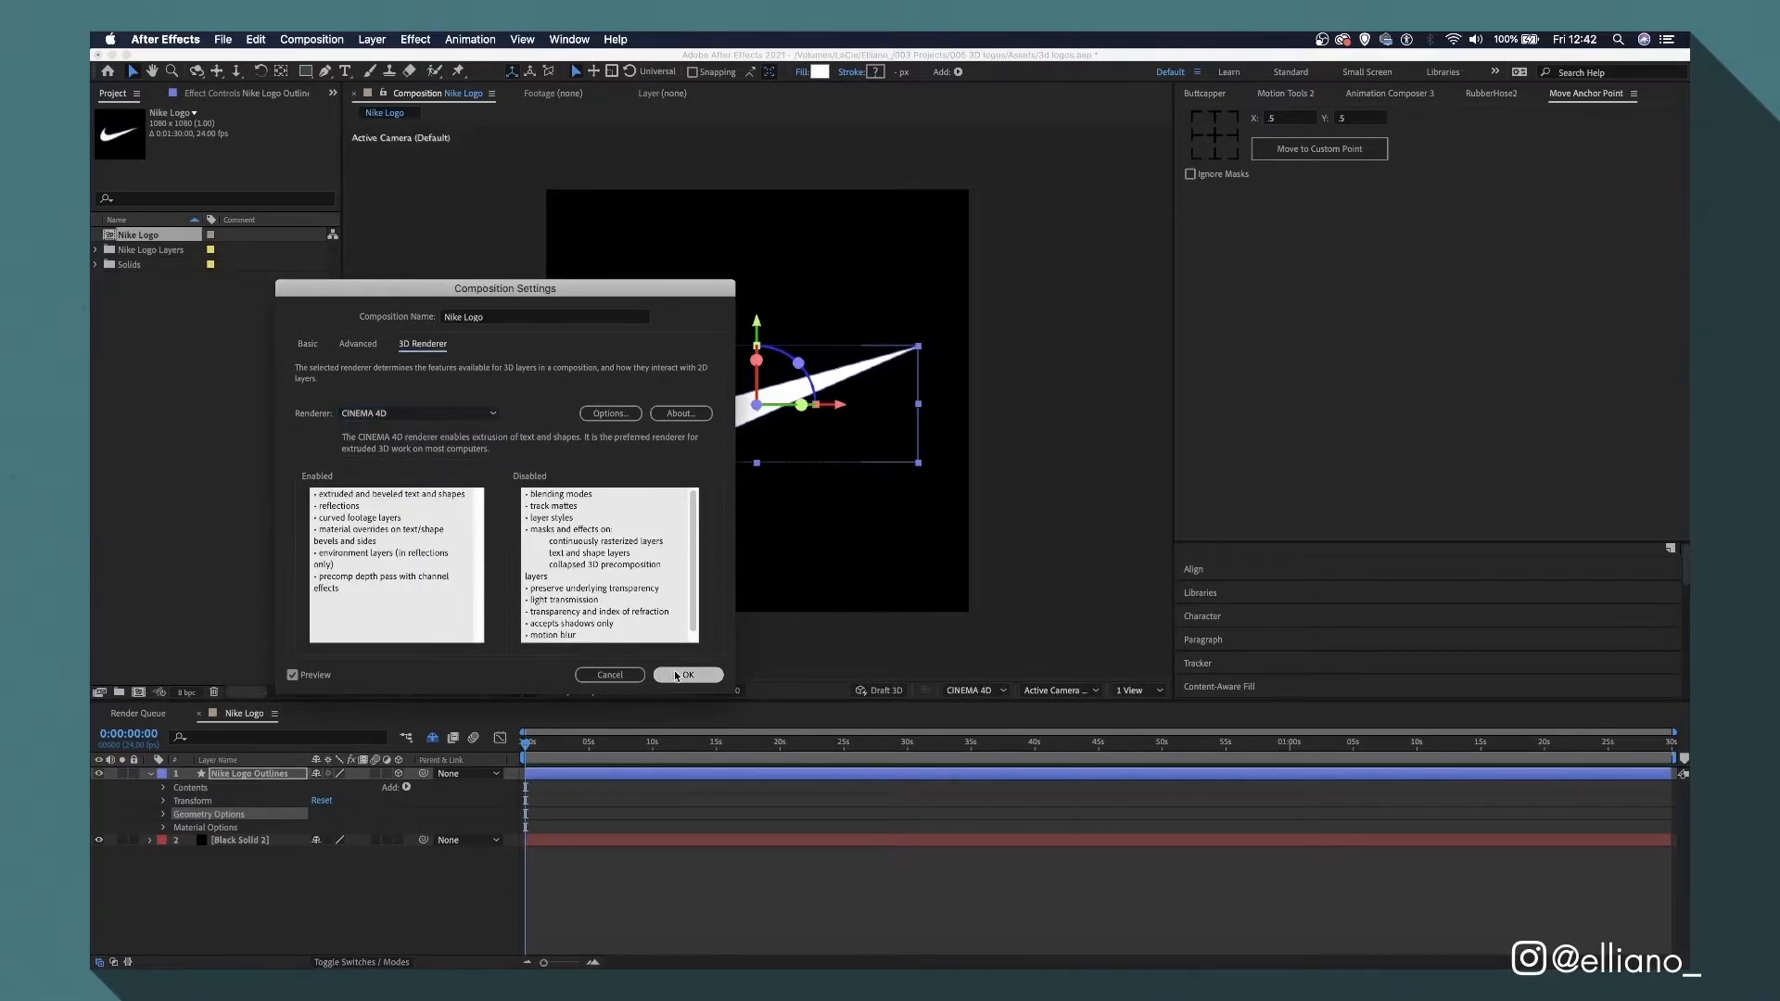
left_click(686, 674)
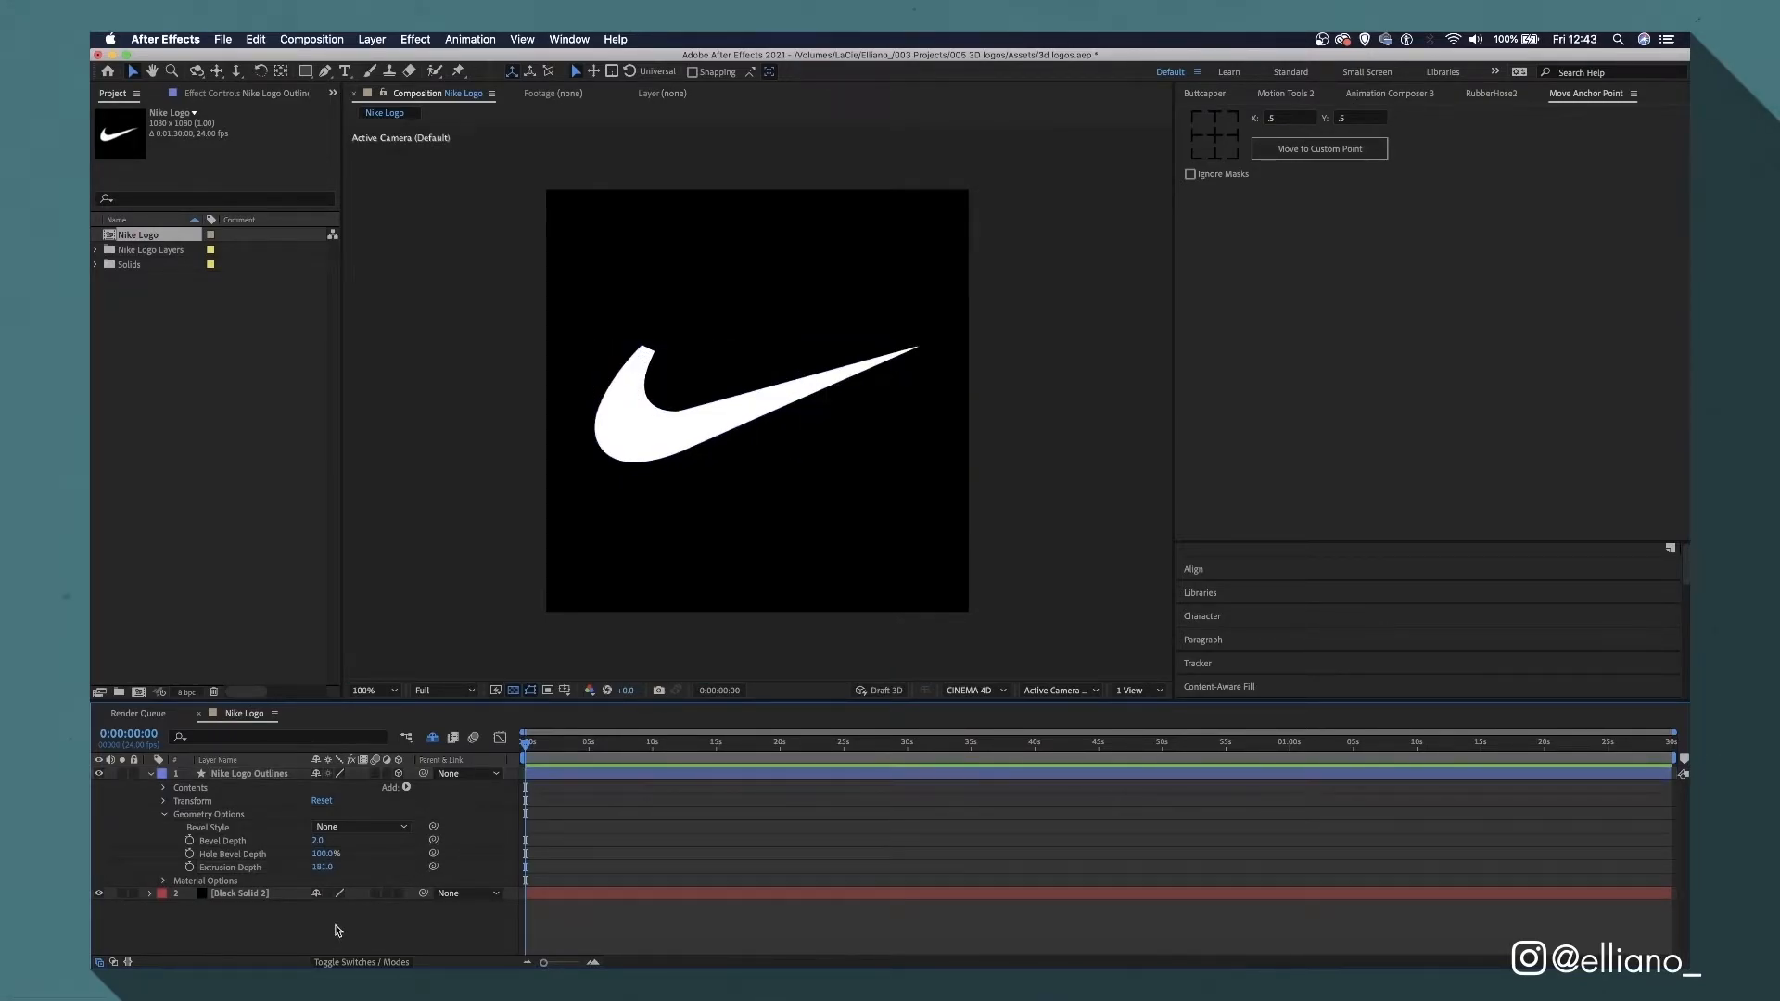
Add a stroke to Nike Logo Outlines and colour it light grey DEDDDD.
left_click(756, 409)
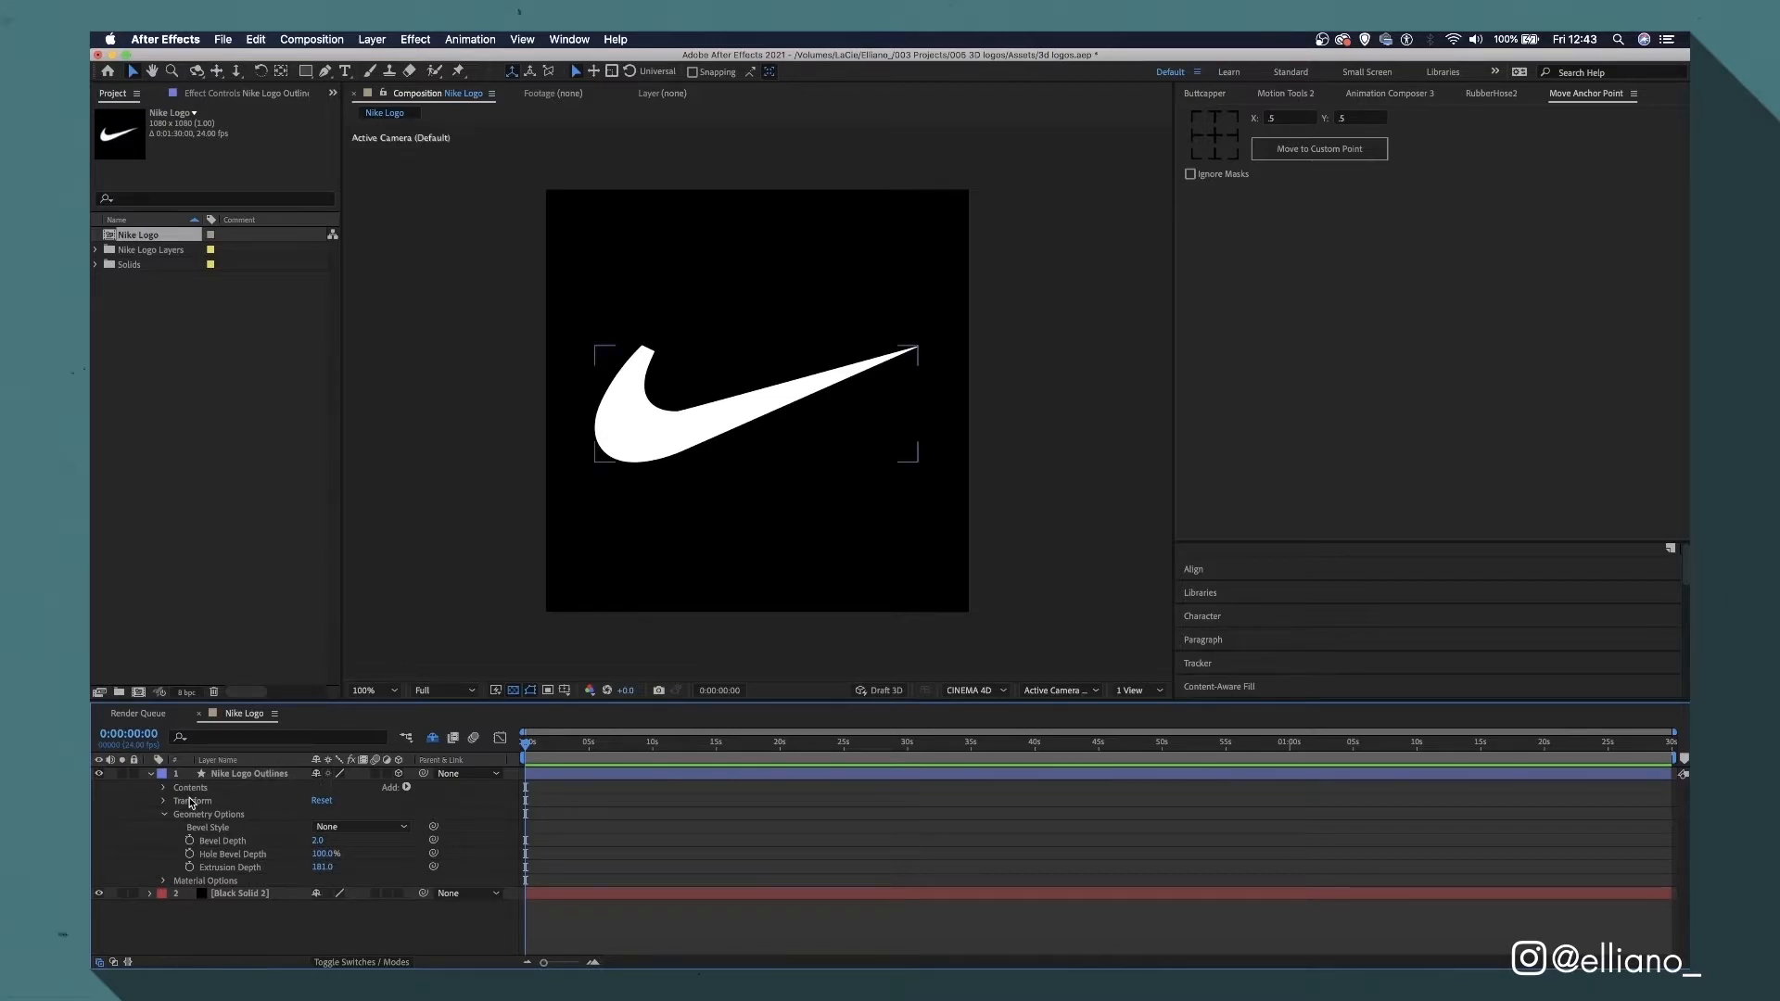
left_click(244, 773)
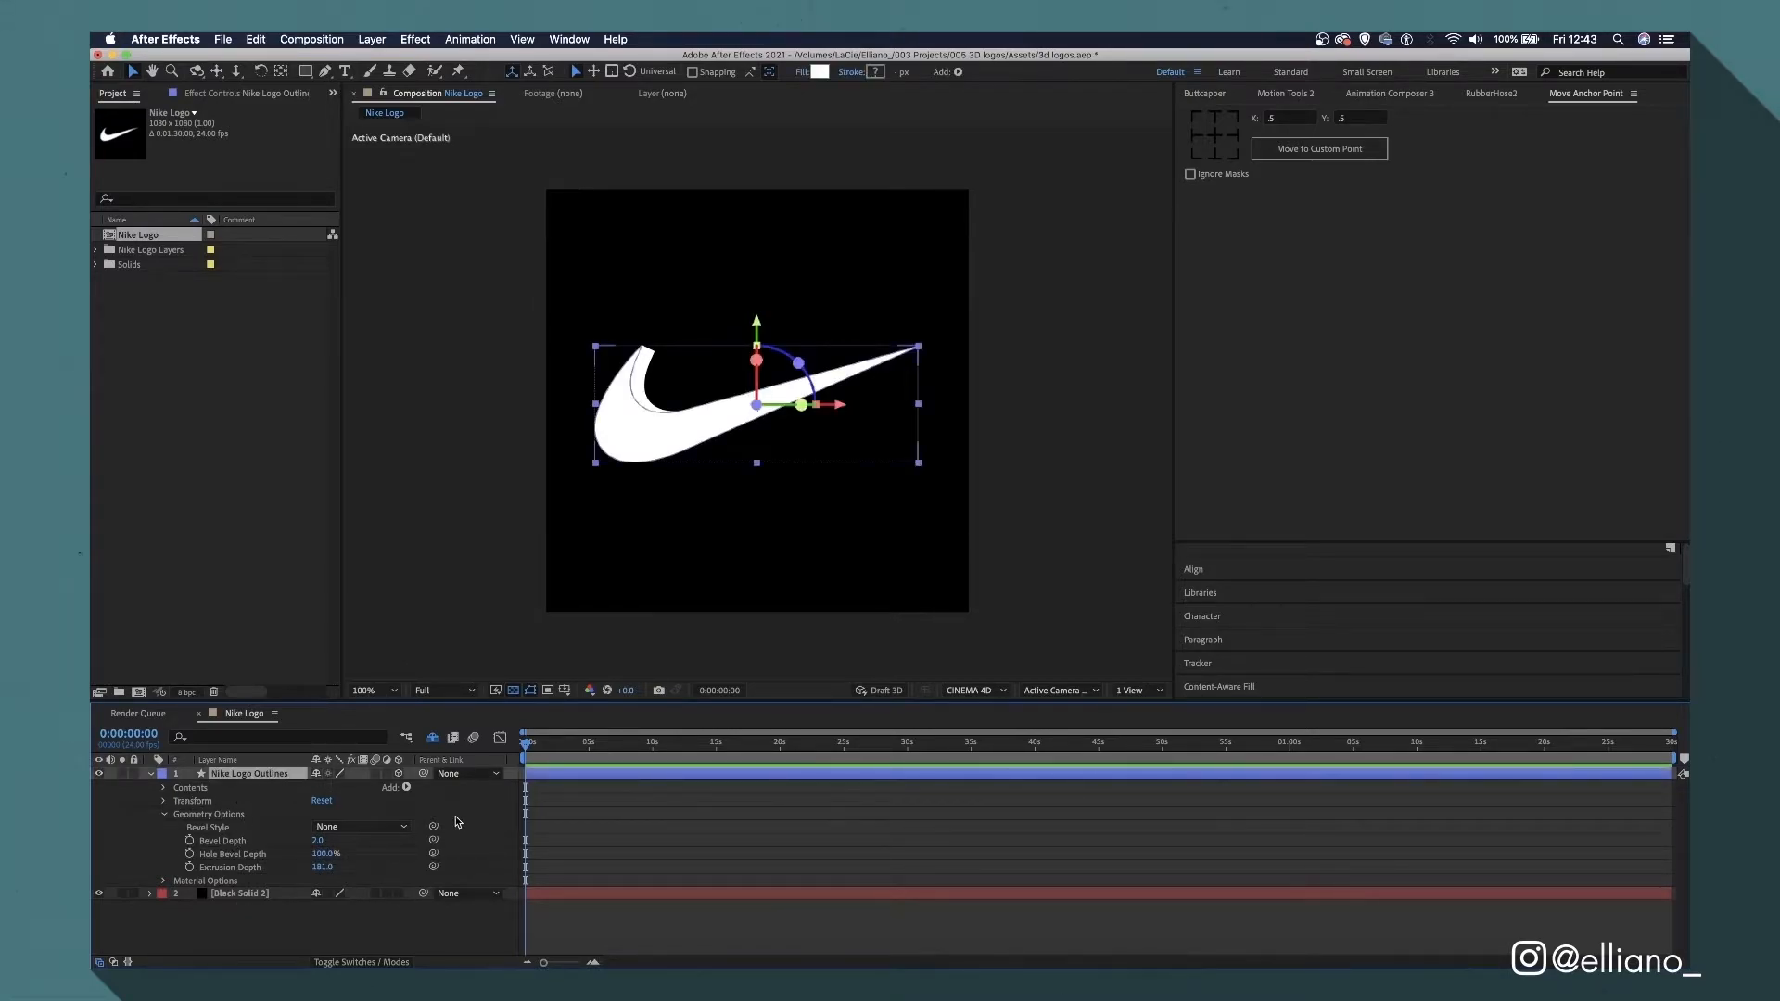
left_click(404, 787)
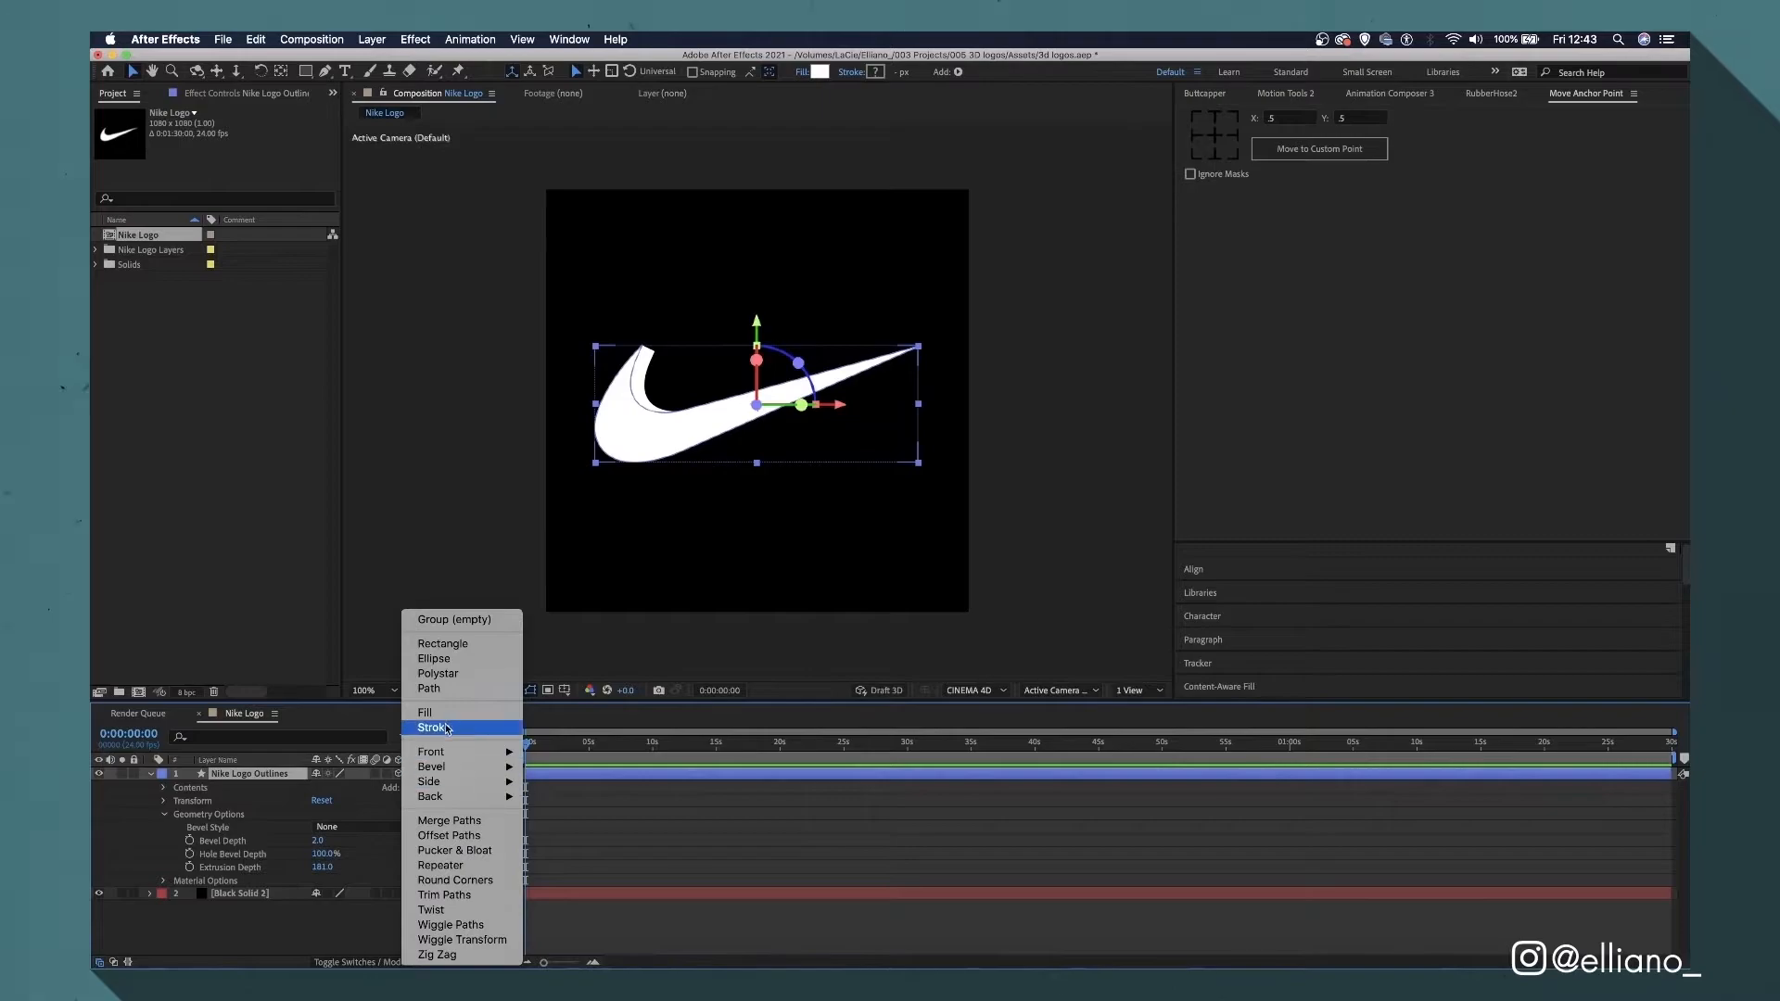
mouse_move(473, 730)
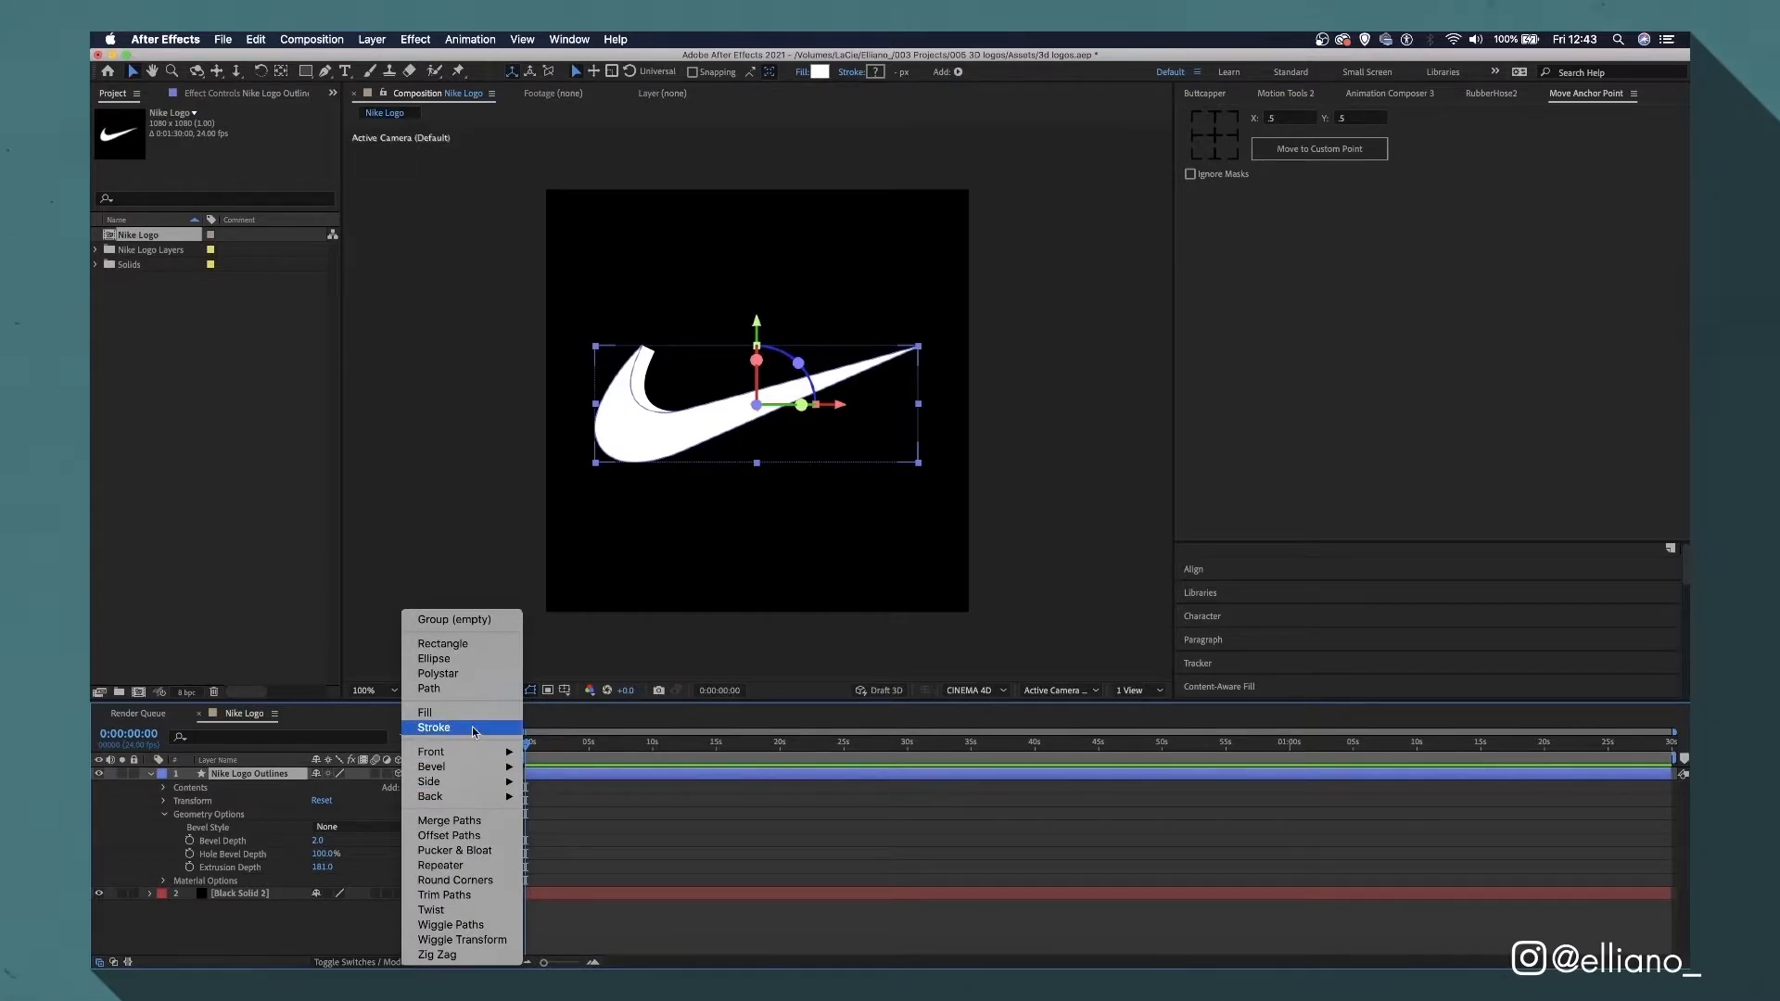
left_click(433, 728)
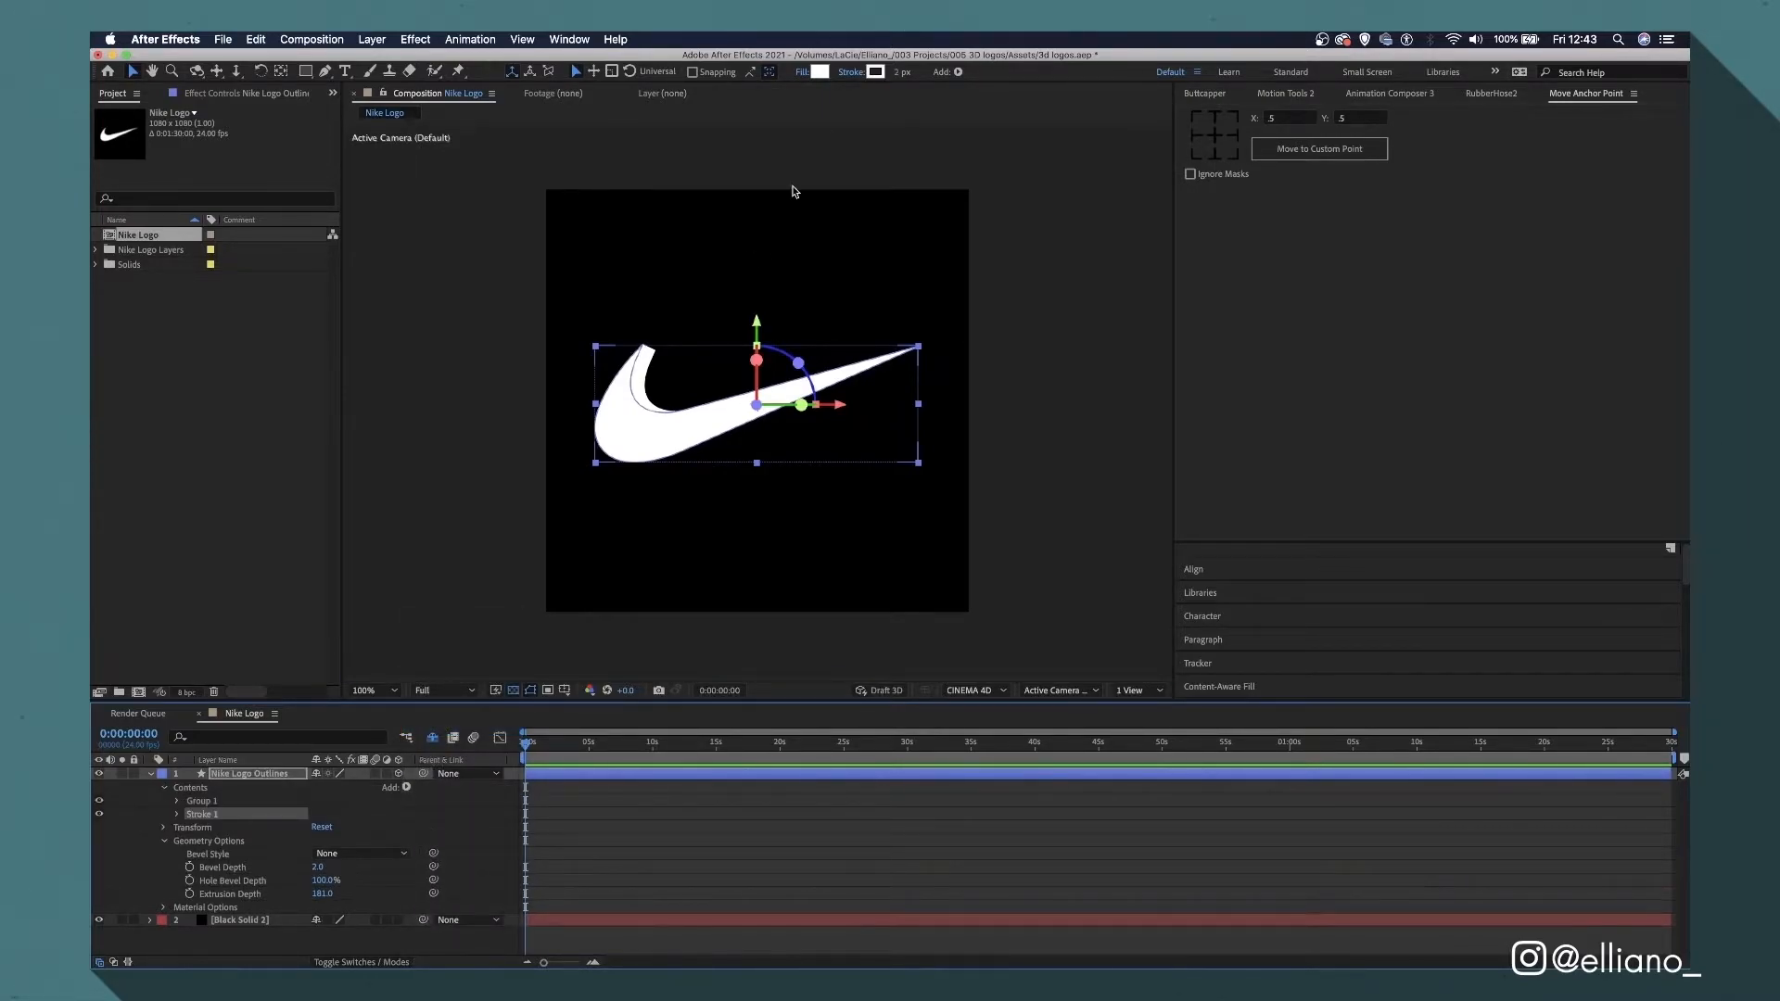
left_click(875, 72)
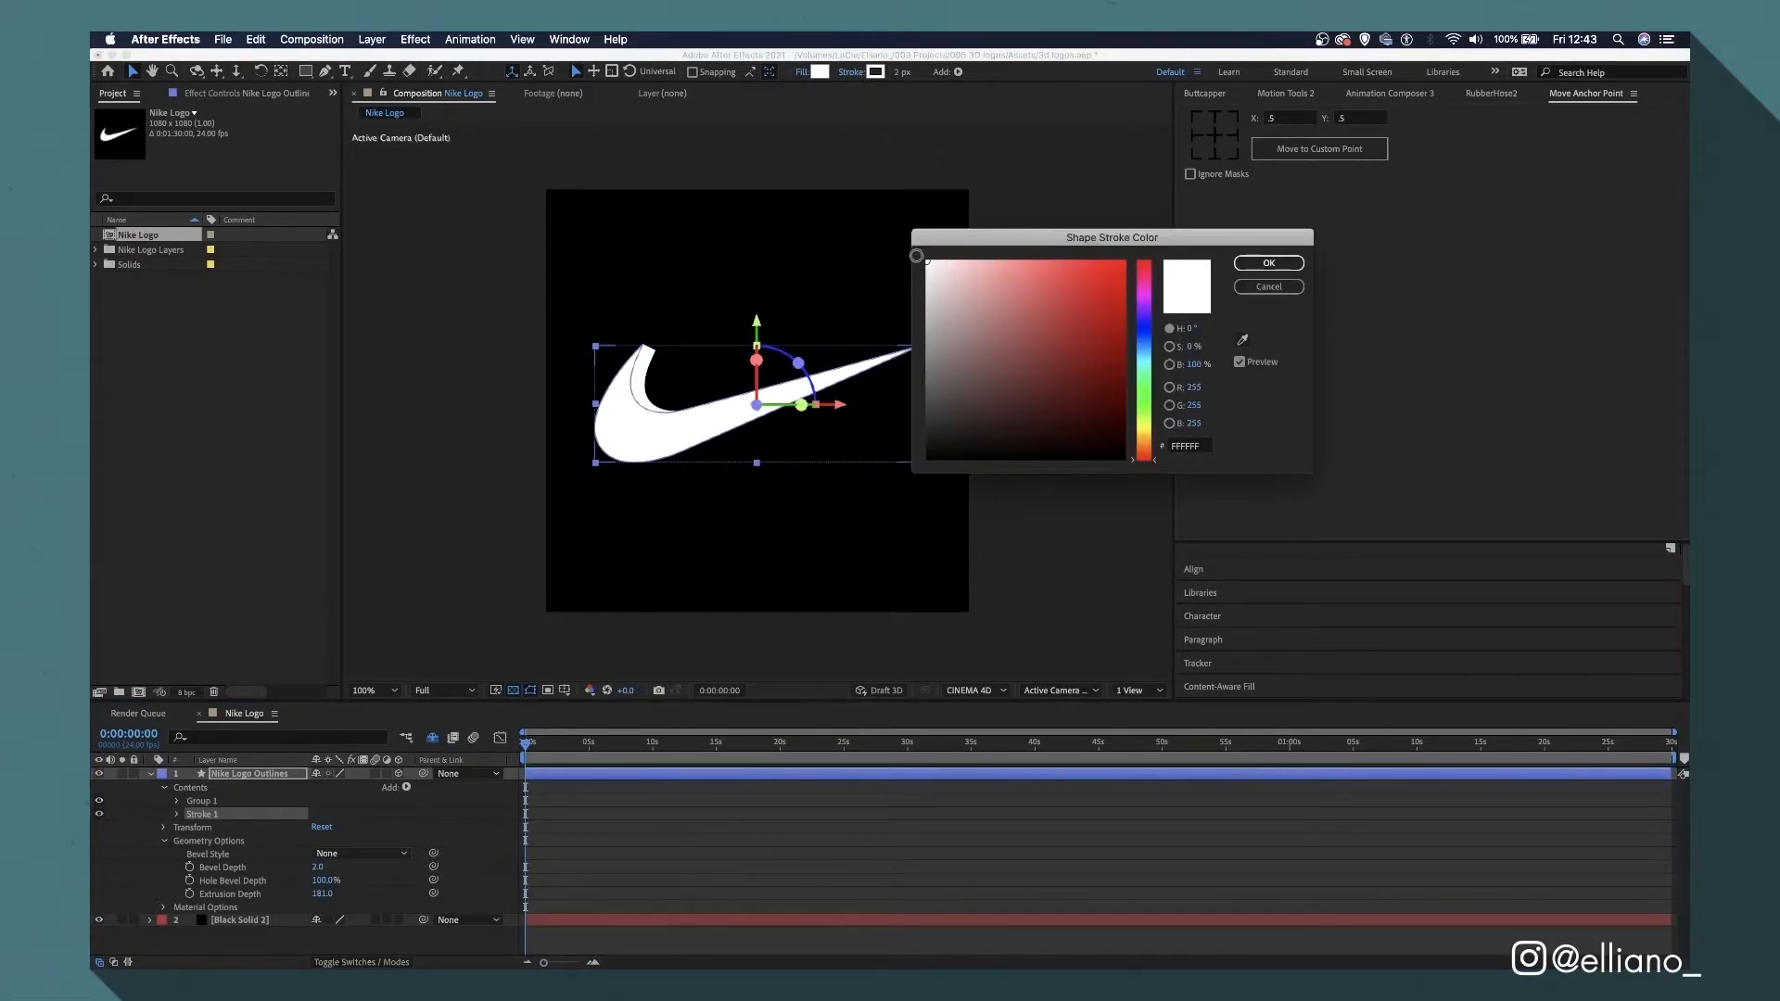
left_click(922, 292)
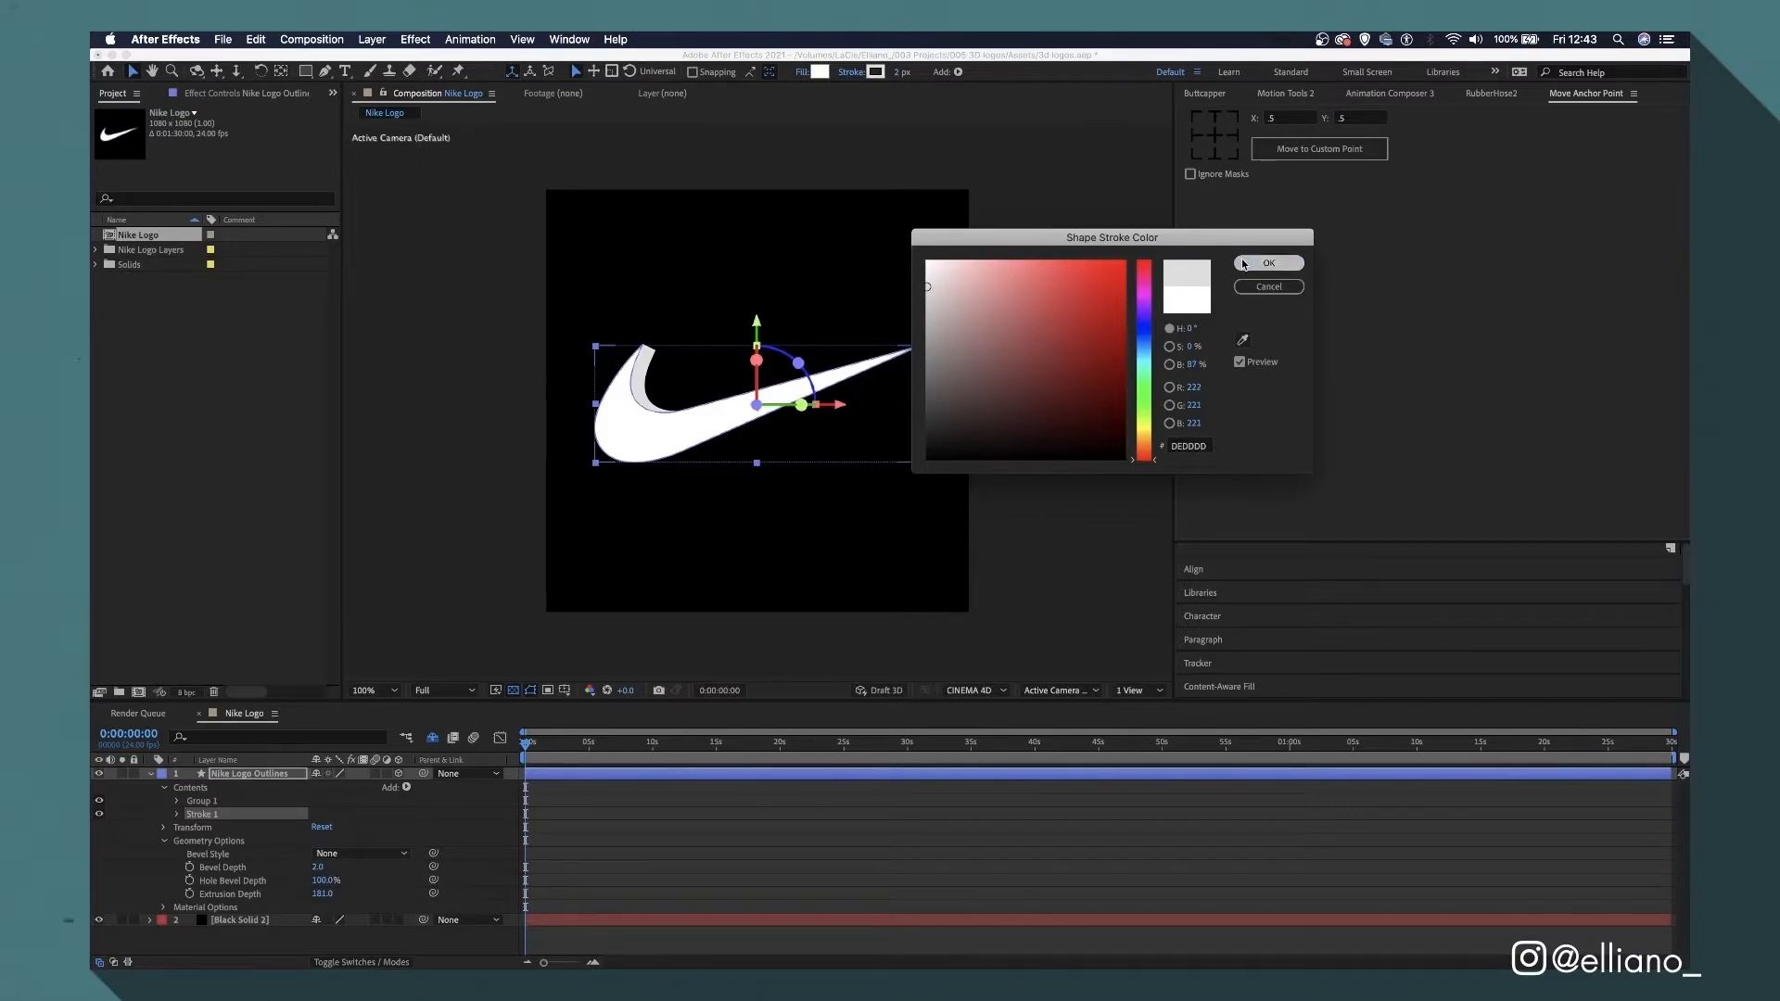
left_click(1268, 263)
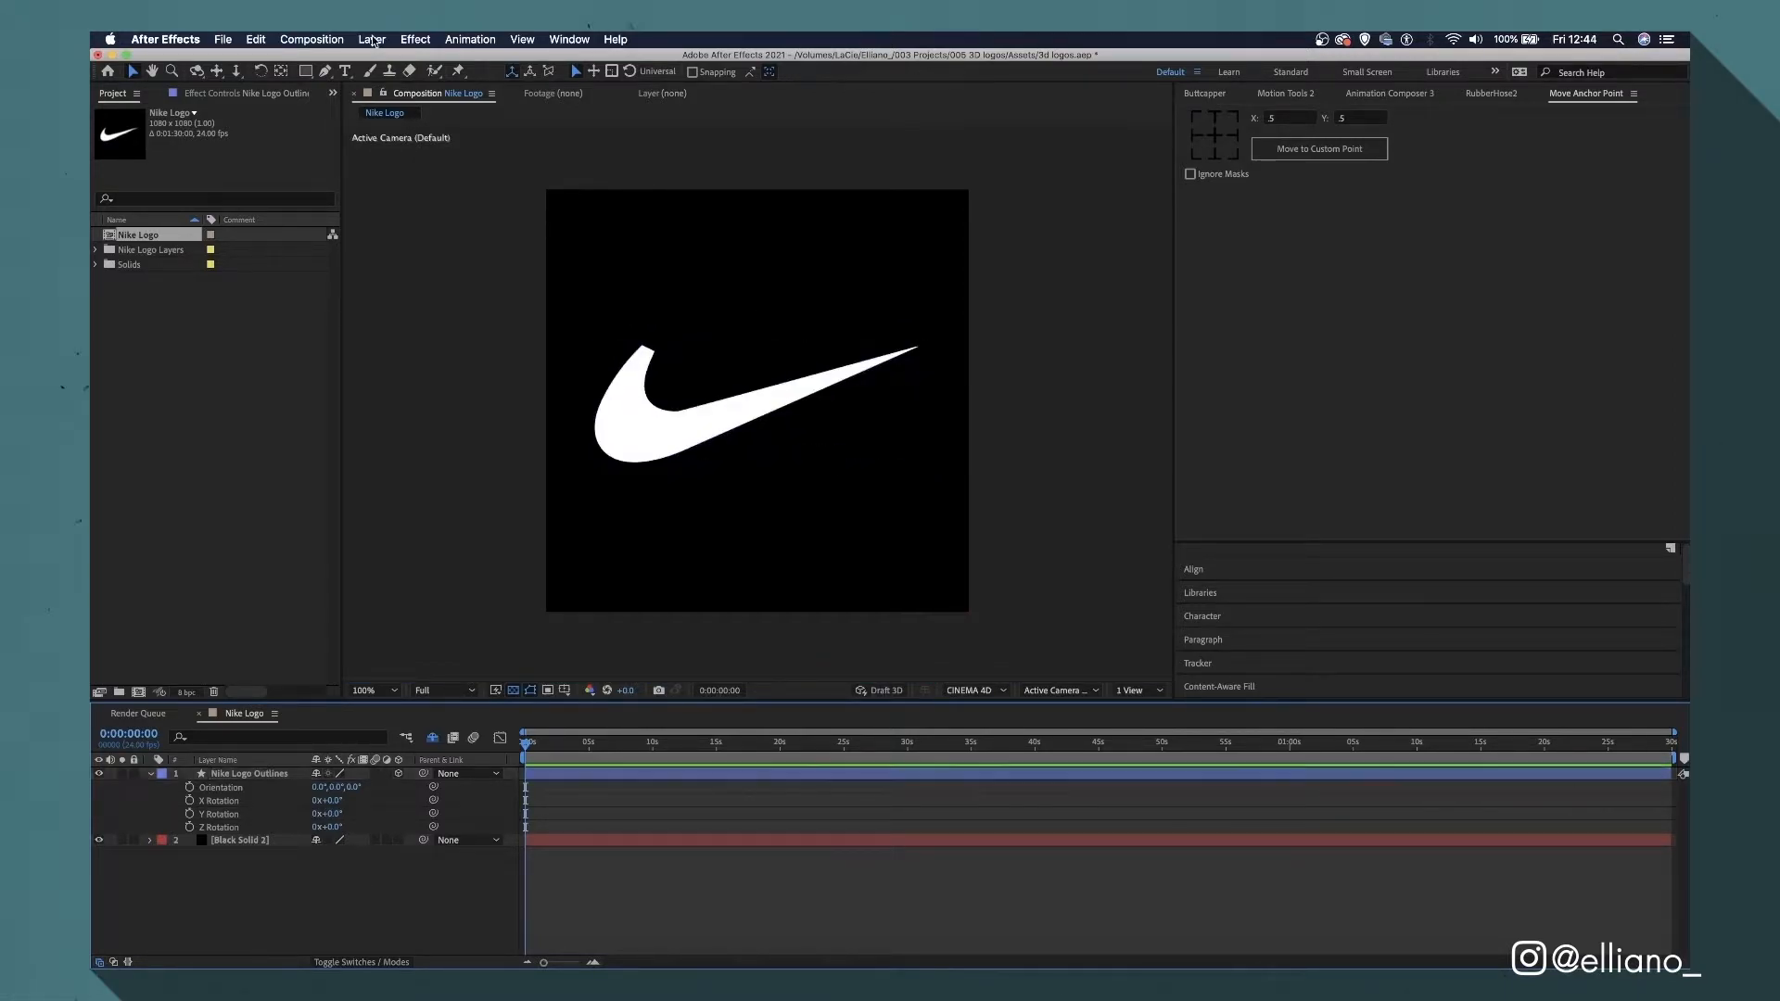
Add Spot Light 1 and reveal its Light Options in the timeline.
left_click(371, 39)
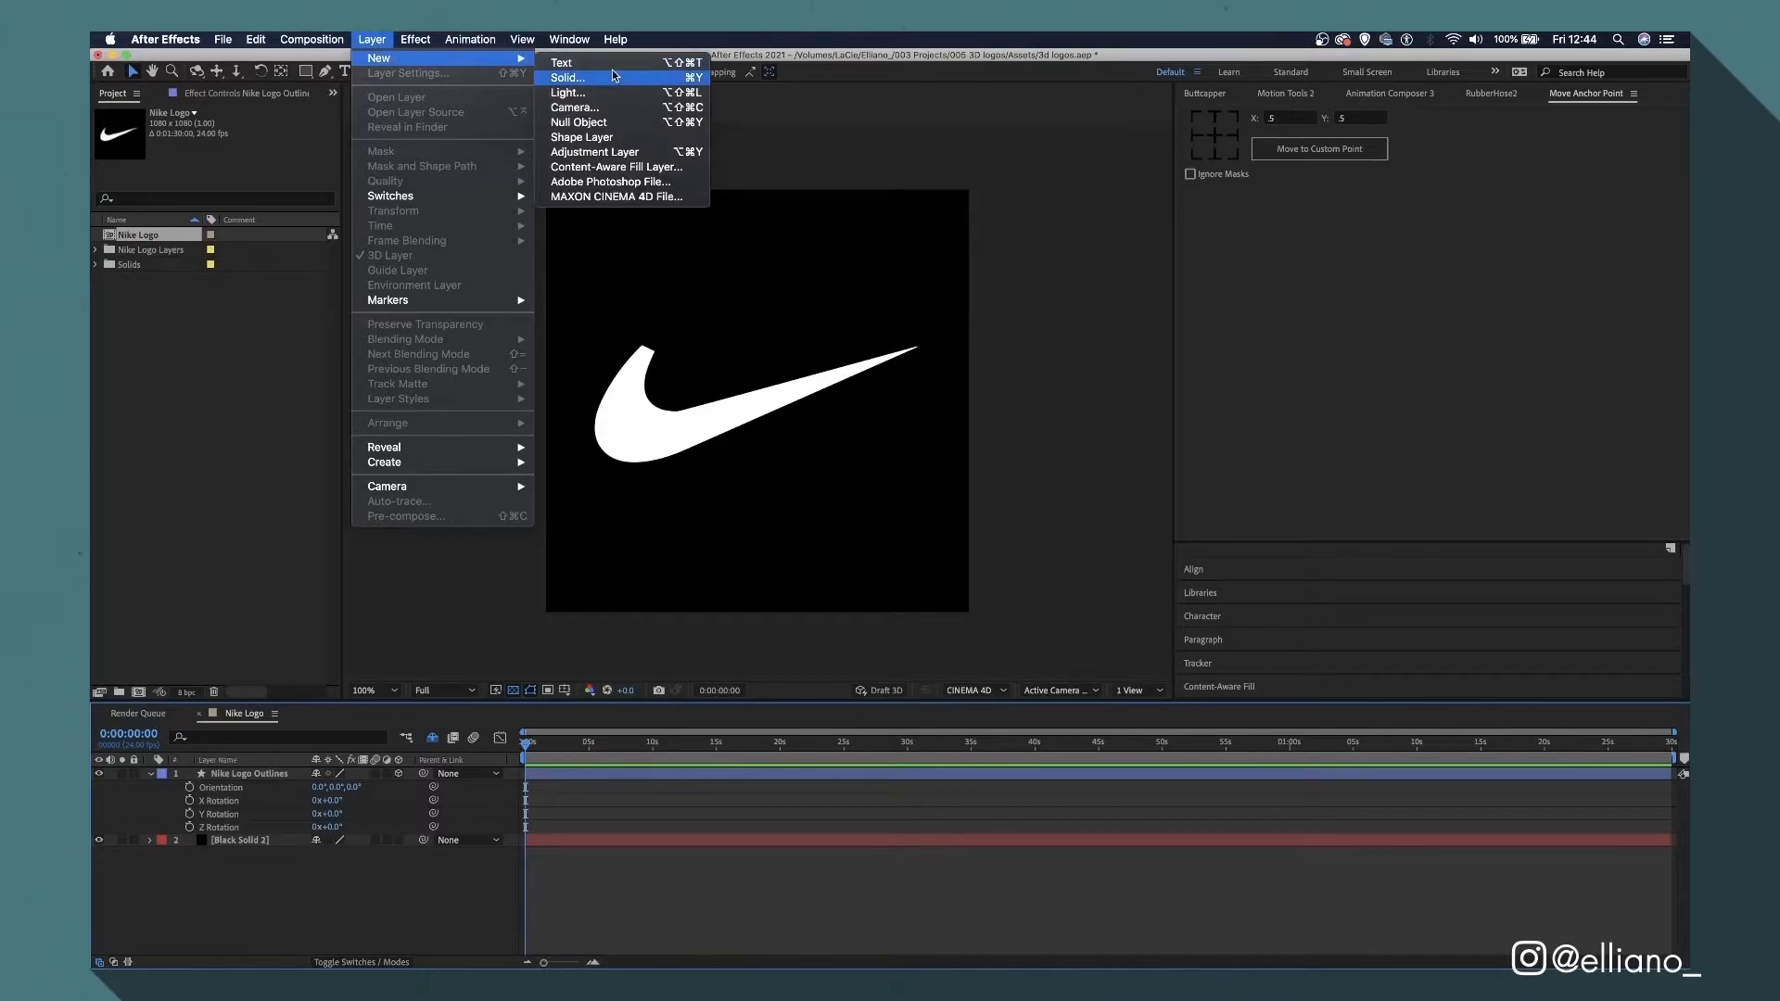
left_click(568, 93)
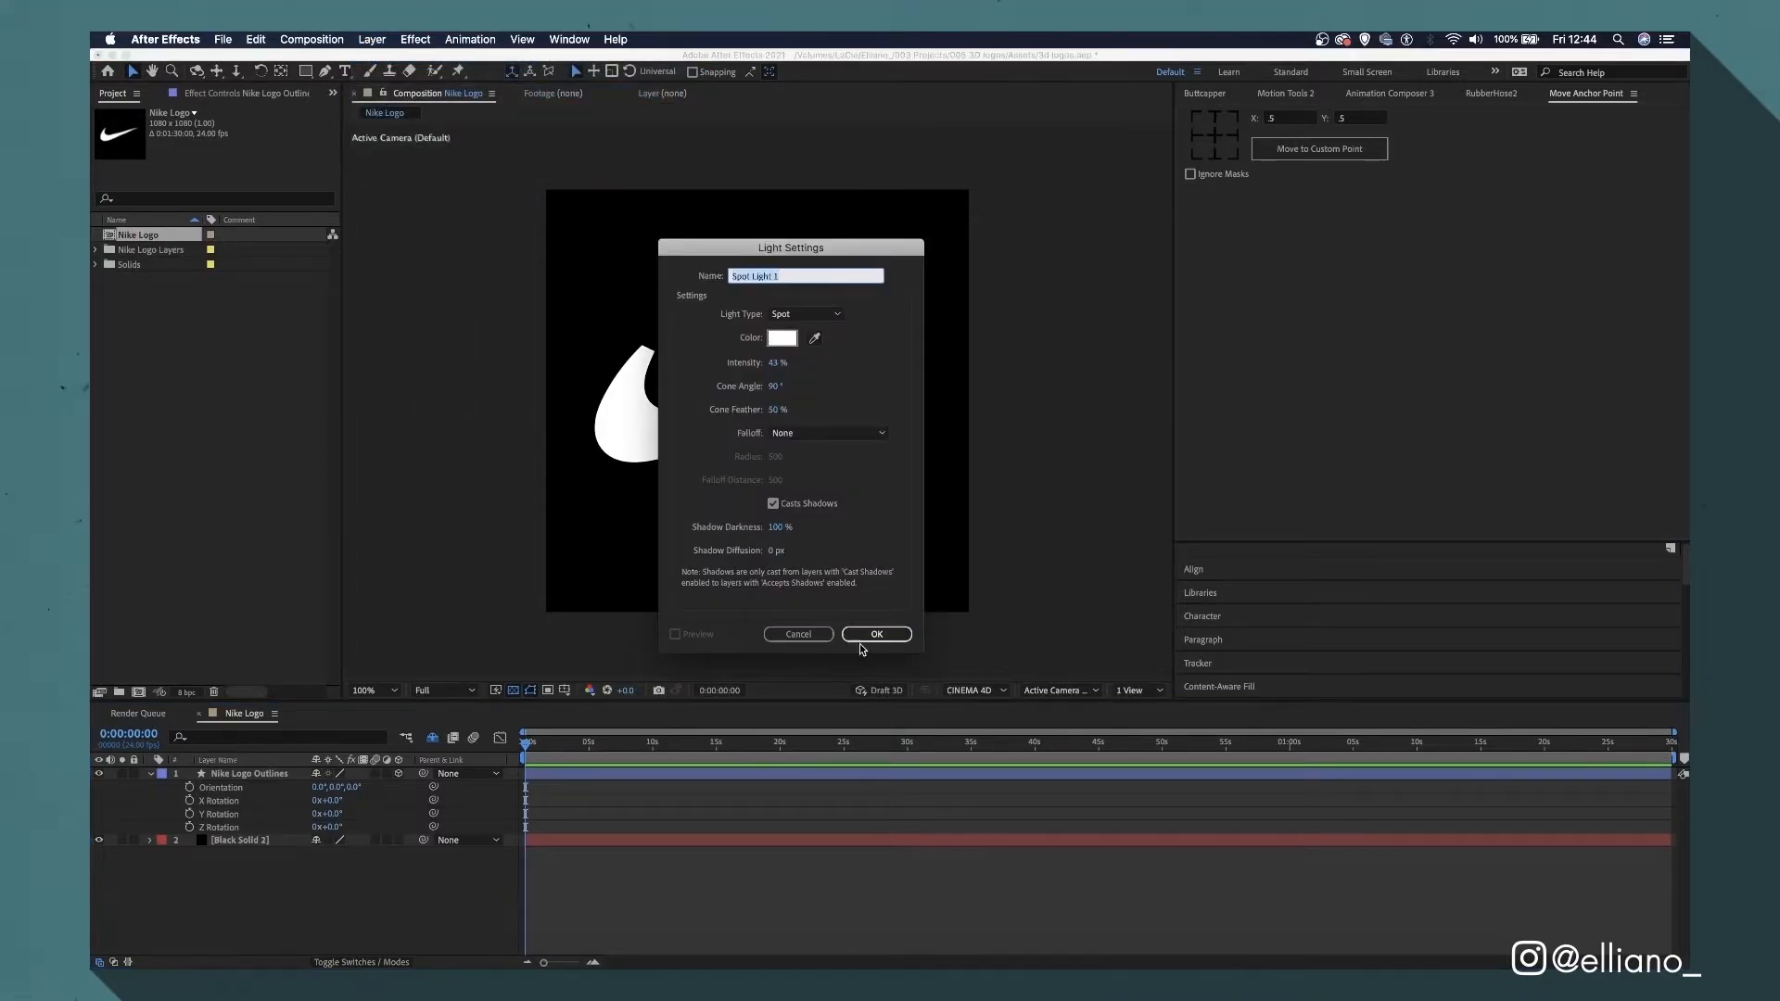
left_click(876, 633)
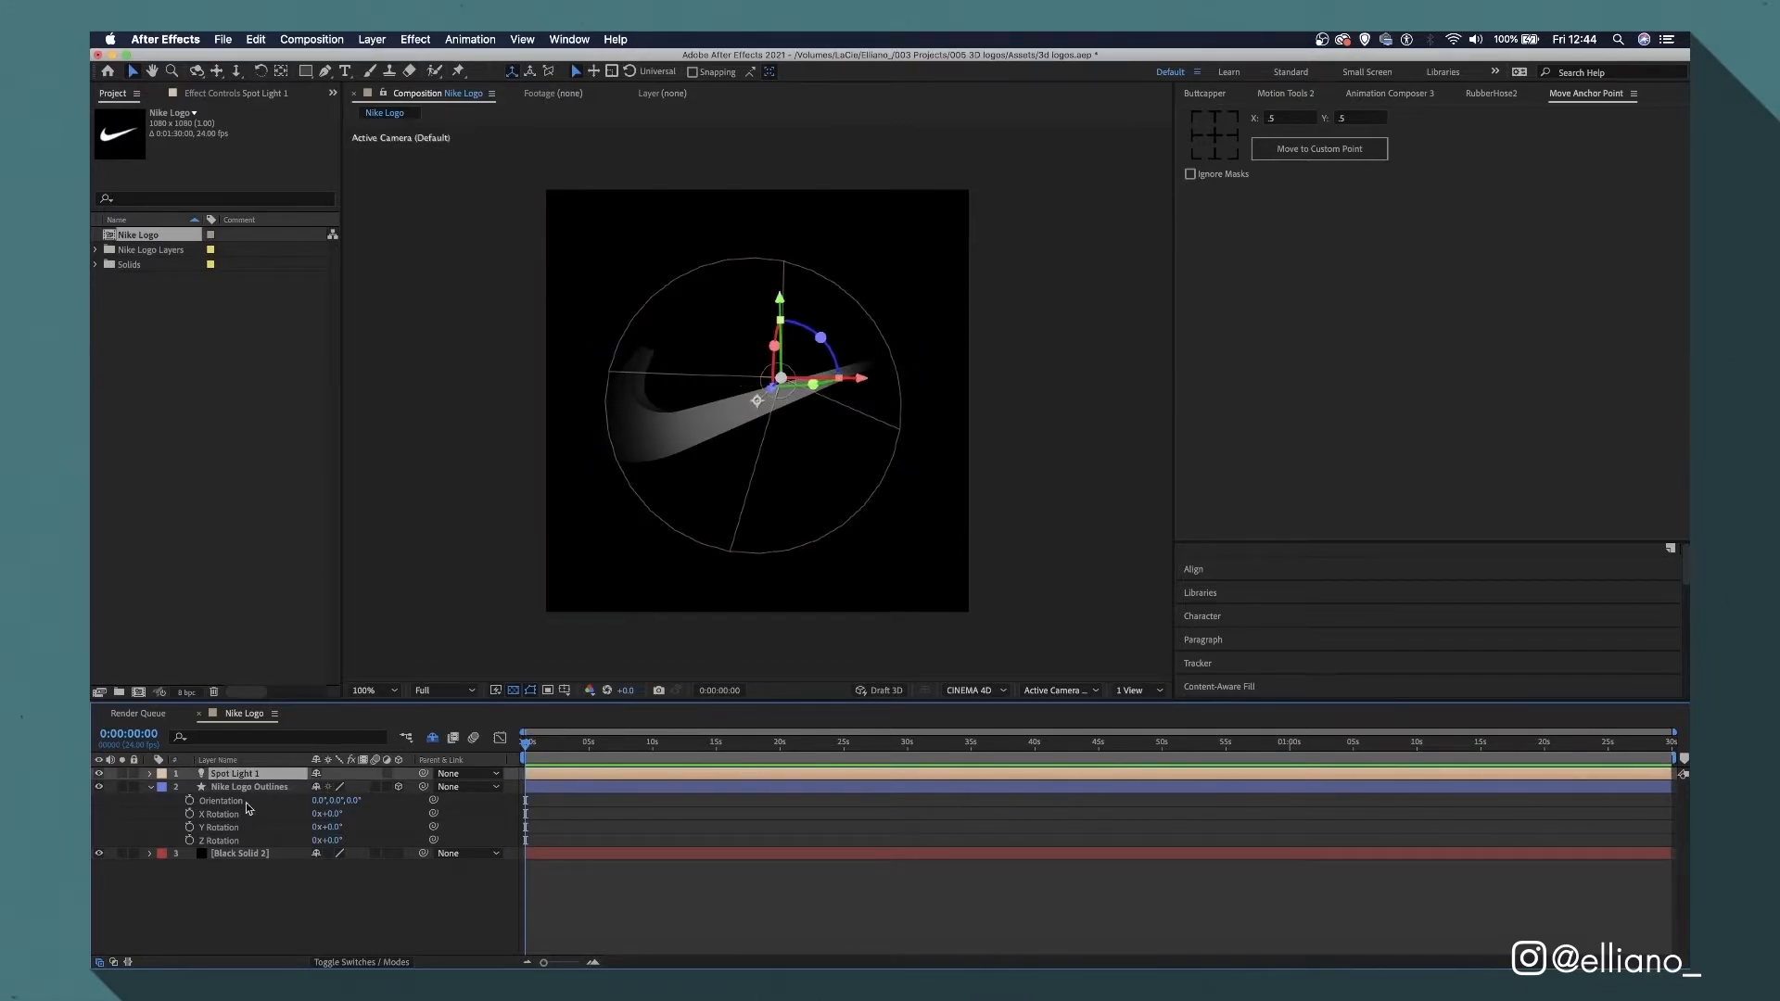
left_click(149, 773)
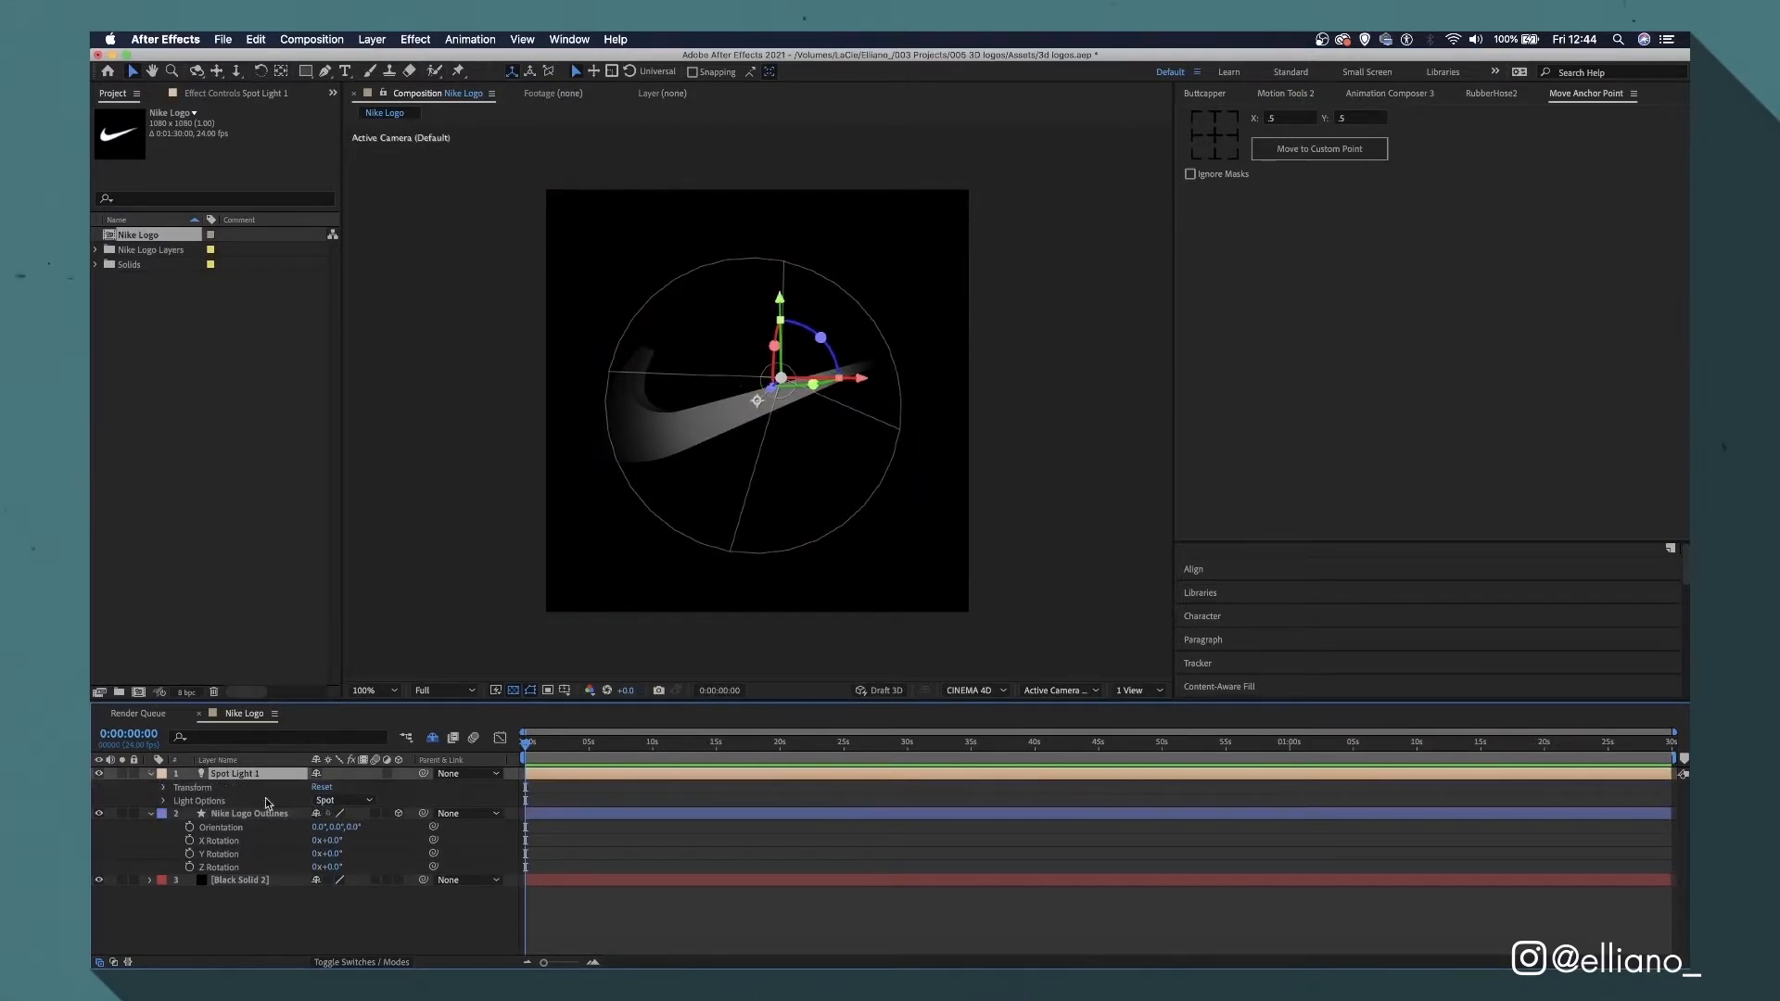
left_click(162, 800)
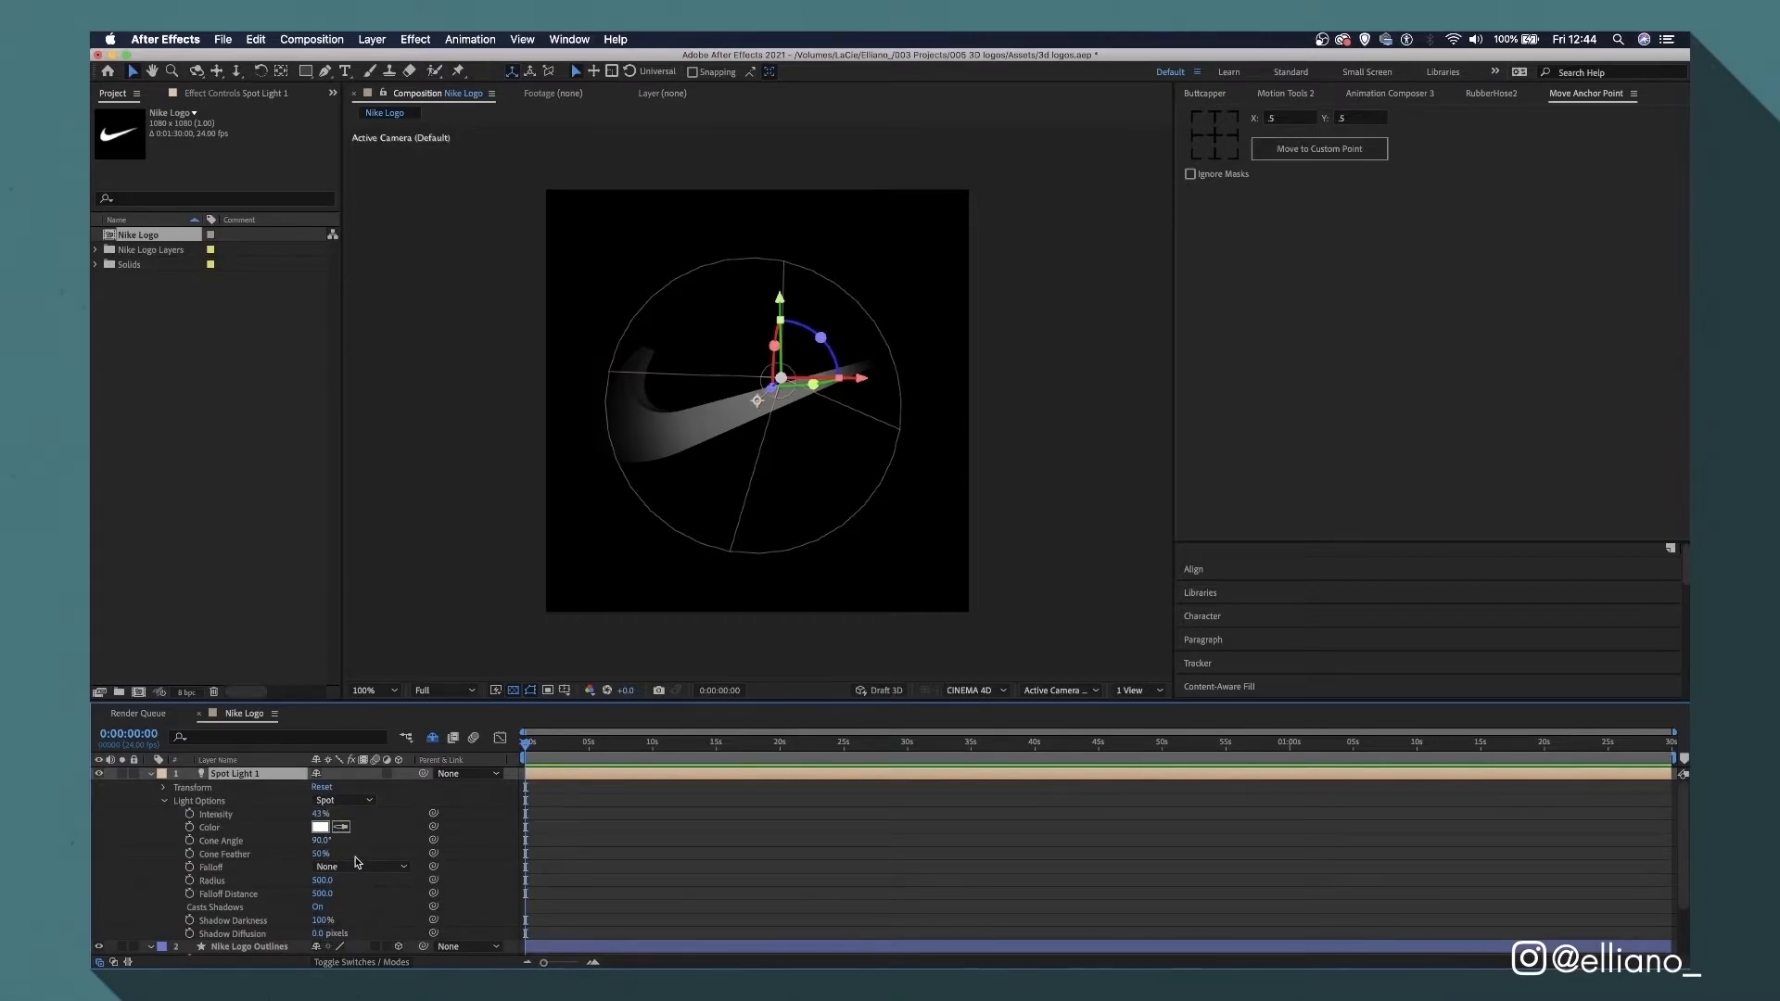
left_click(164, 787)
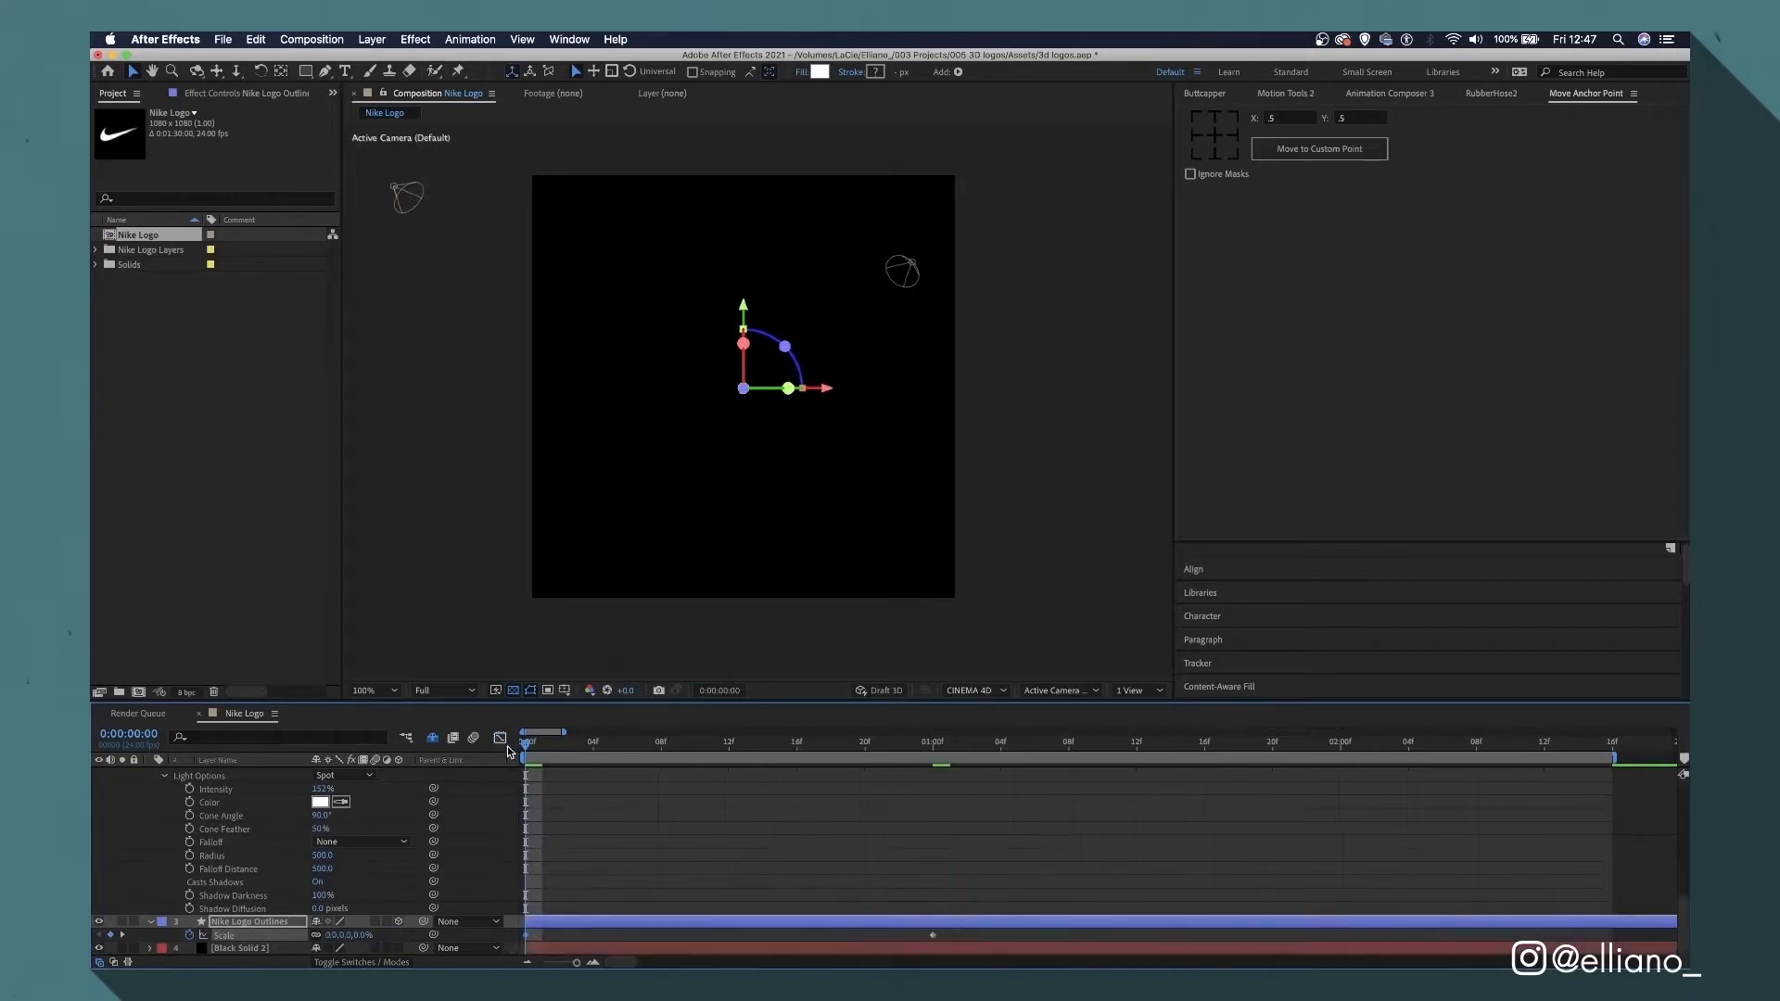
Keyframe the Nike swoosh's Scale from 0% at frame 0 up to full size.
left_click(500, 738)
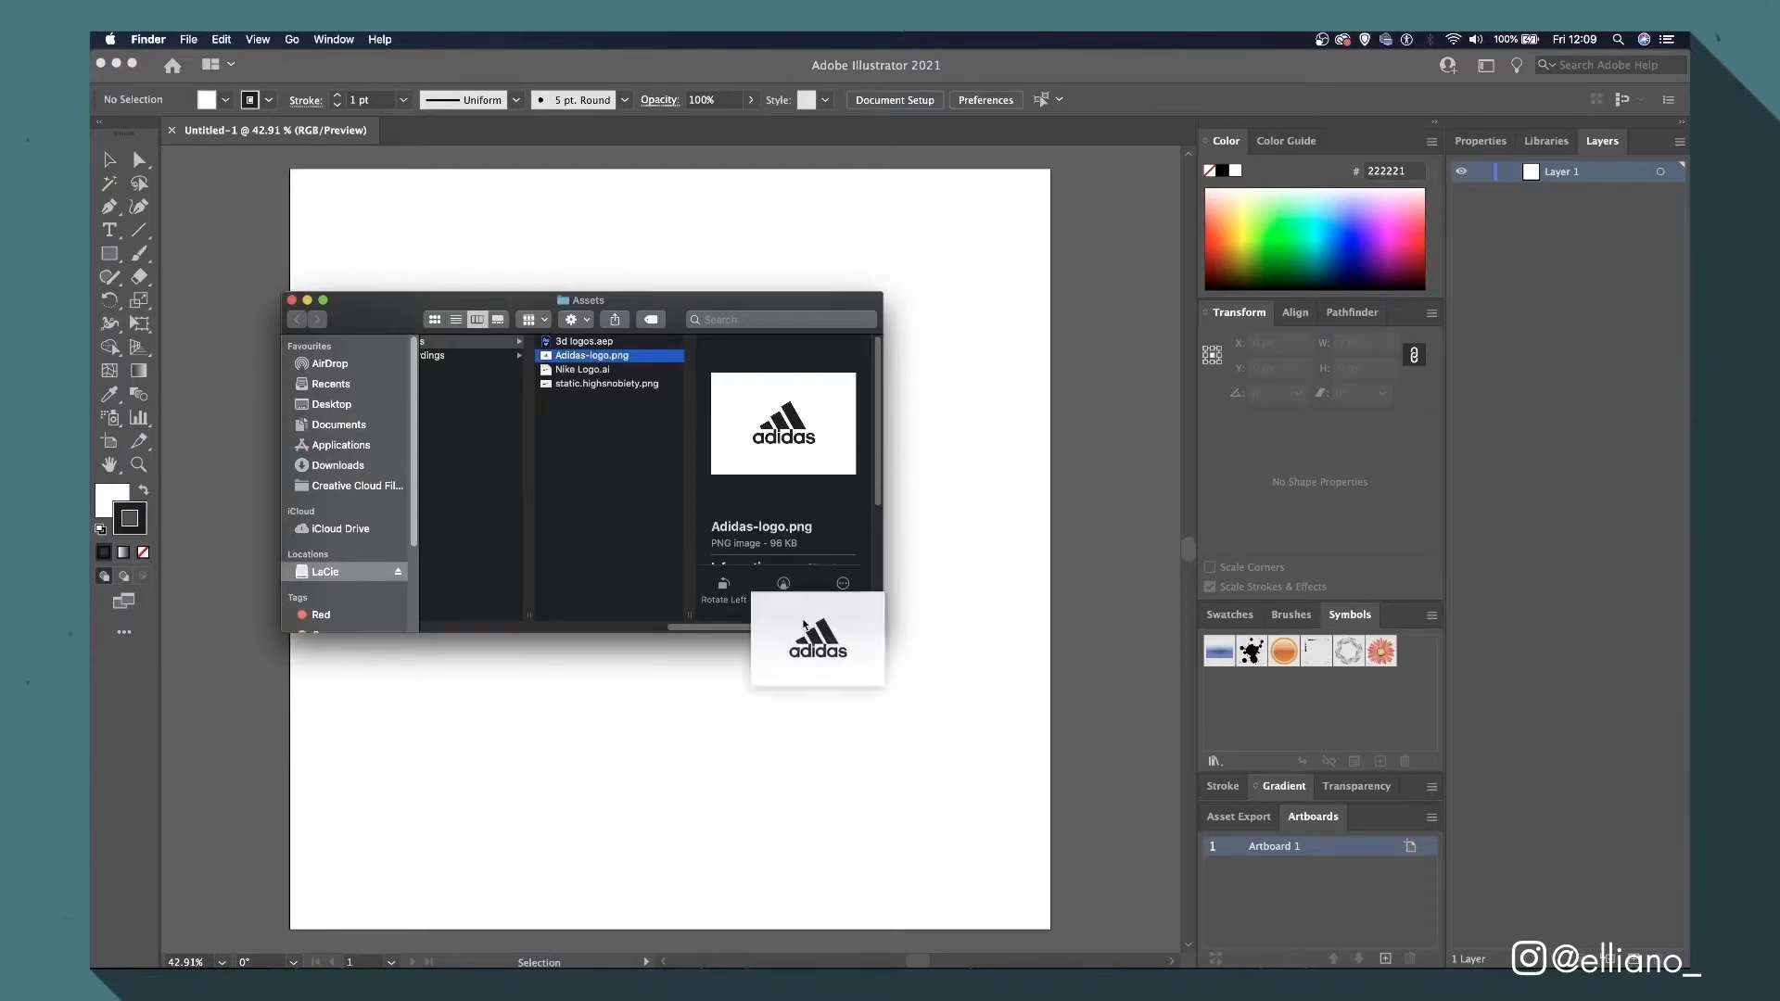
Place the Adidas logo image on the artboard, then Image Trace and Expand it.
left_click_drag(818, 638, 669, 545)
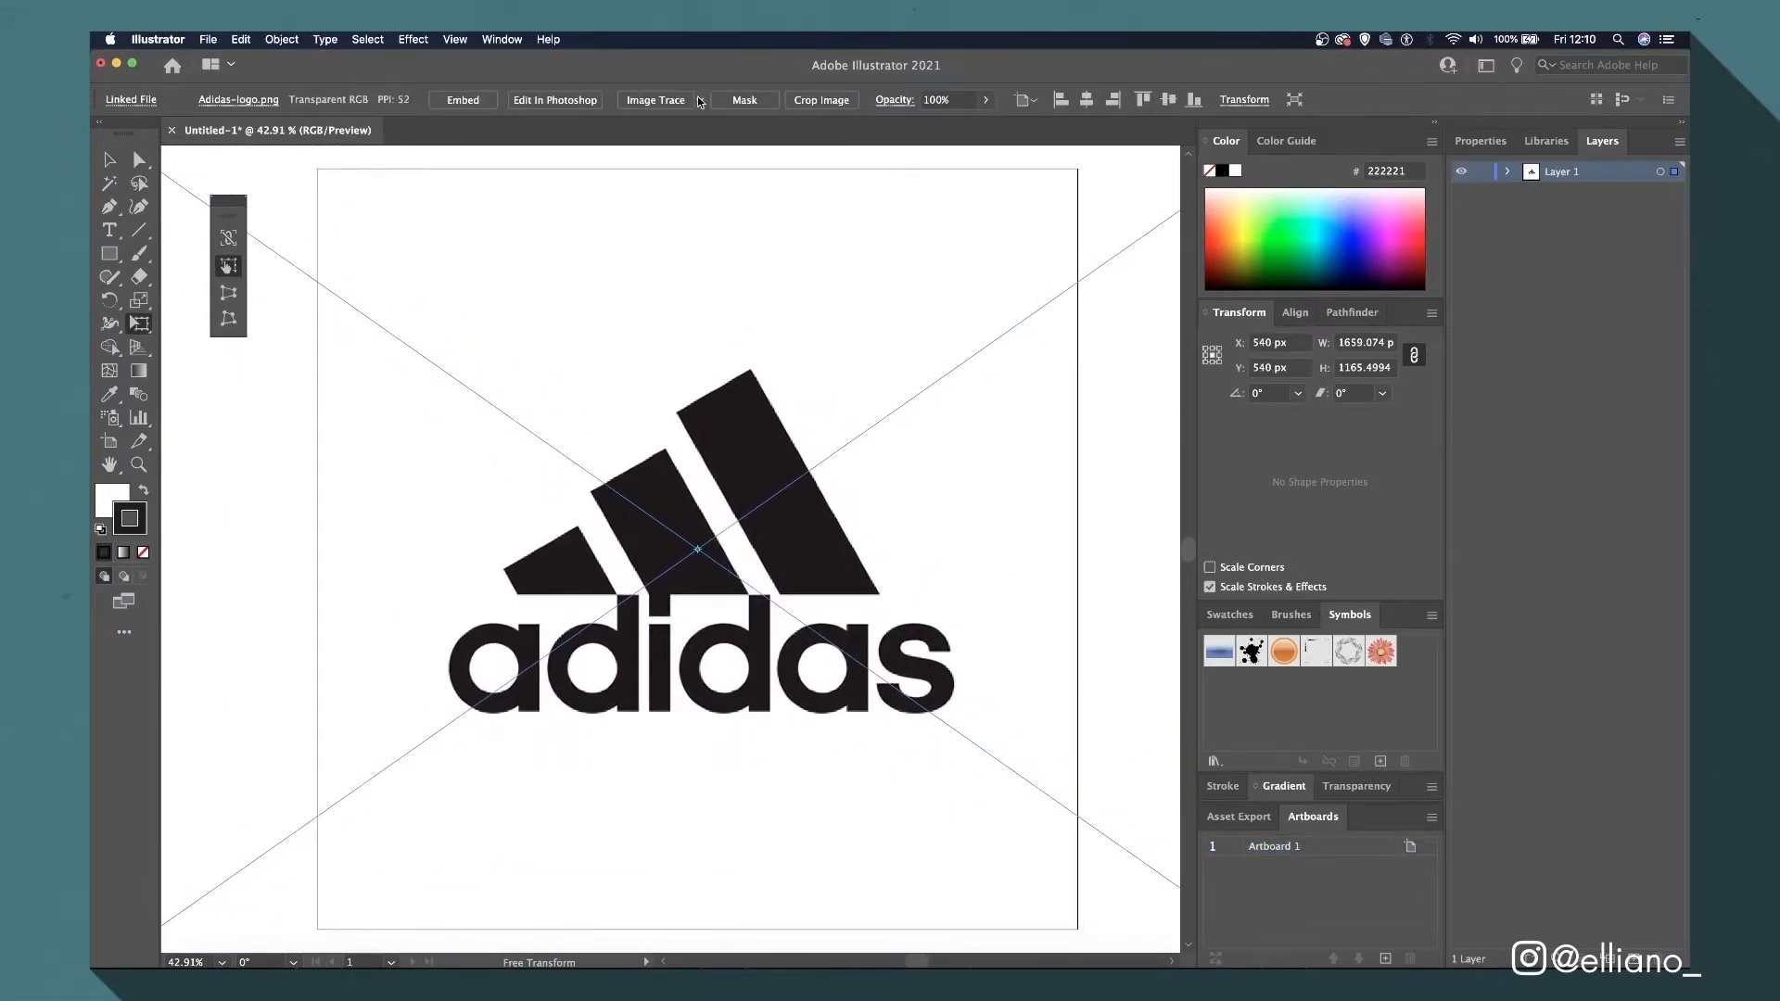
left_click(655, 101)
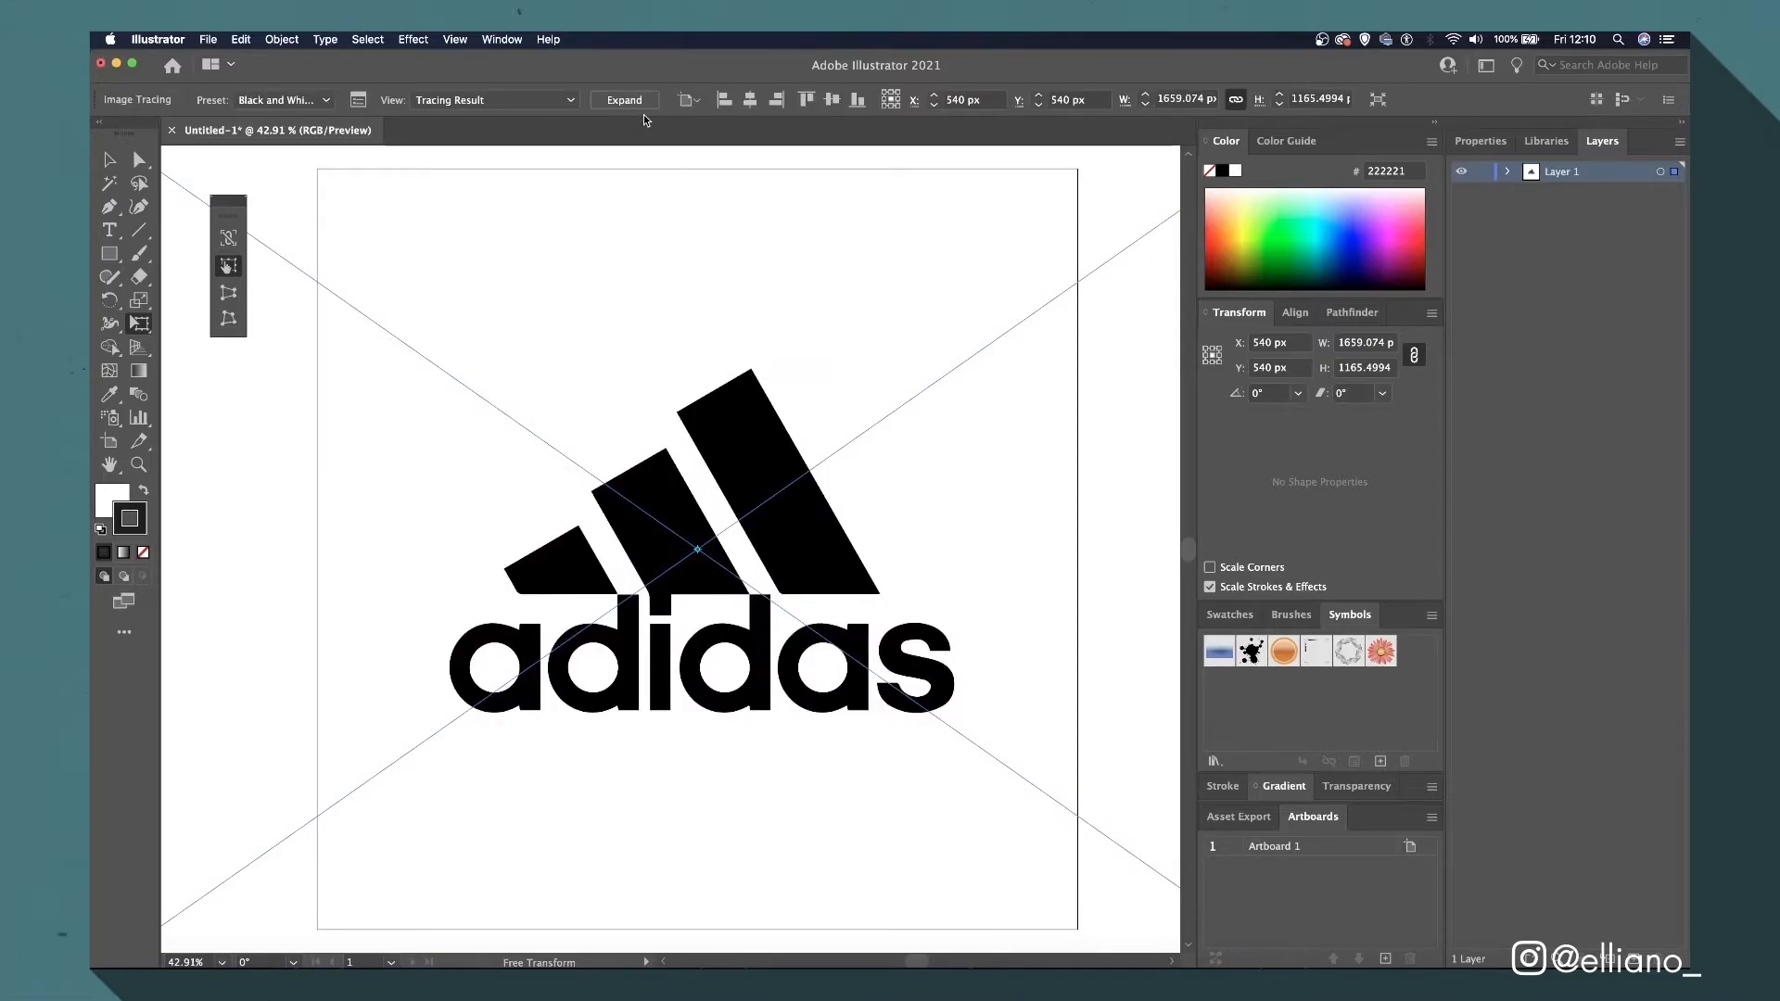
left_click(623, 101)
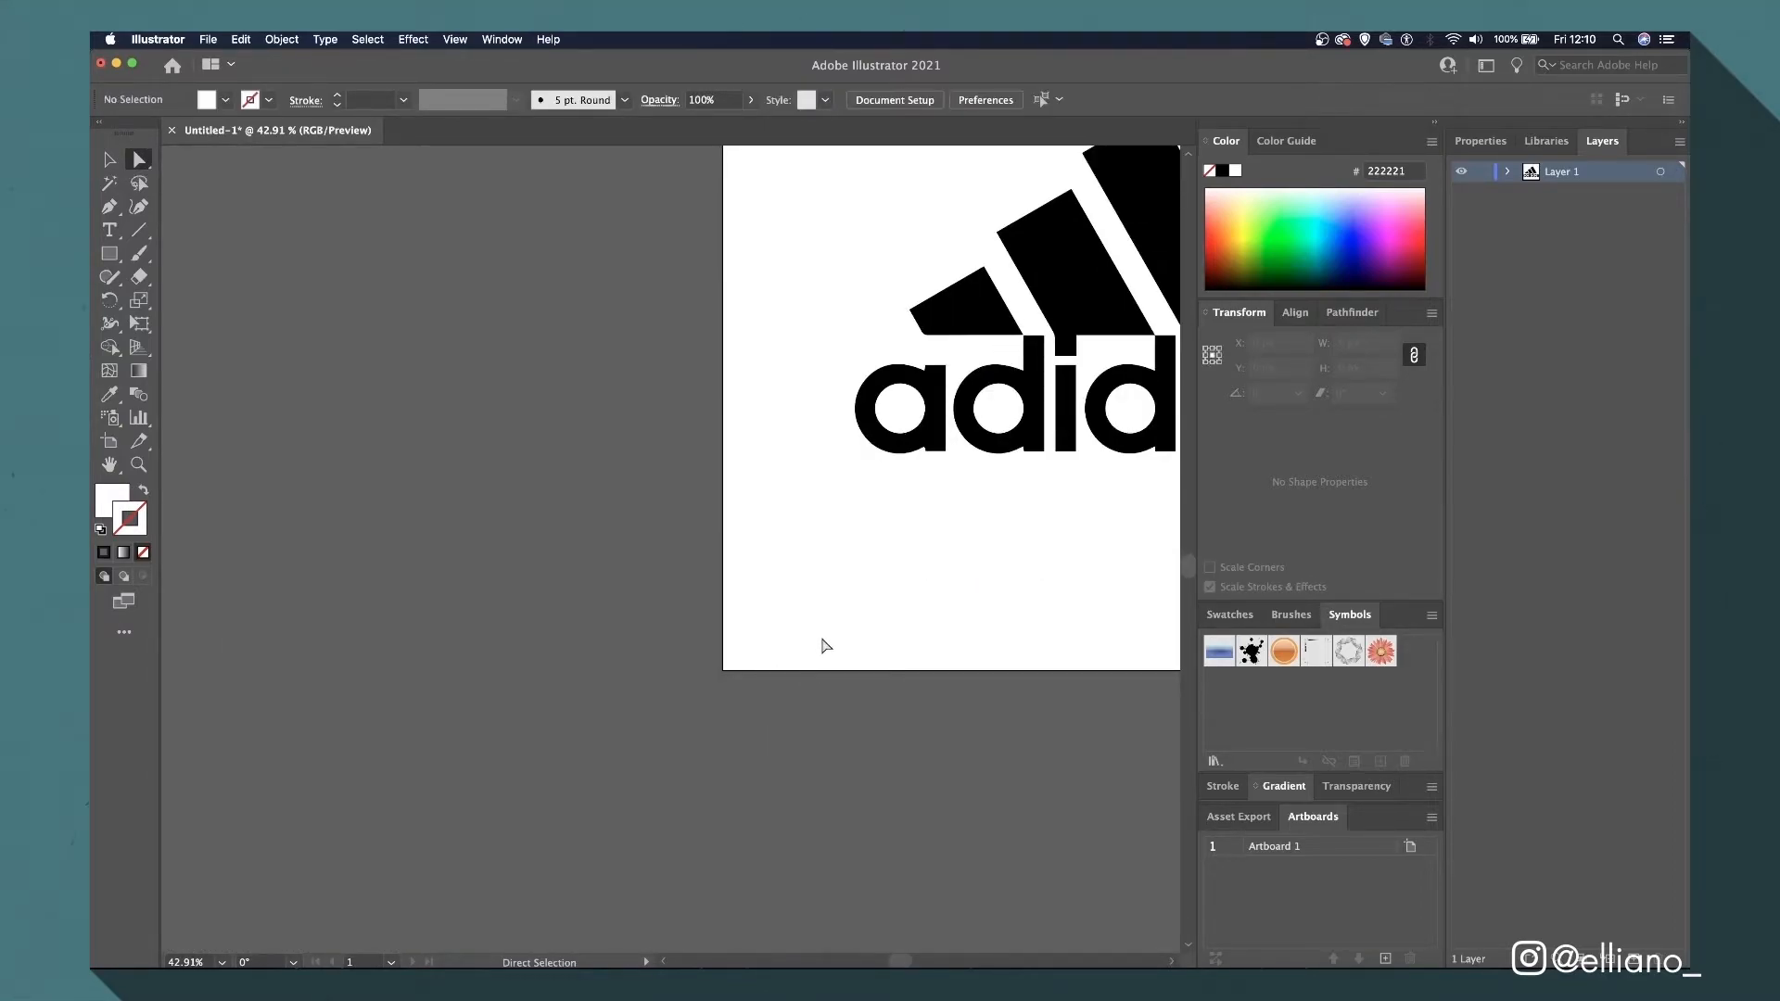
Enter the traced Adidas logo group and select the first letter 'a'.
left_click(1010, 397)
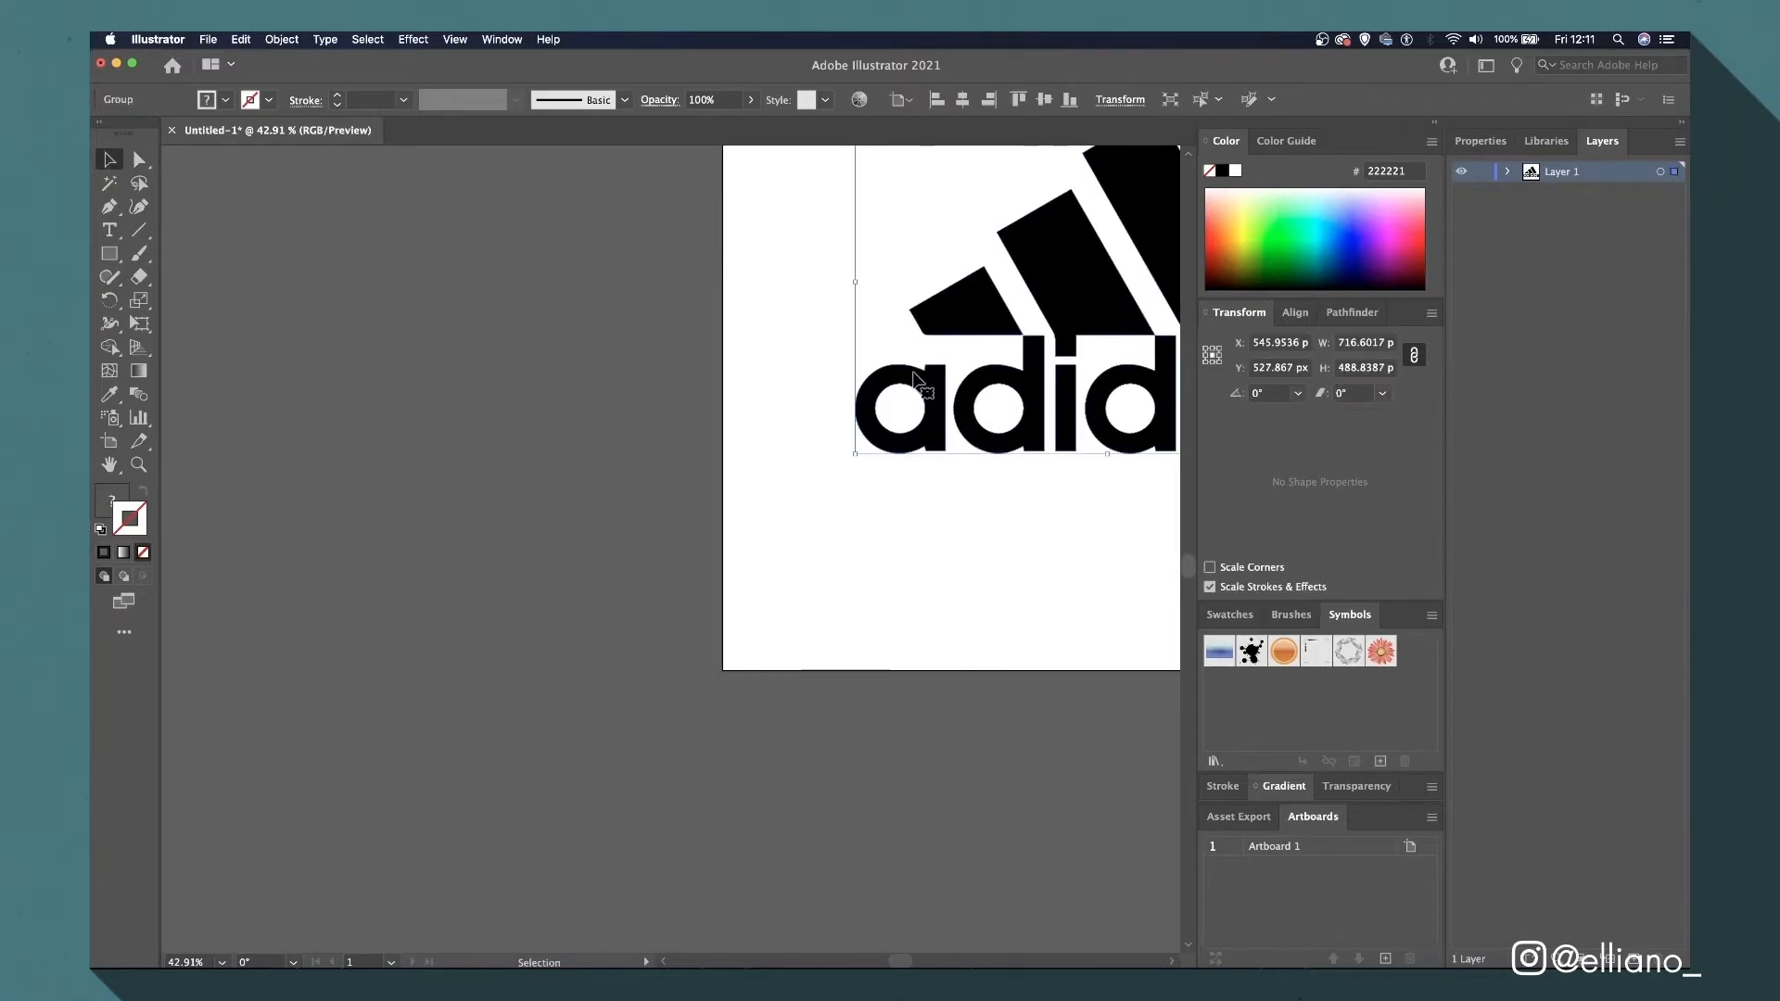
mouse_move(902, 415)
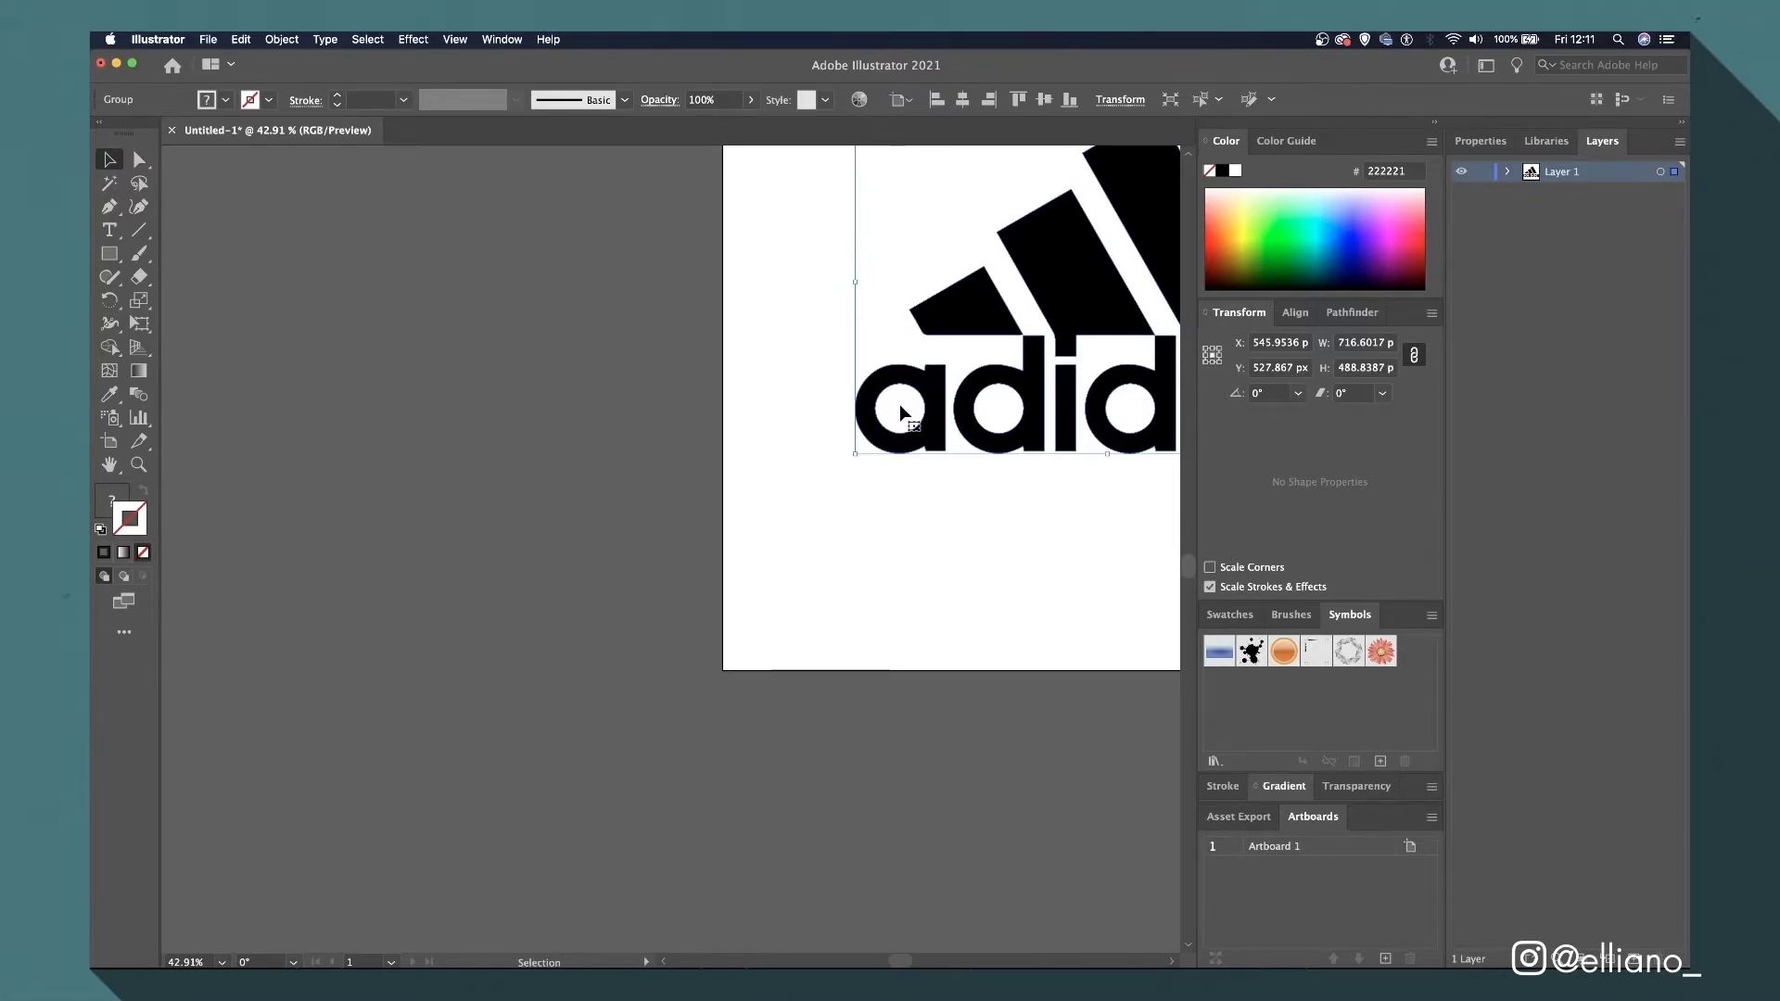
double_click(1011, 409)
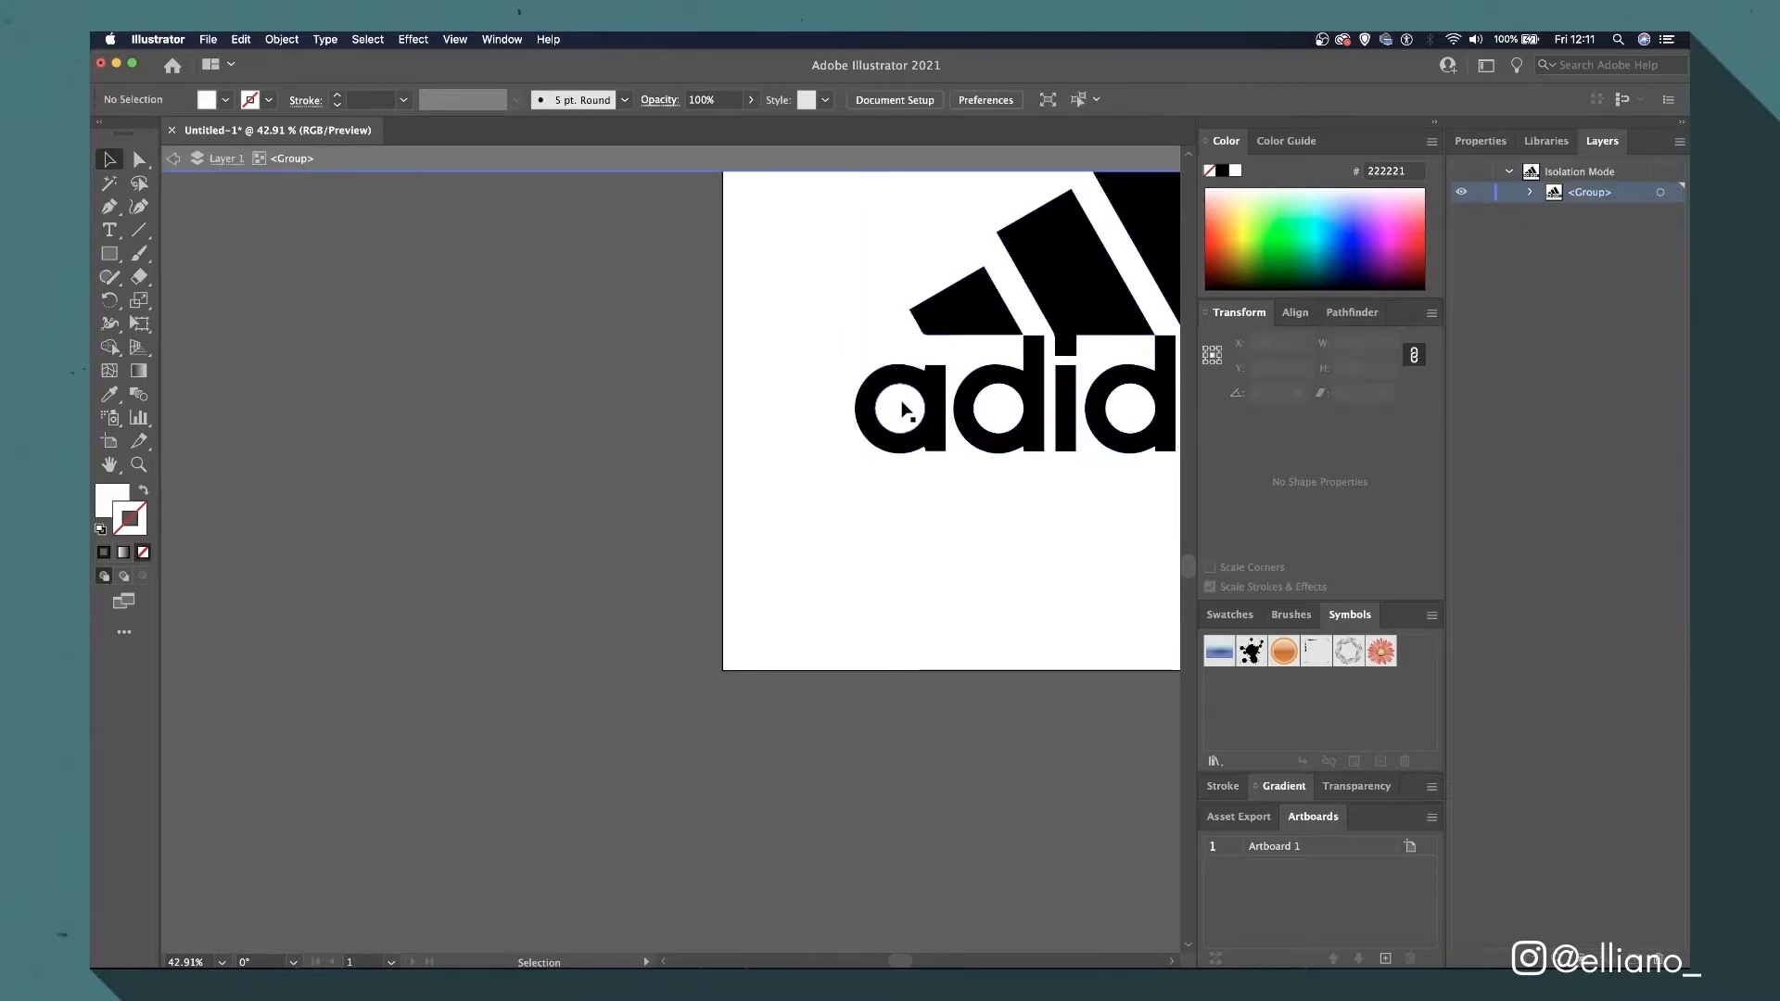
left_click(899, 410)
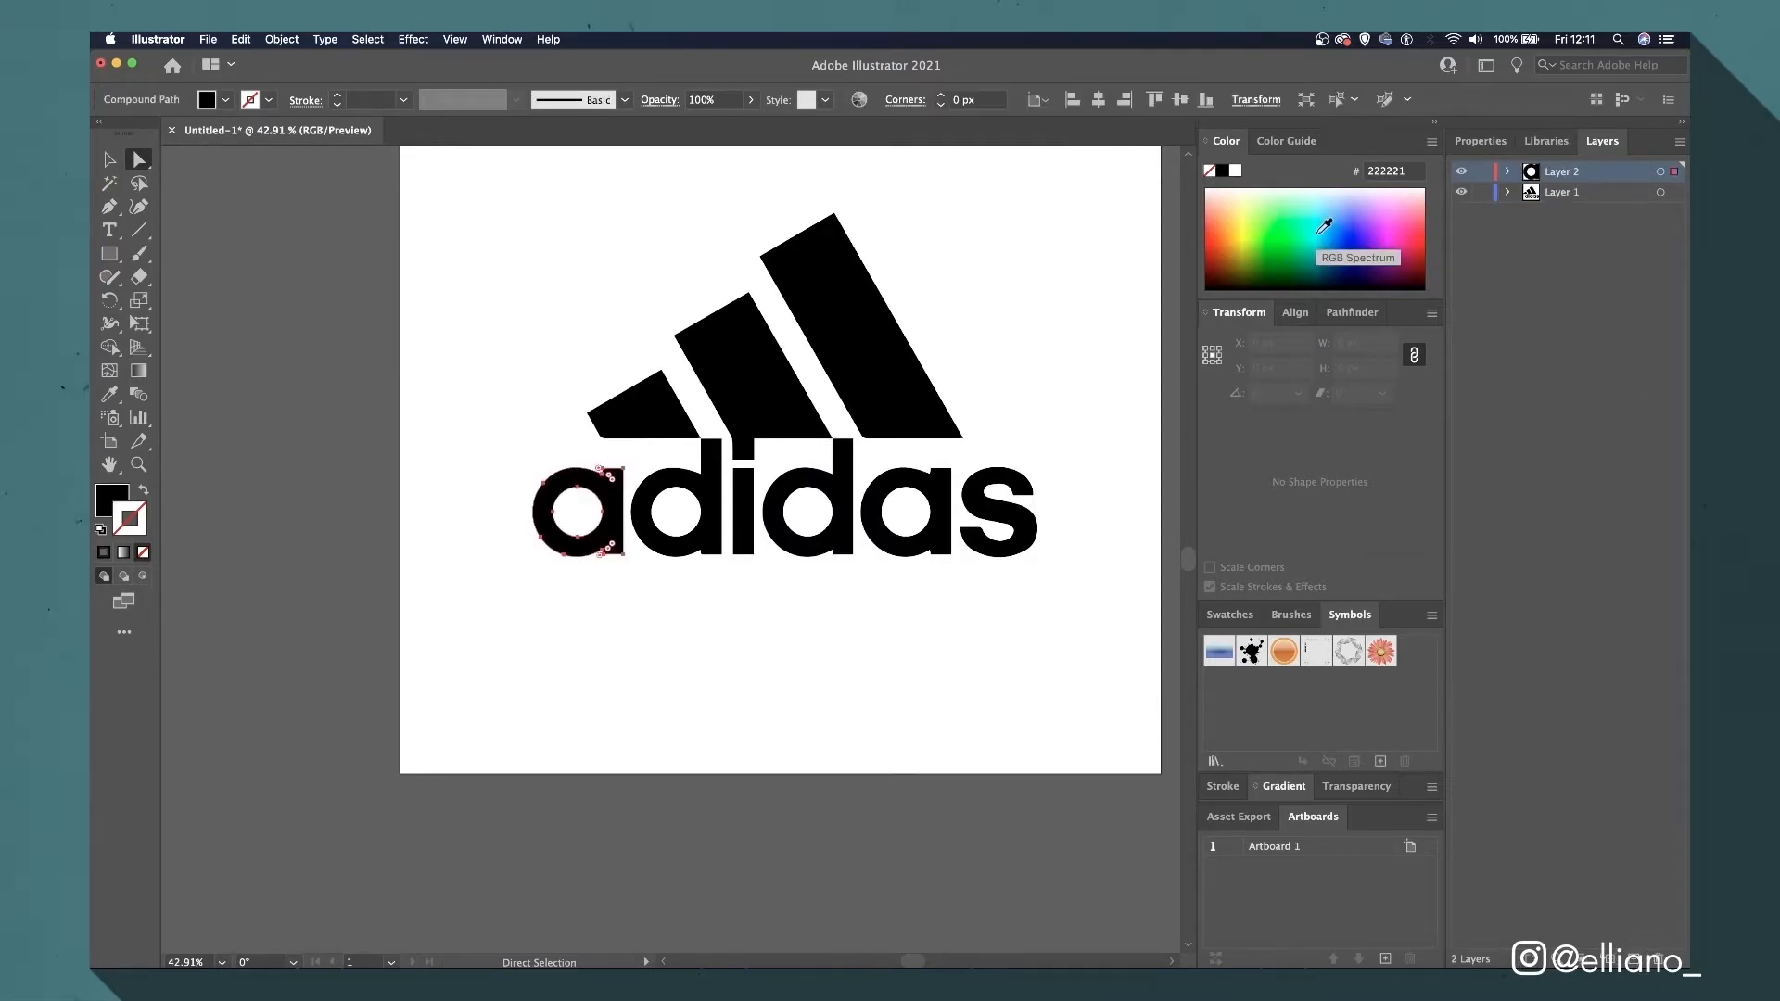
Rename the new layer 'A', then select and remove the next letter for its own layer.
double_click(1563, 172)
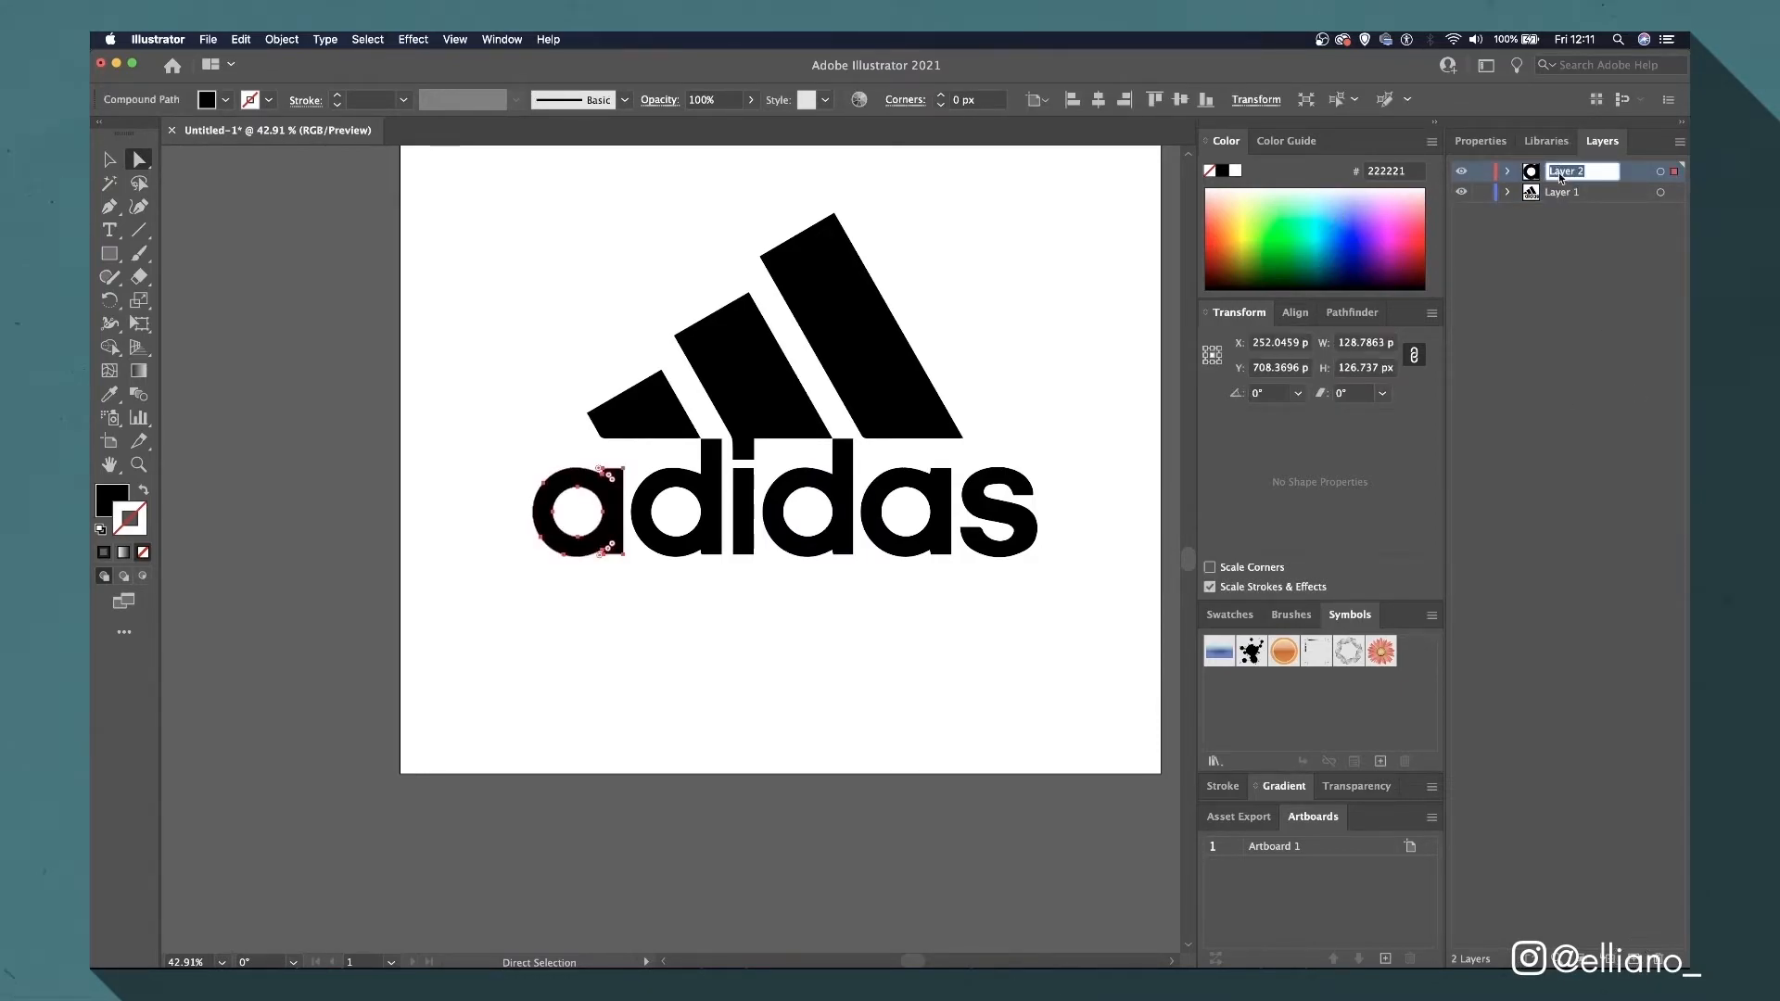
type("A")
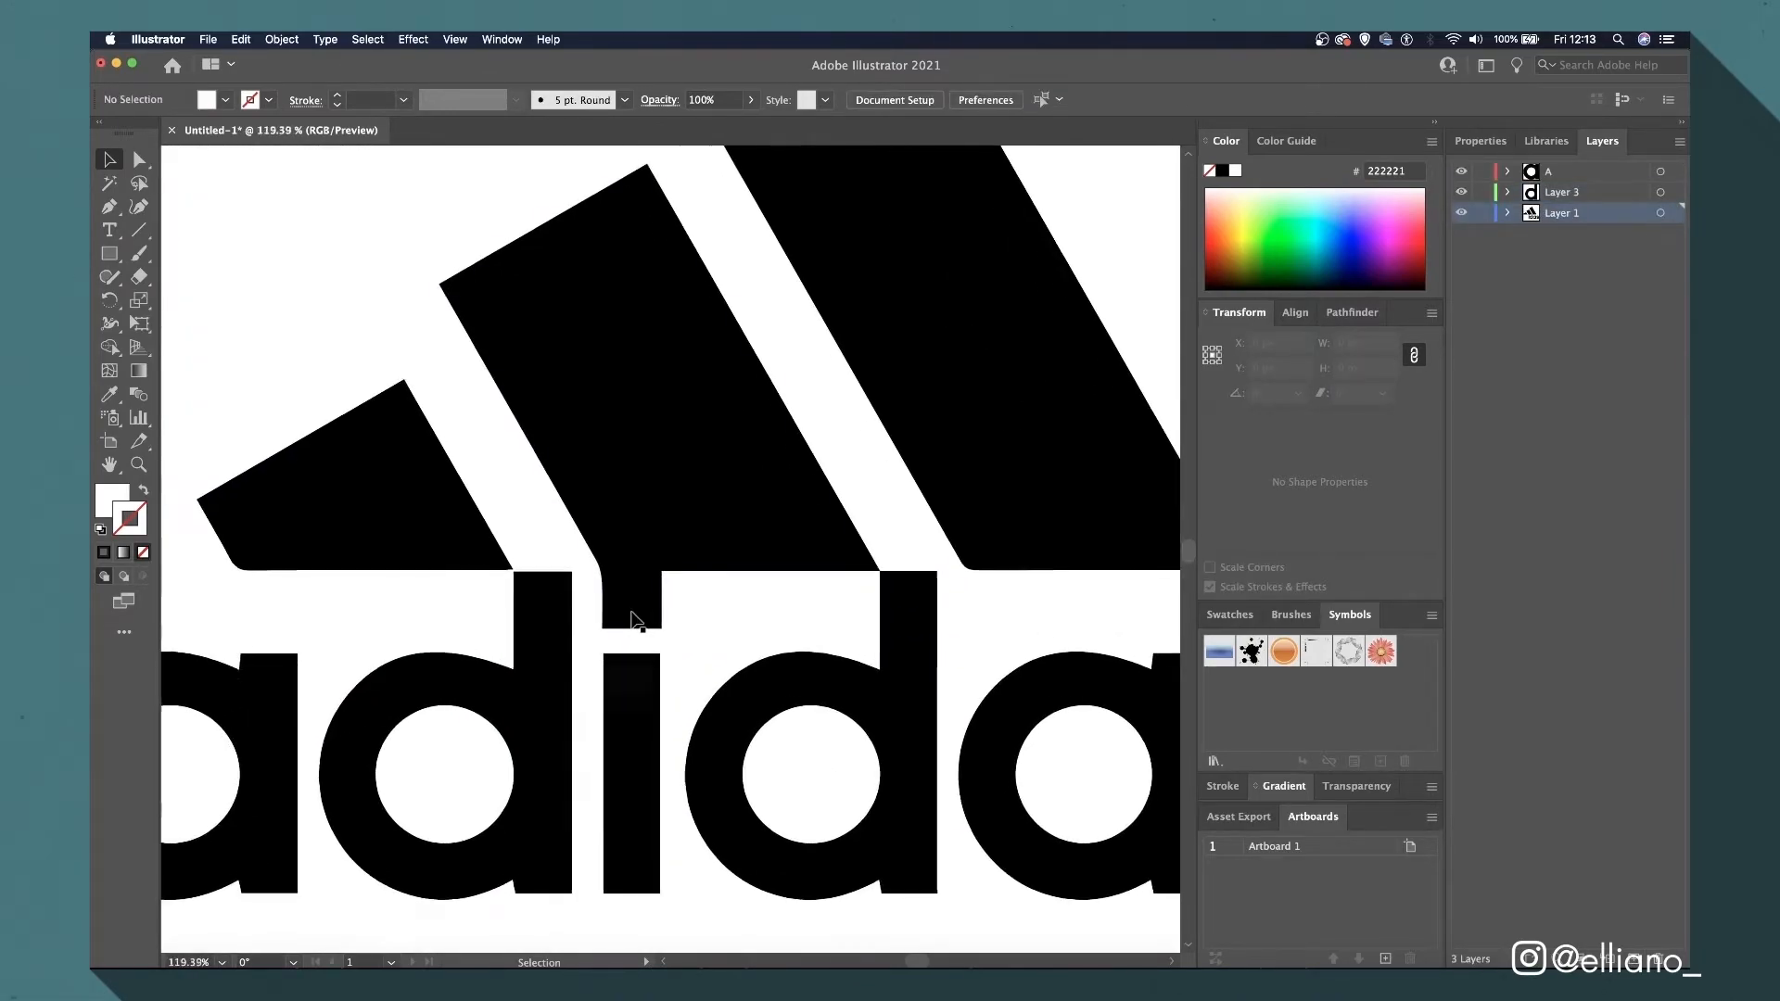
left_click(636, 619)
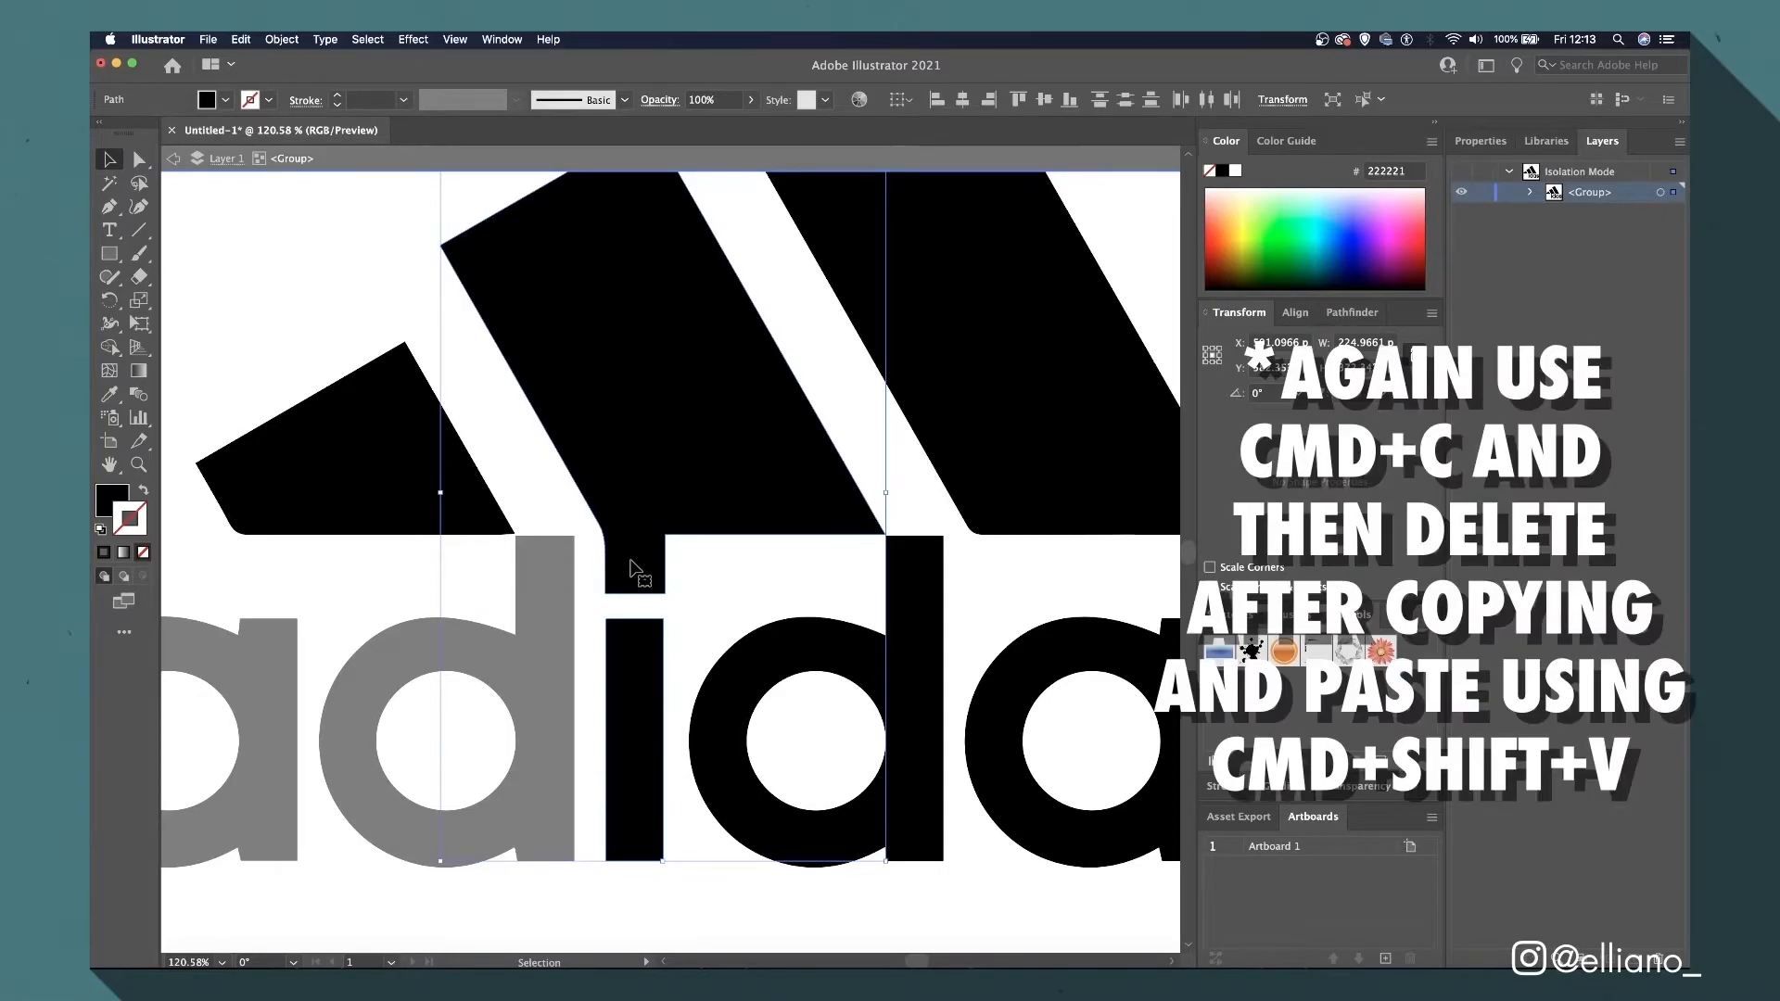
key("delete")
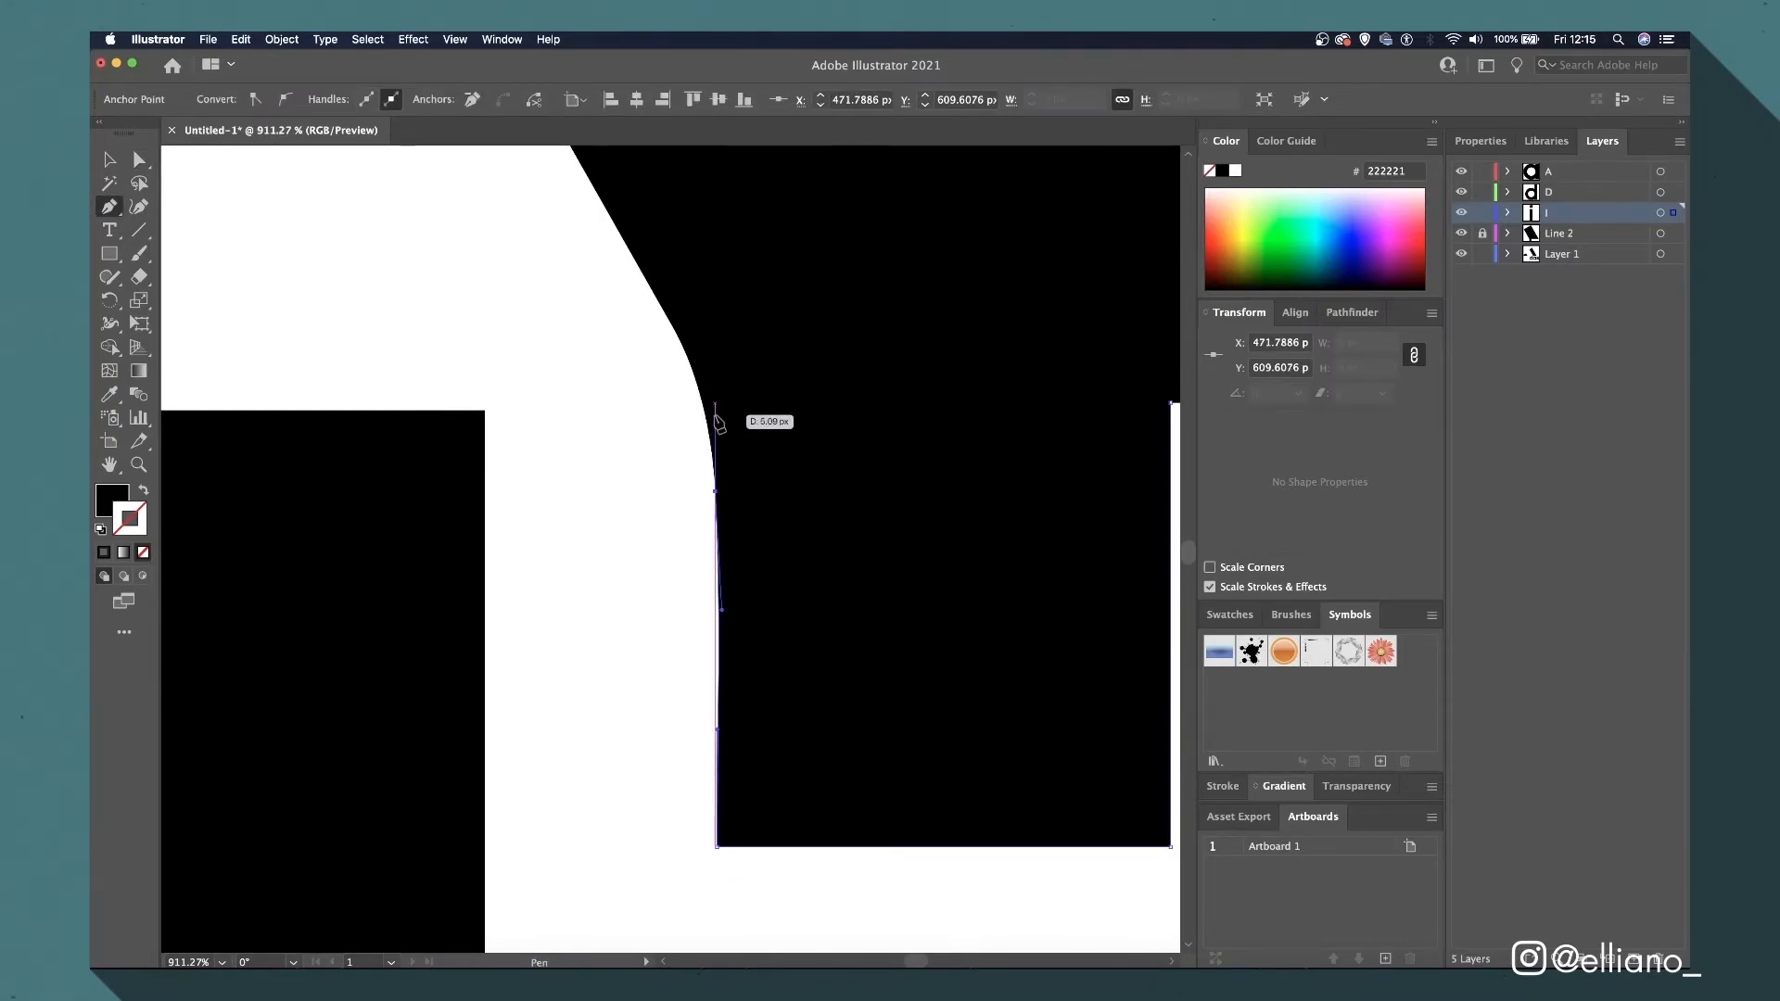
Add an anchor point on the stripe edge and drag its corner to straighten it.
left_click(1169, 409)
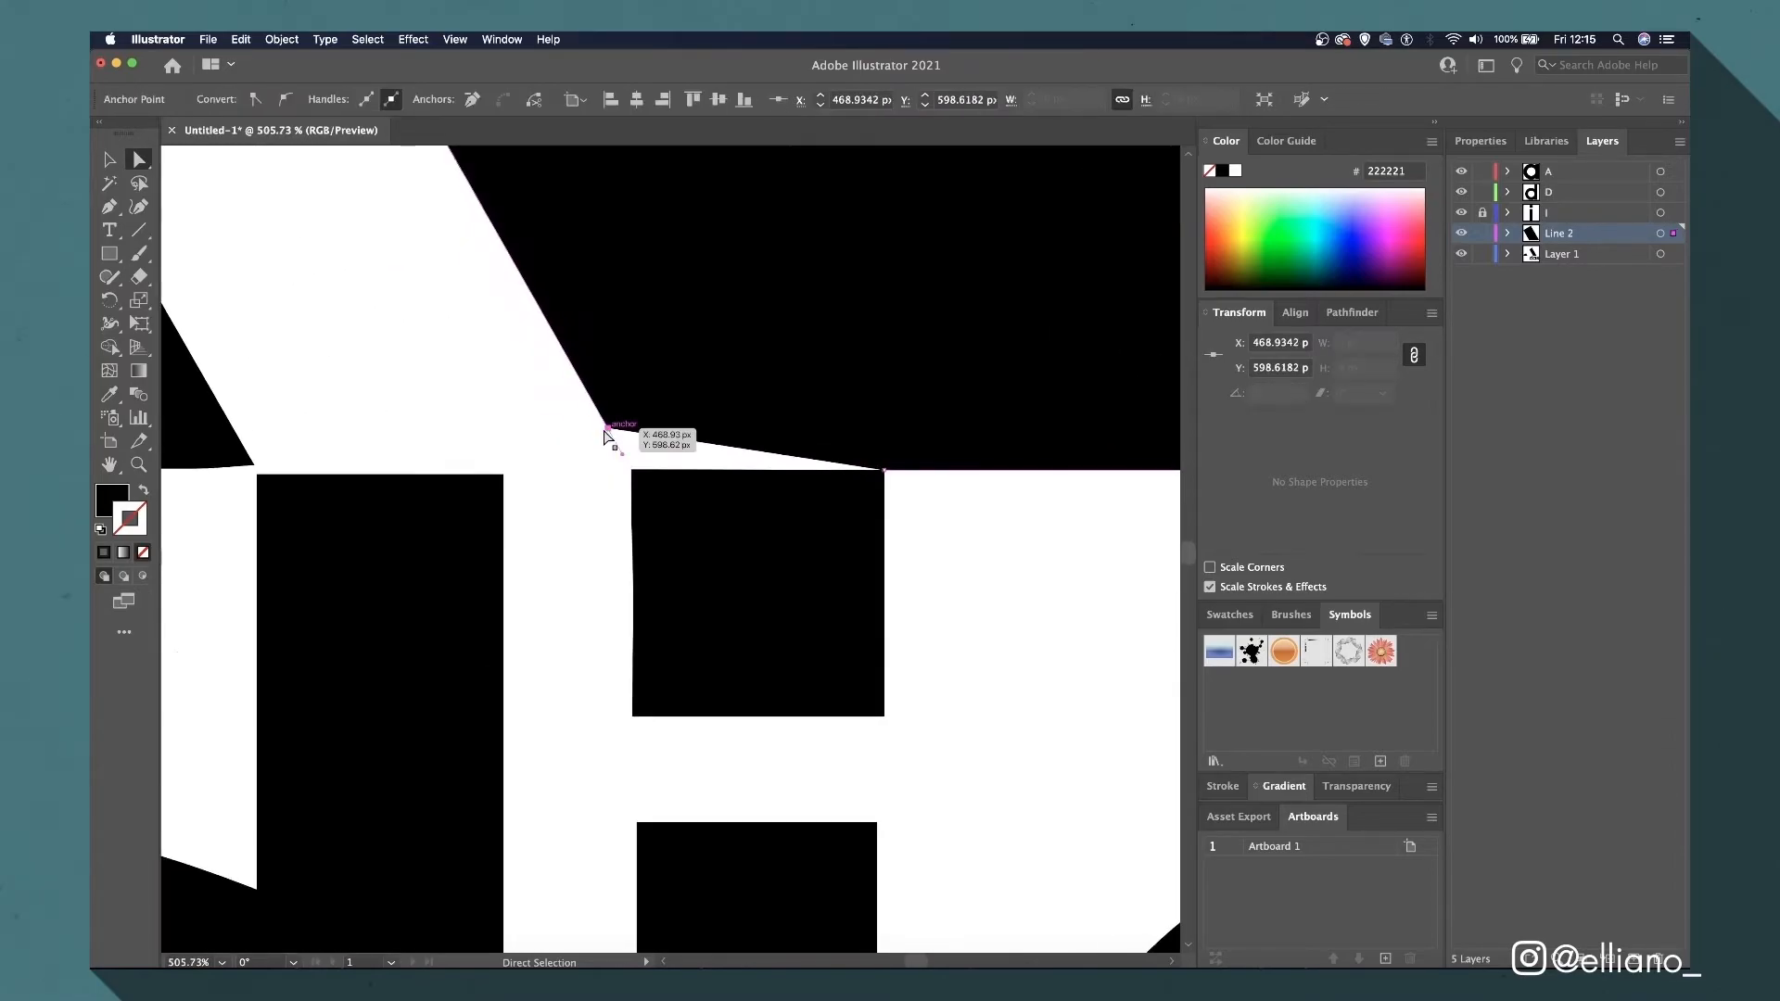
left_click_drag(619, 437, 645, 494)
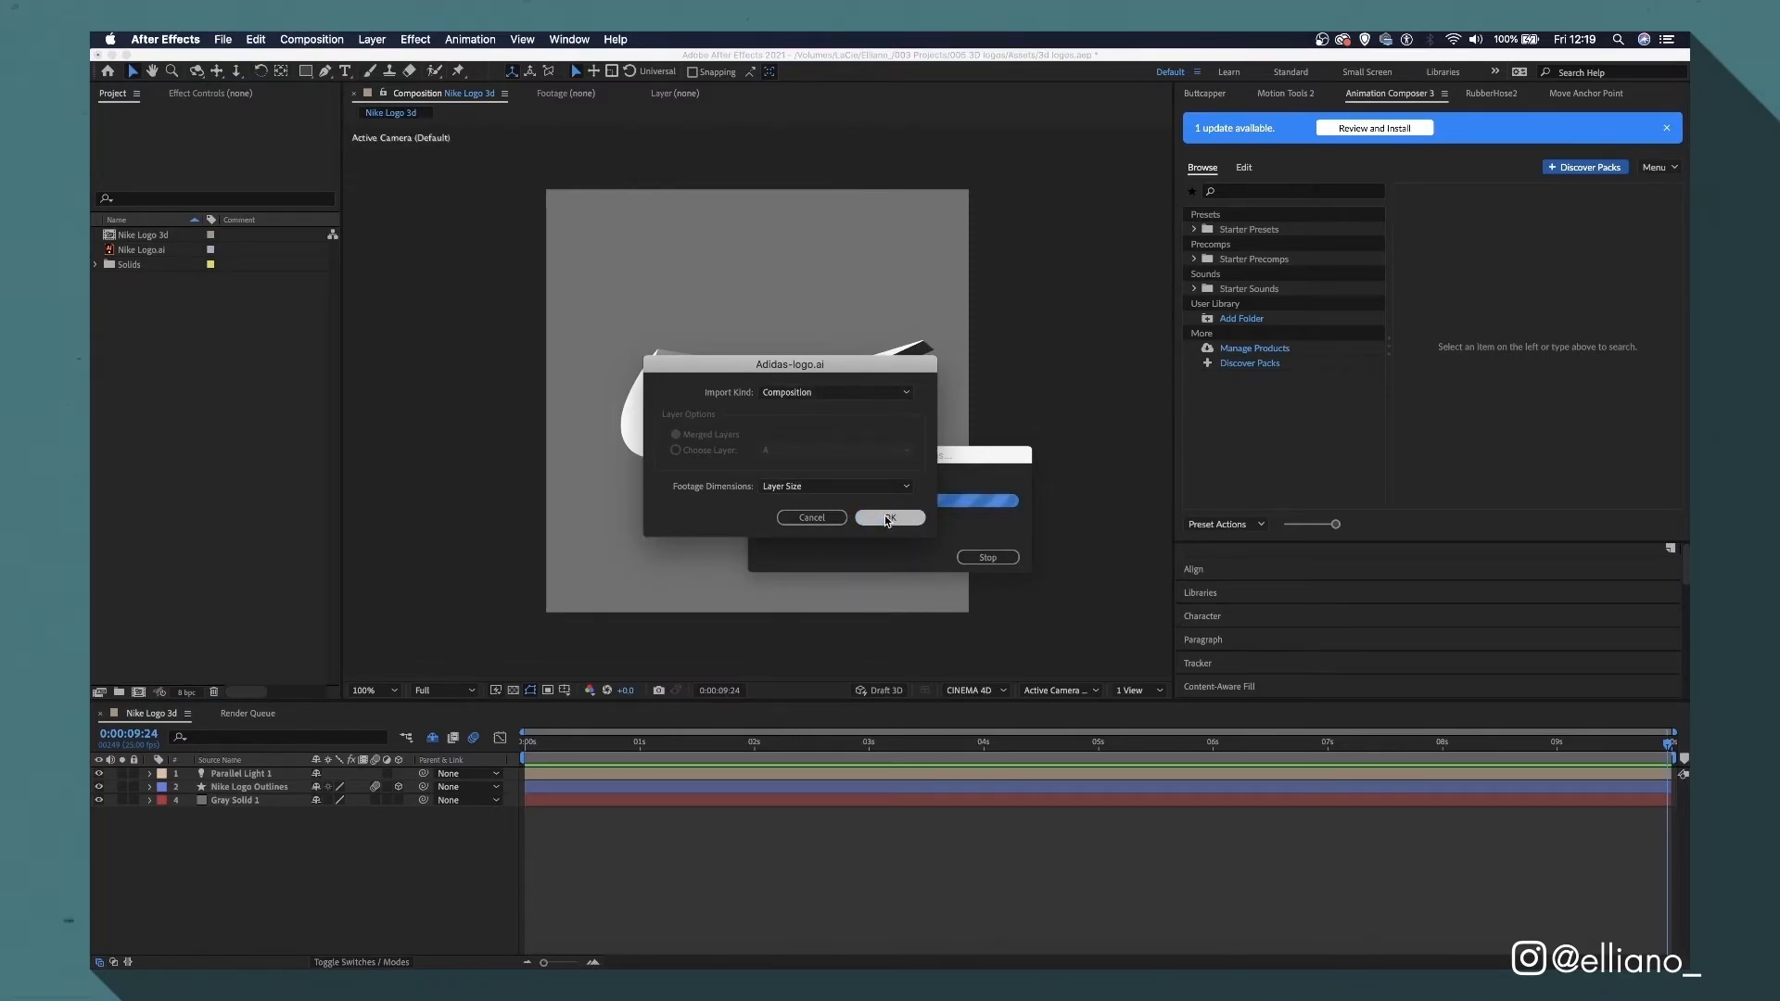
Import Adidas-logo.ai as a composition and convert its layers to white-filled shape layers.
left_click(890, 518)
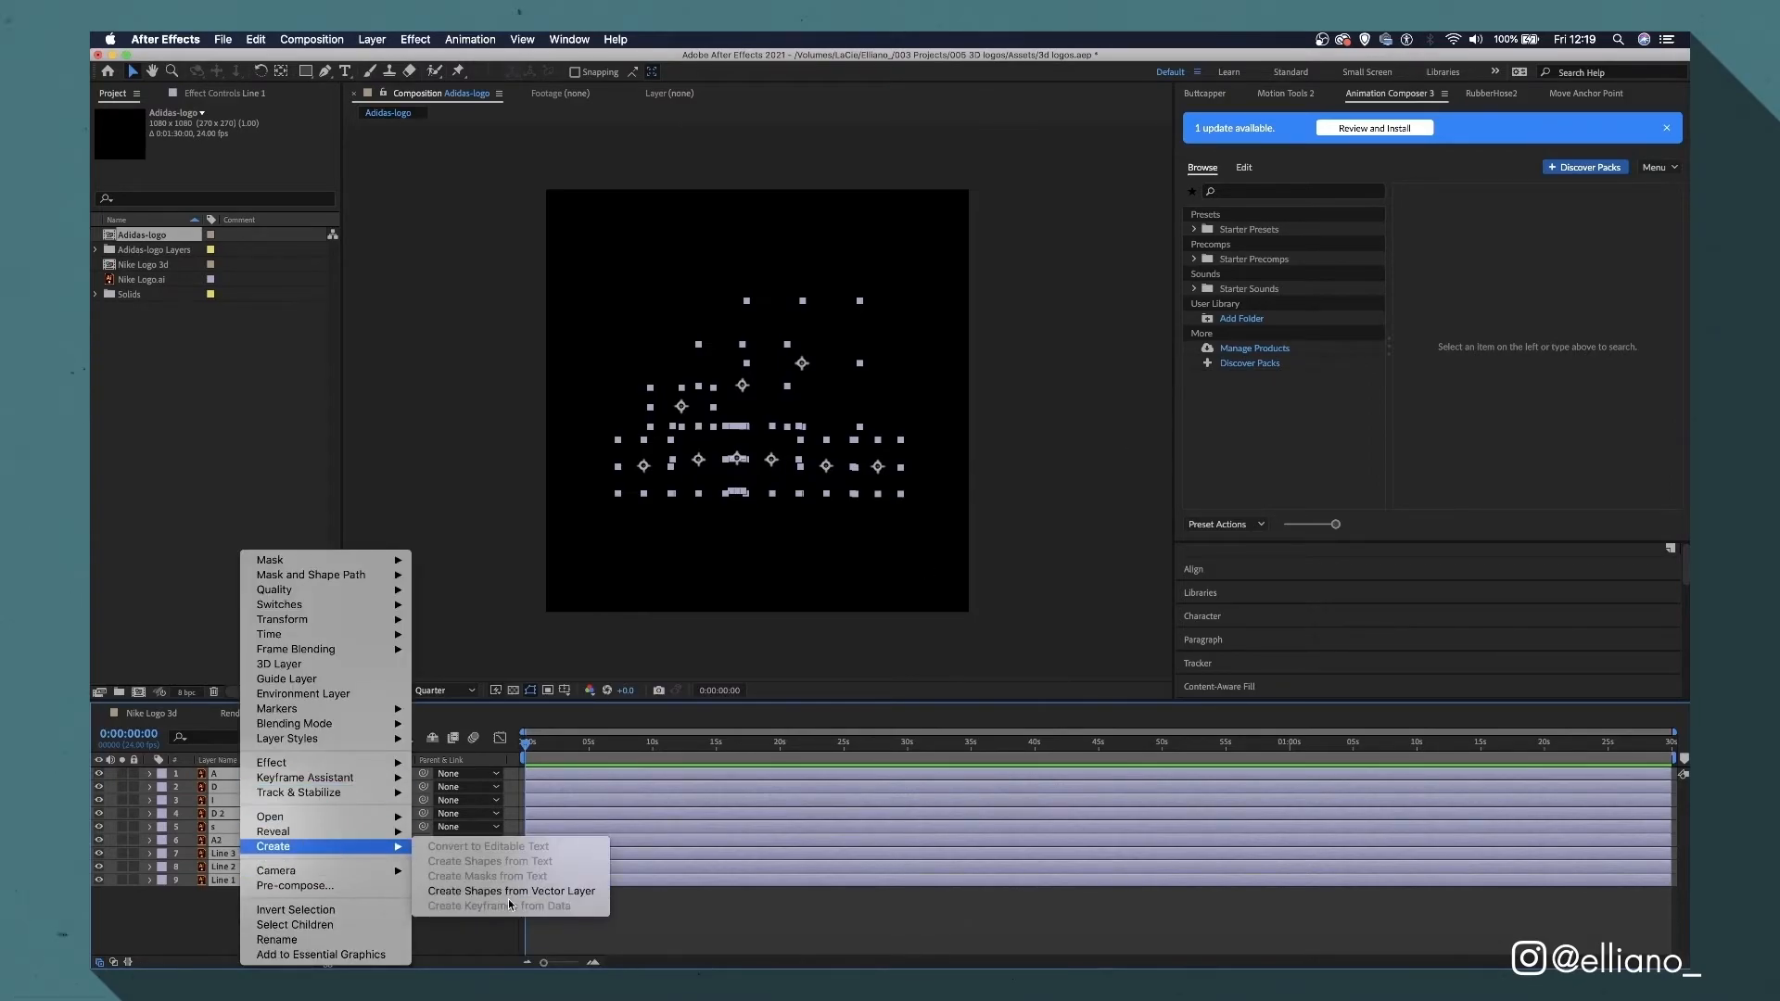
left_click(512, 889)
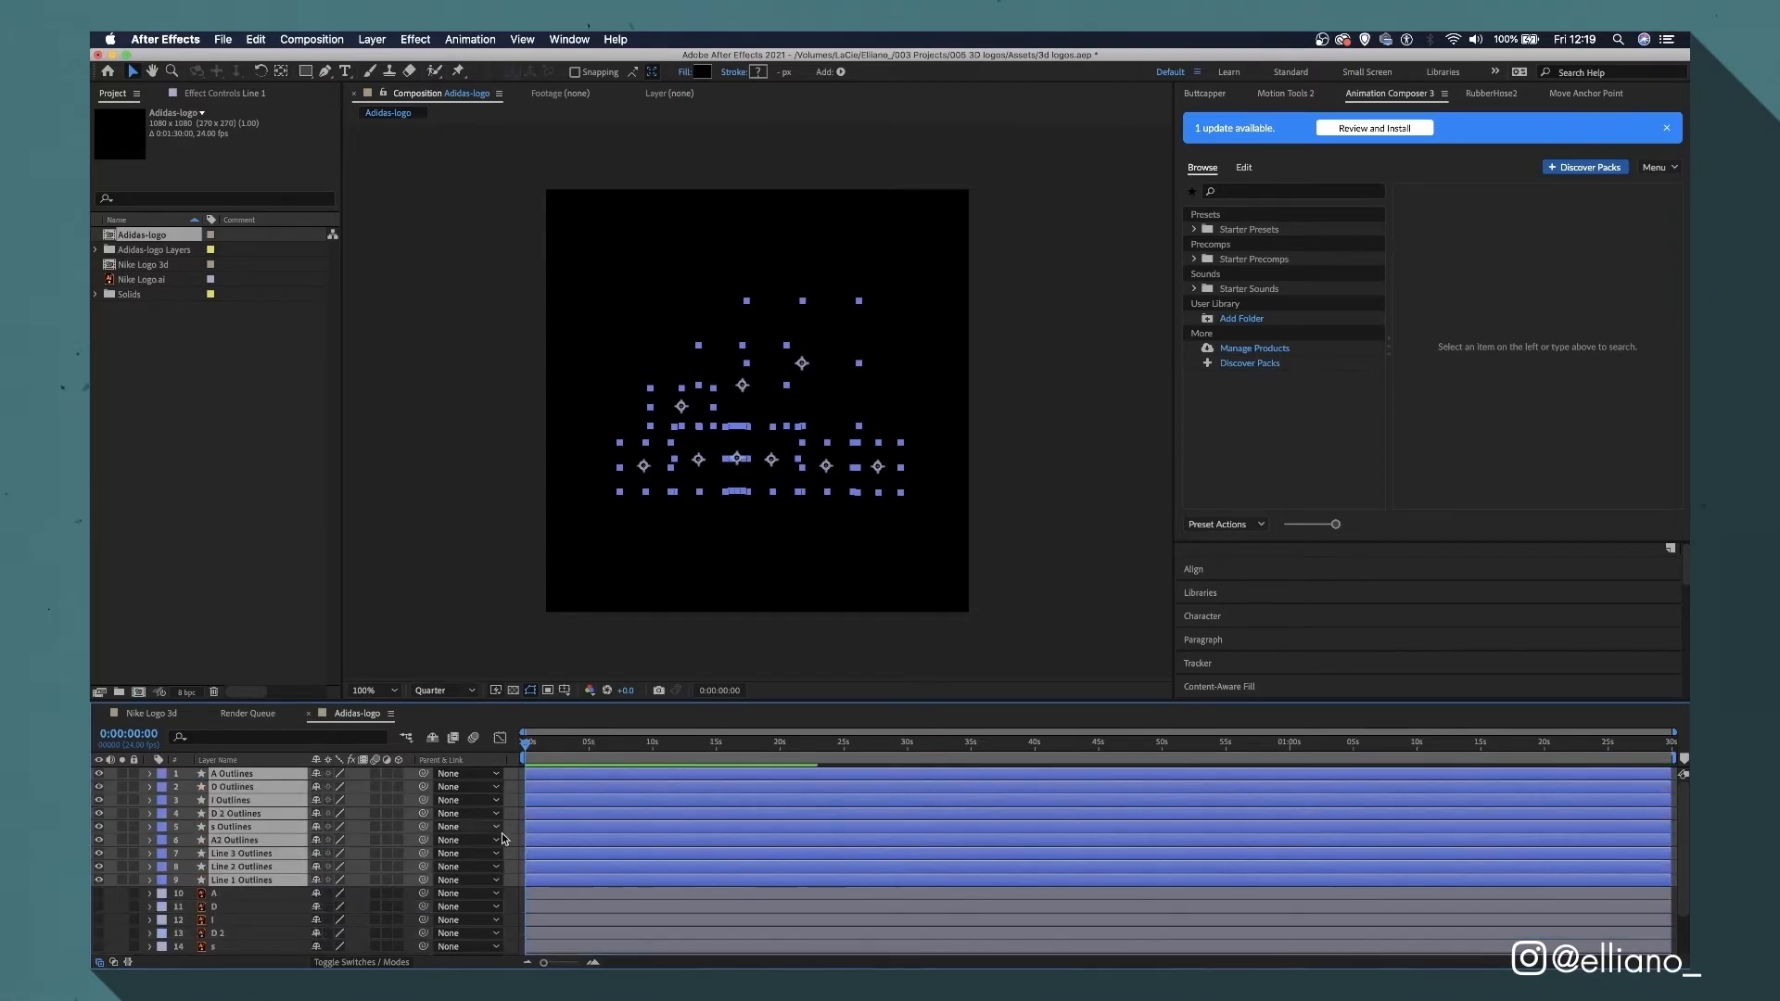
left_click(702, 71)
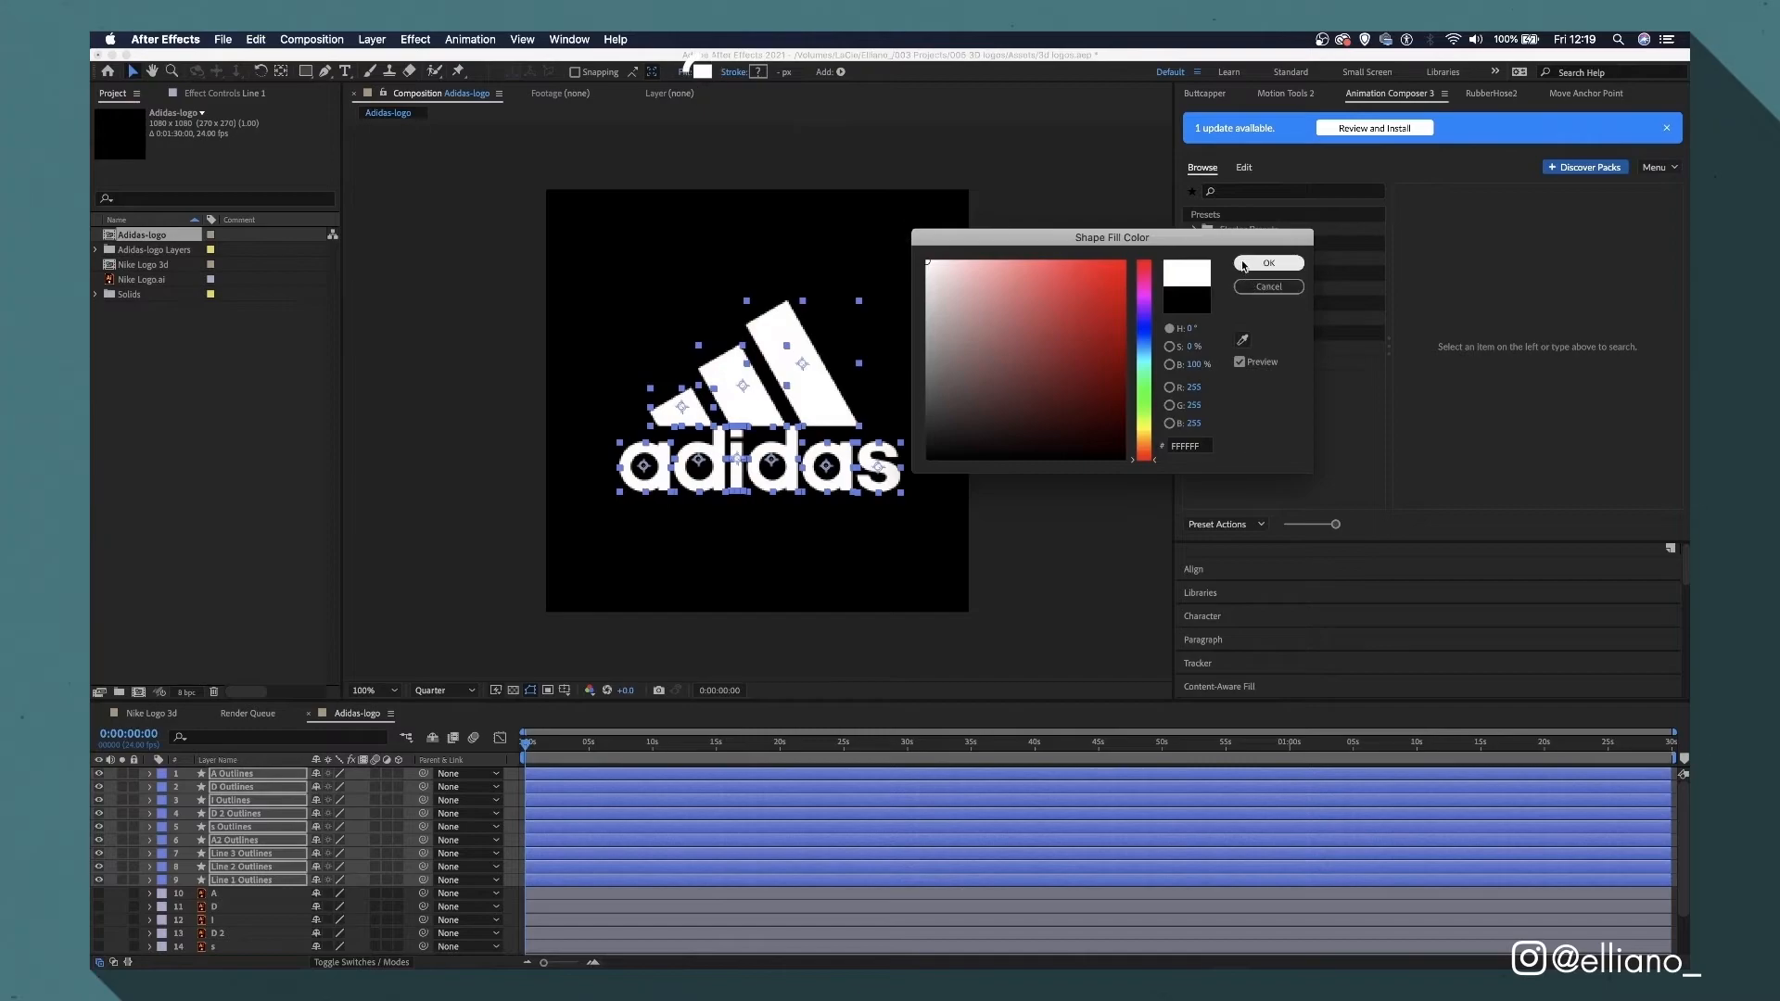
Confirm the white fill and add a black background solid behind the extruded logo.
left_click(370, 39)
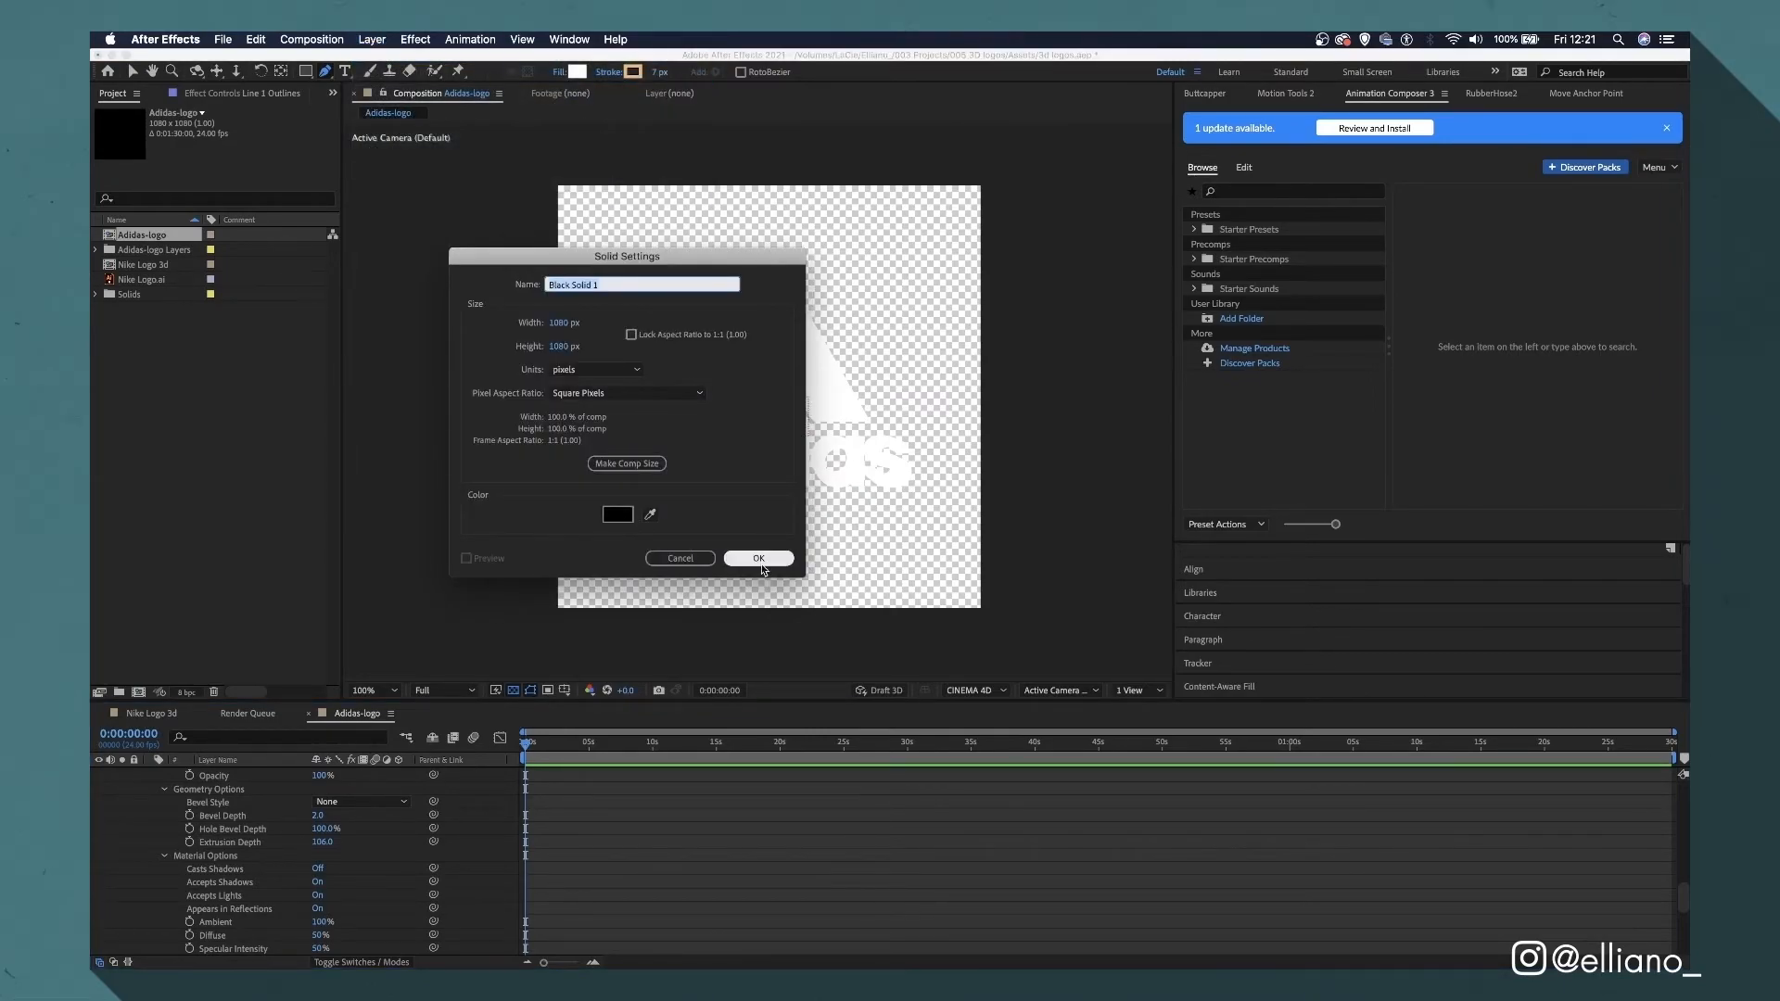
left_click(757, 557)
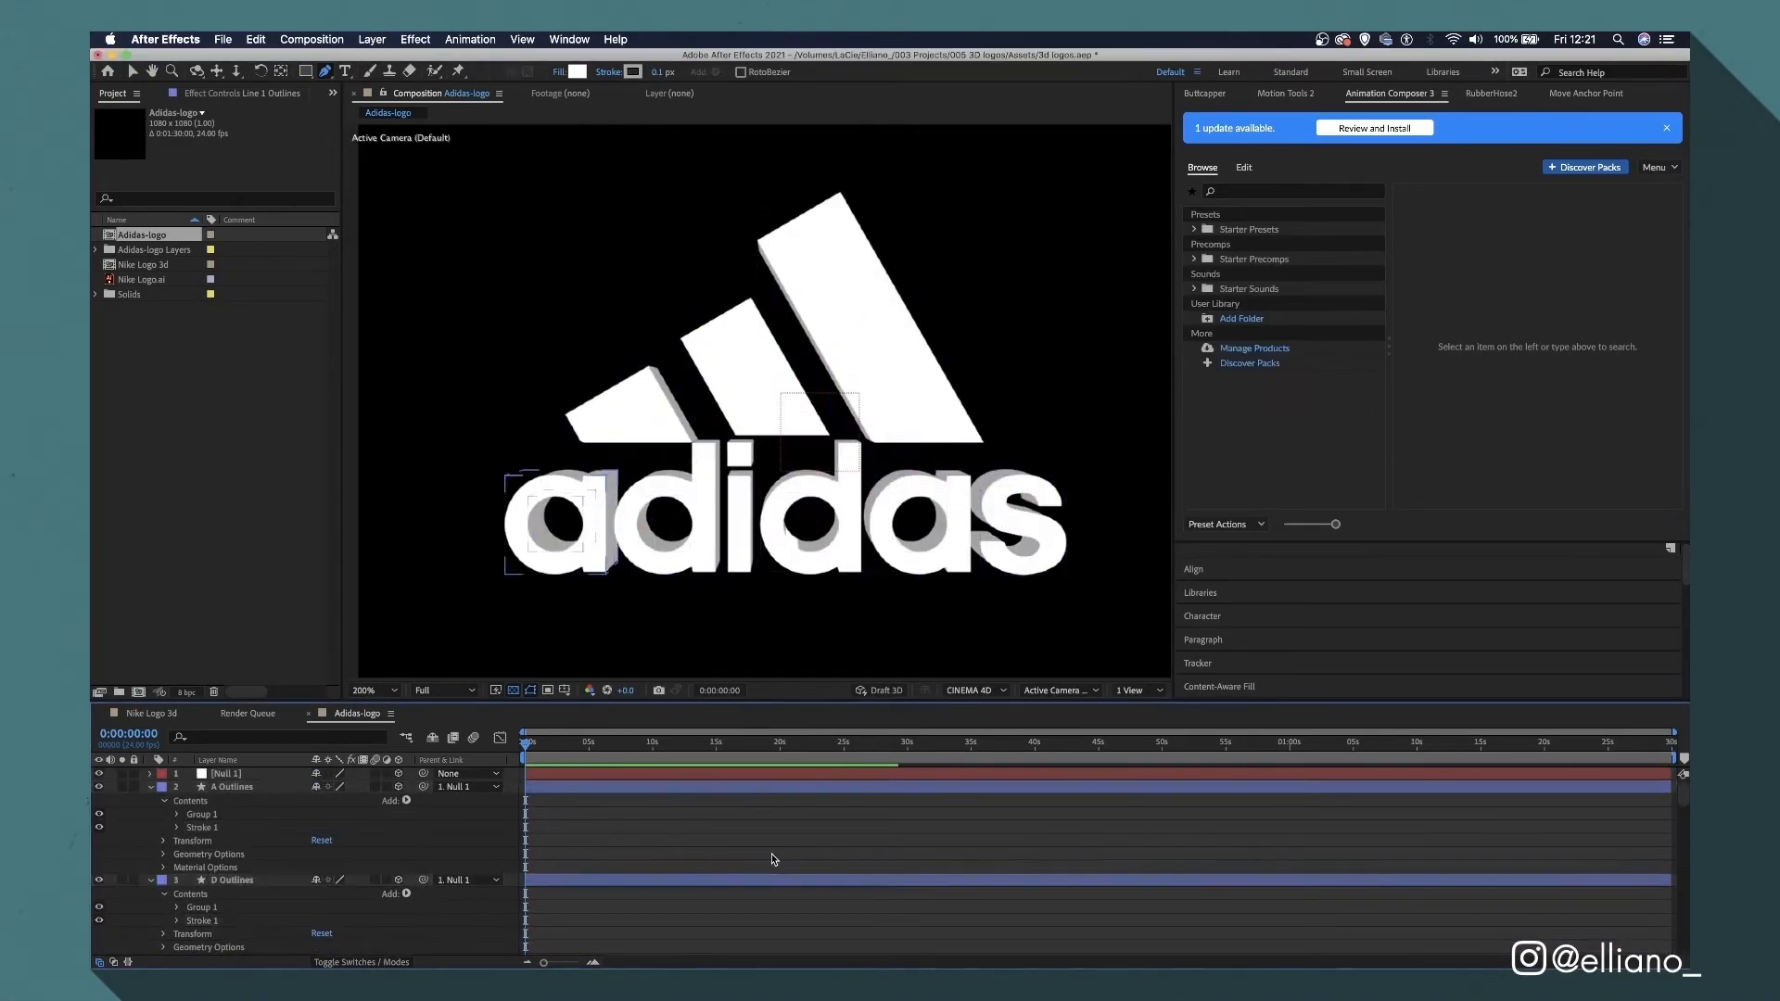
left_click(363, 690)
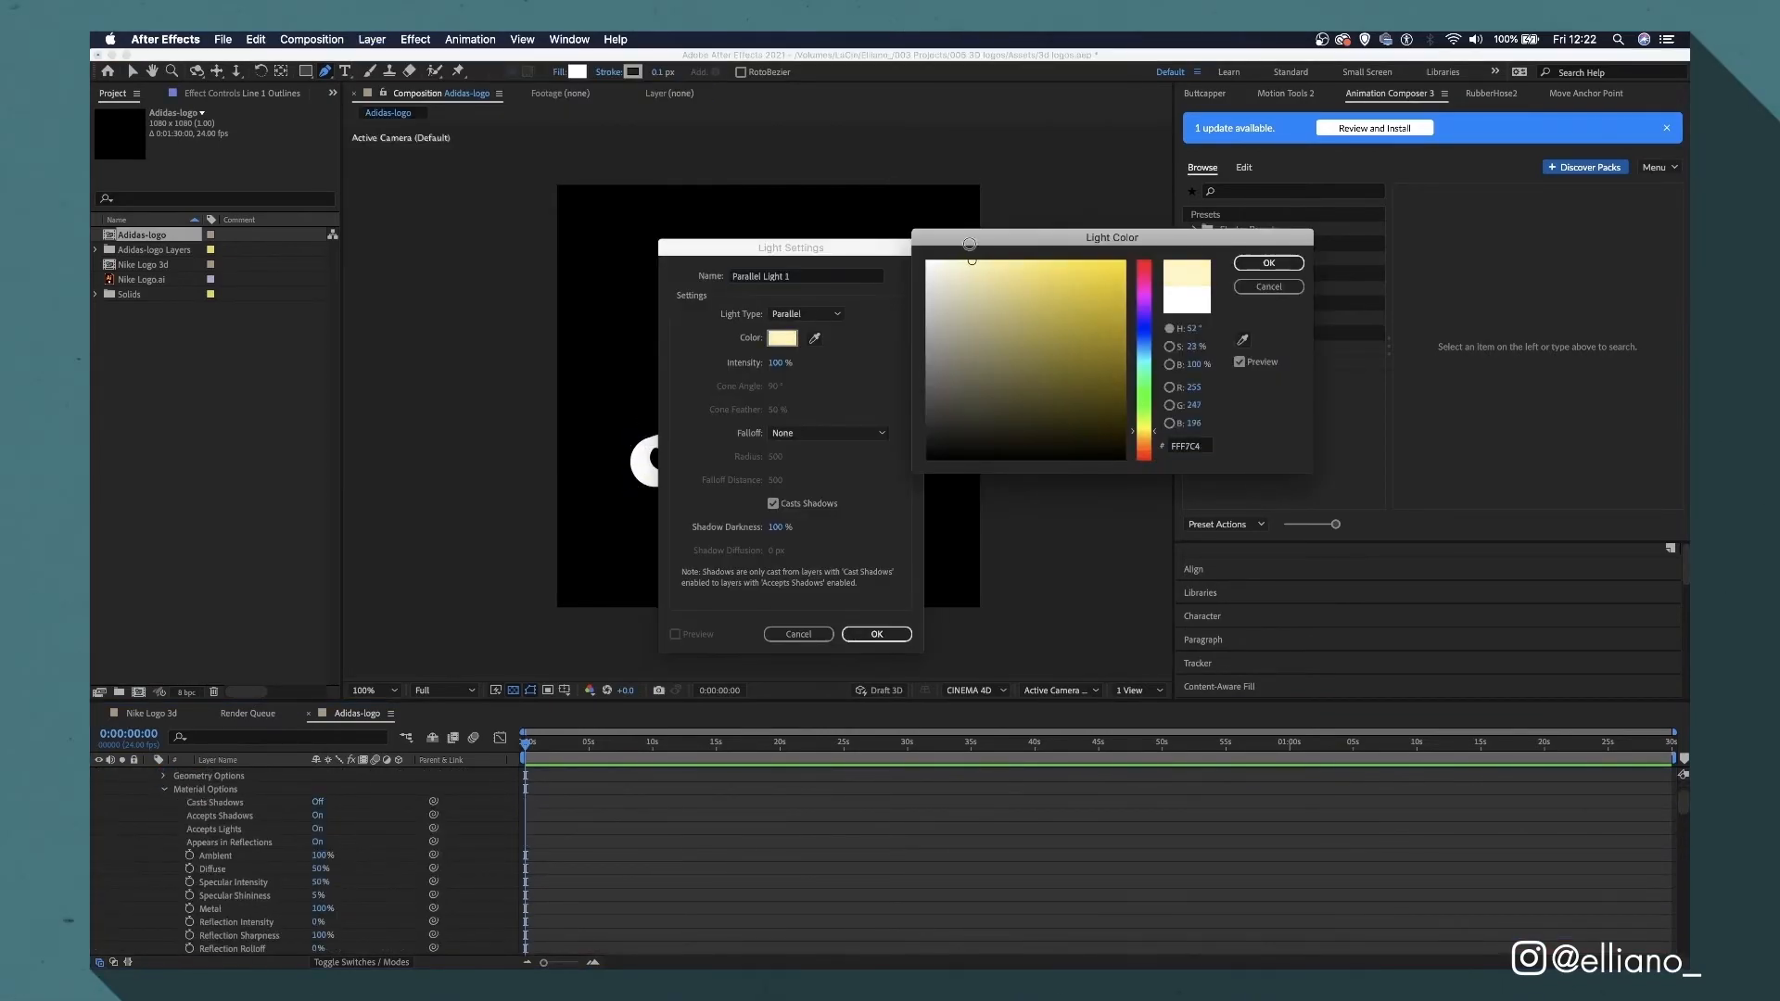
Confirm the pale yellow FFF7C4 colour for the shadow-casting parallel light.
left_click(875, 633)
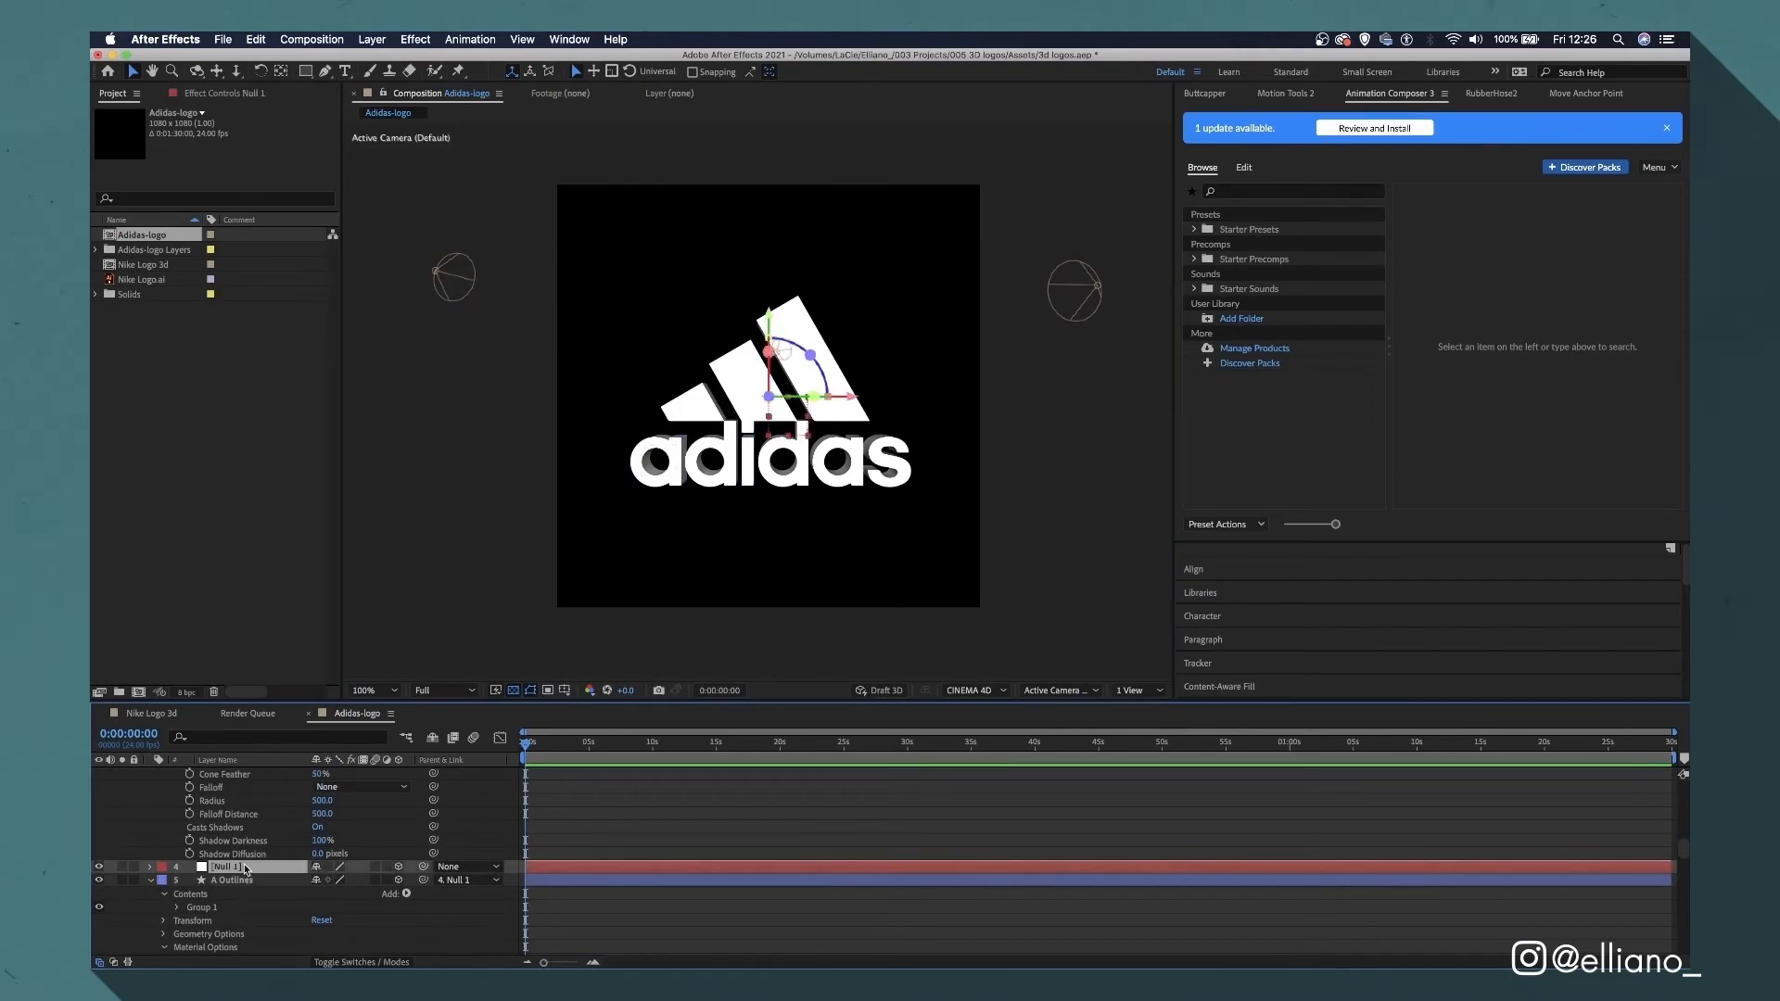
Select Null 1 and set a starting Y Rotation keyframe.
left_click(148, 866)
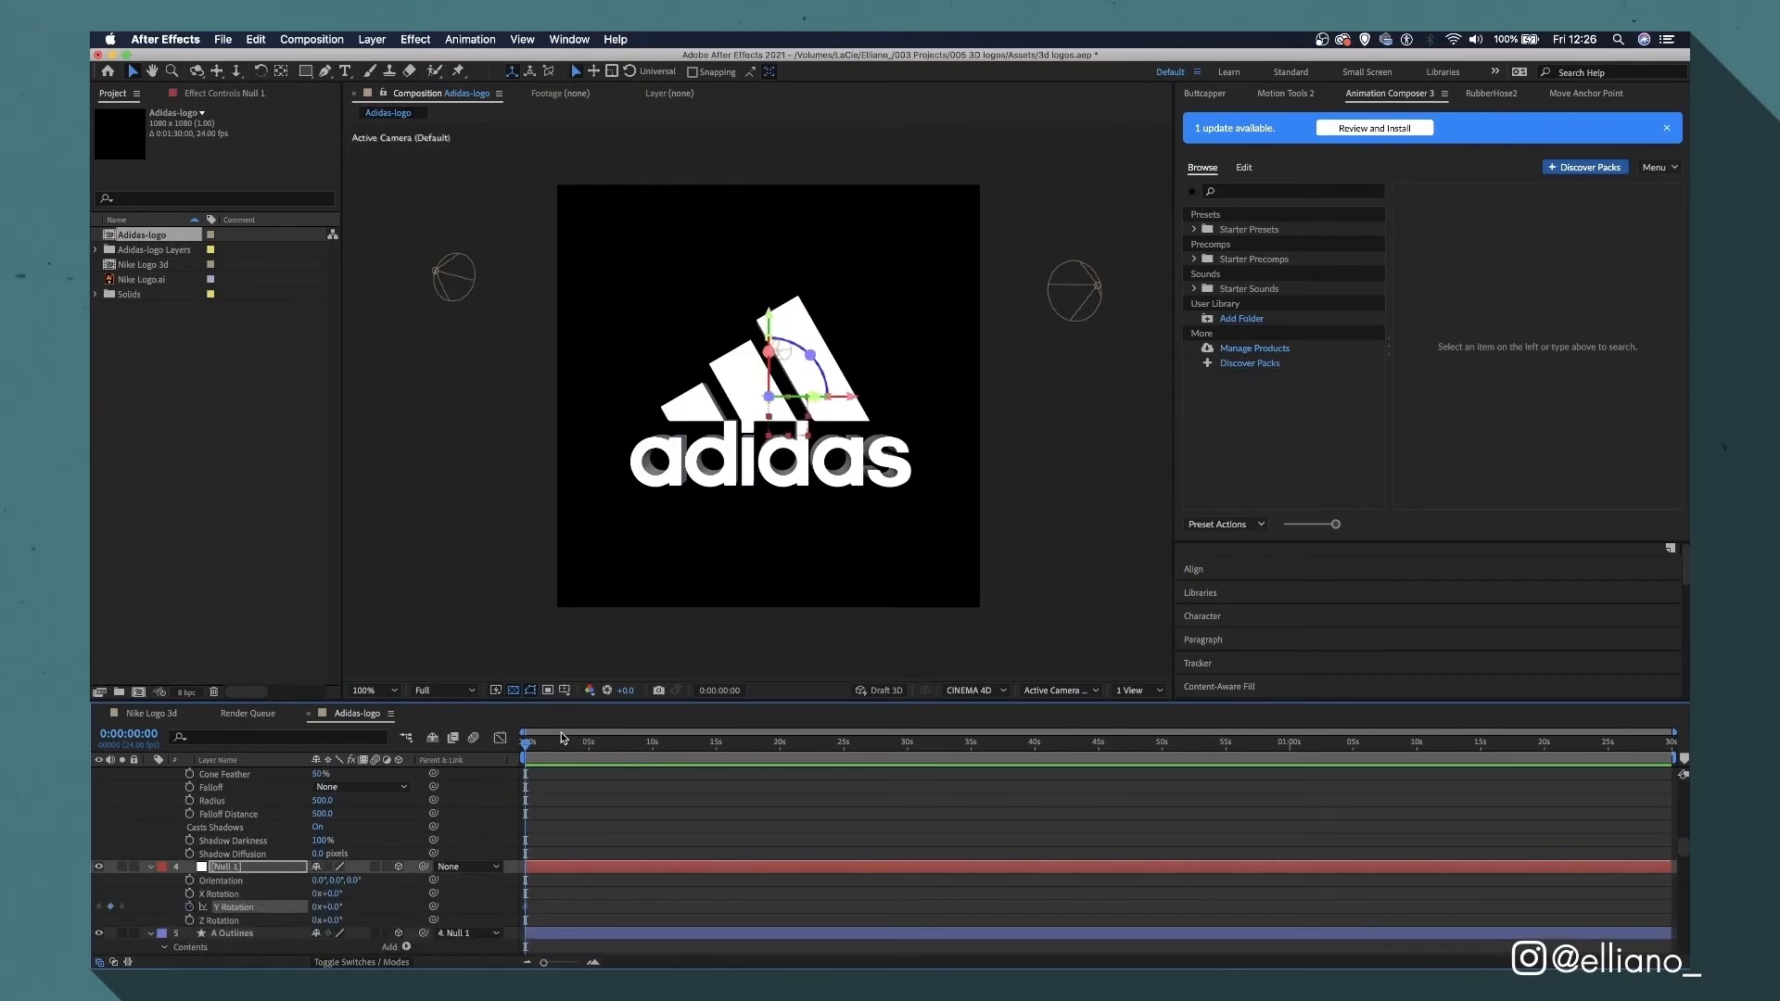
left_click(651, 741)
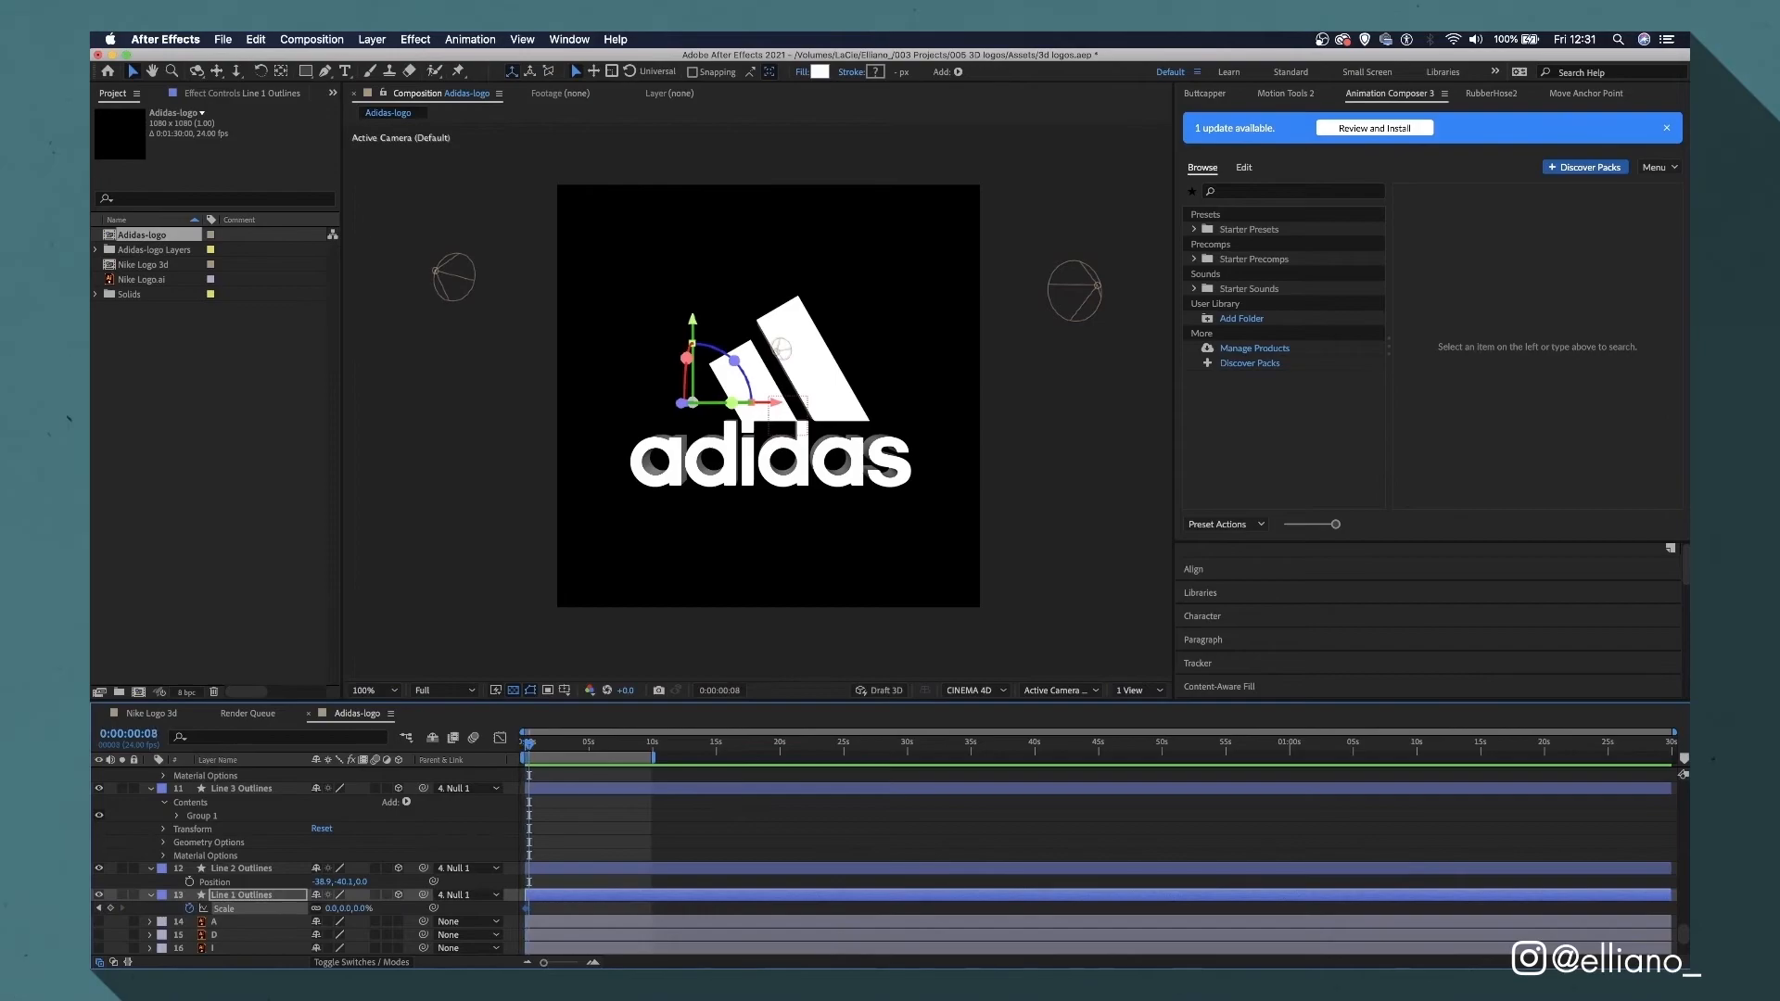
Bring up the keyframe menu on Line 1 Outlines' 0%-to-100% Scale keyframe.
right_click(527, 909)
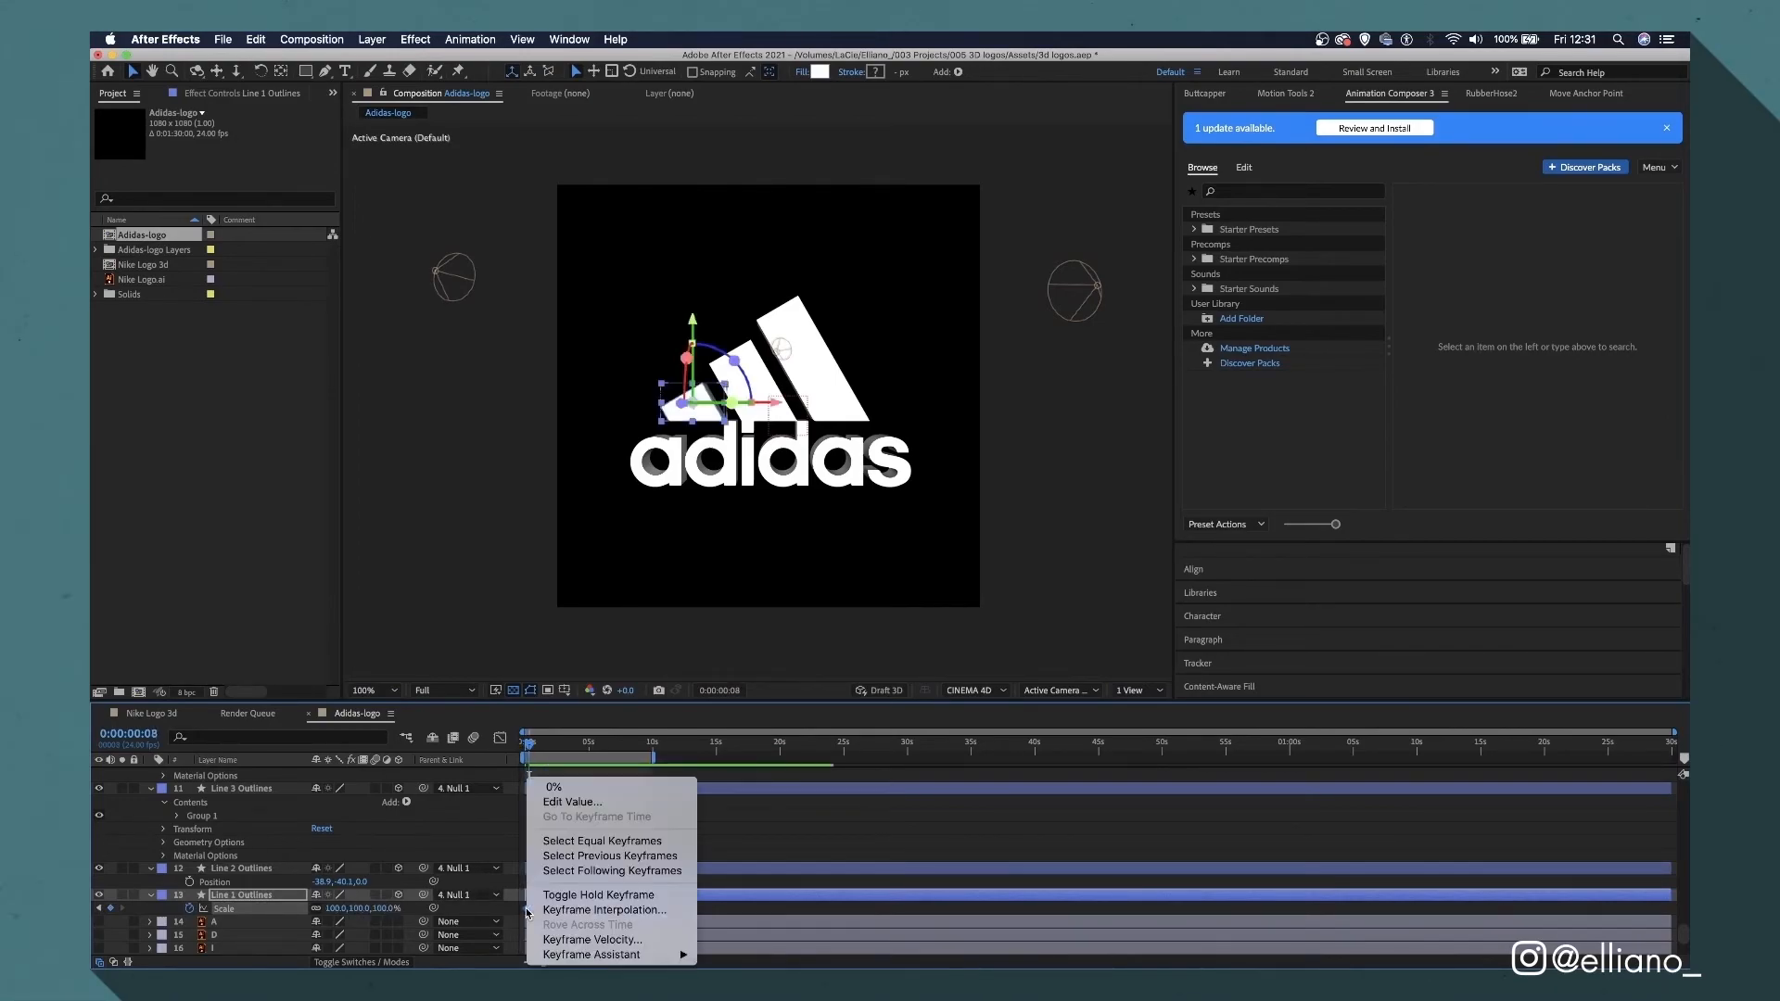